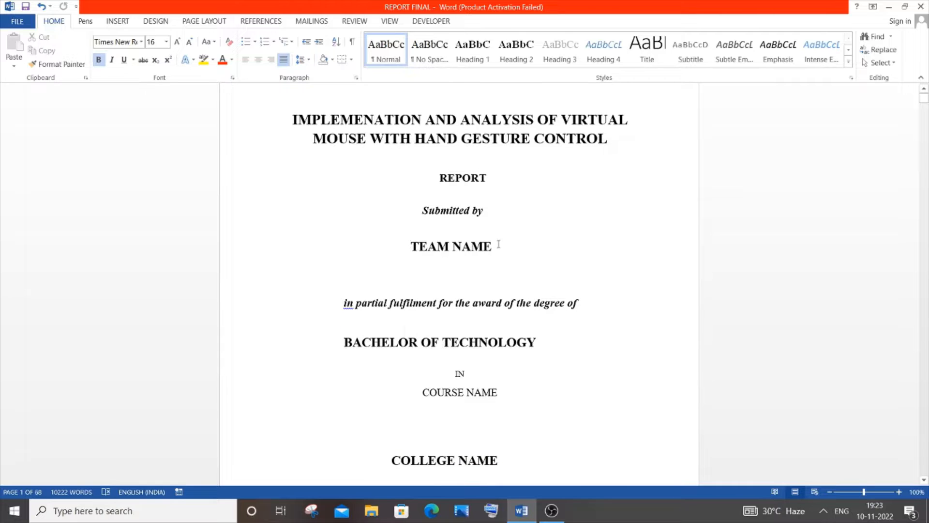
- Scroll down the title page past the JUNE 2023 date to the Bonafide Certificate page
scroll("down", 3)
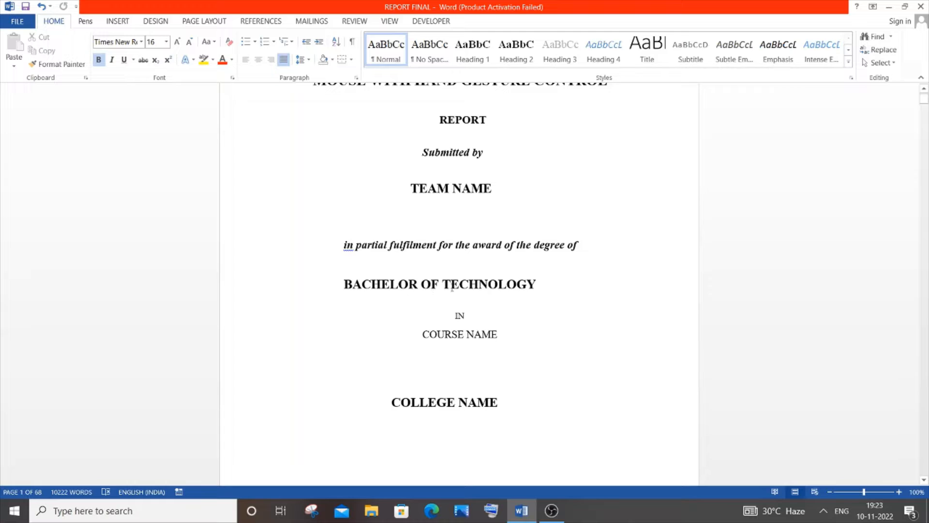
mouse_move(487, 291)
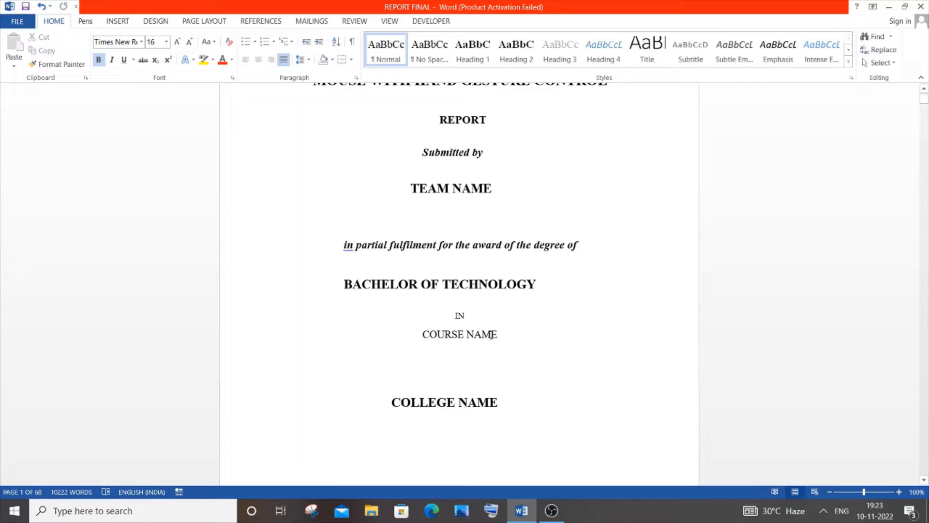
mouse_move(492, 360)
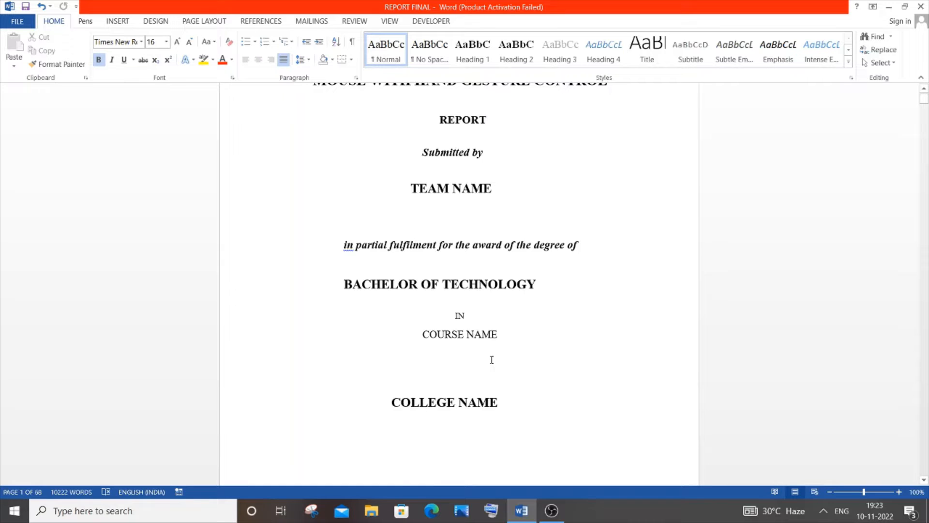
scroll("down", 3)
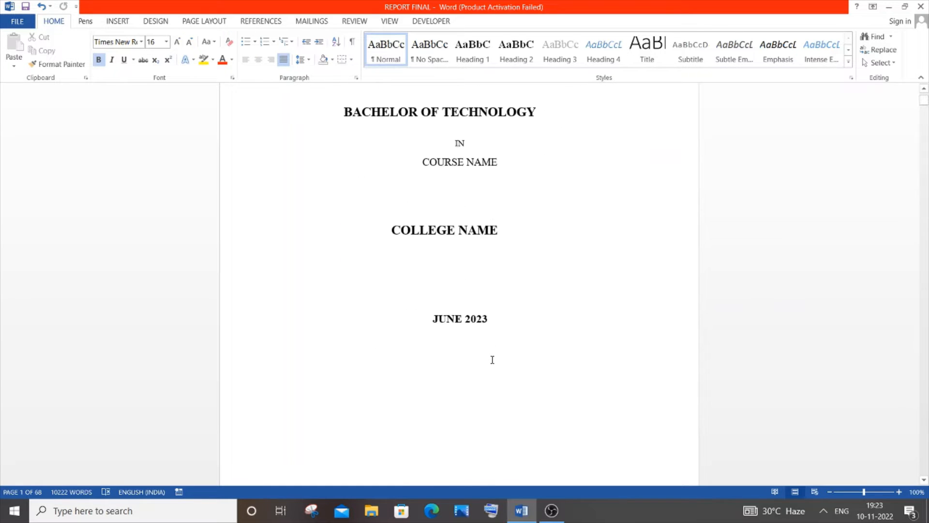
scroll("down", 3)
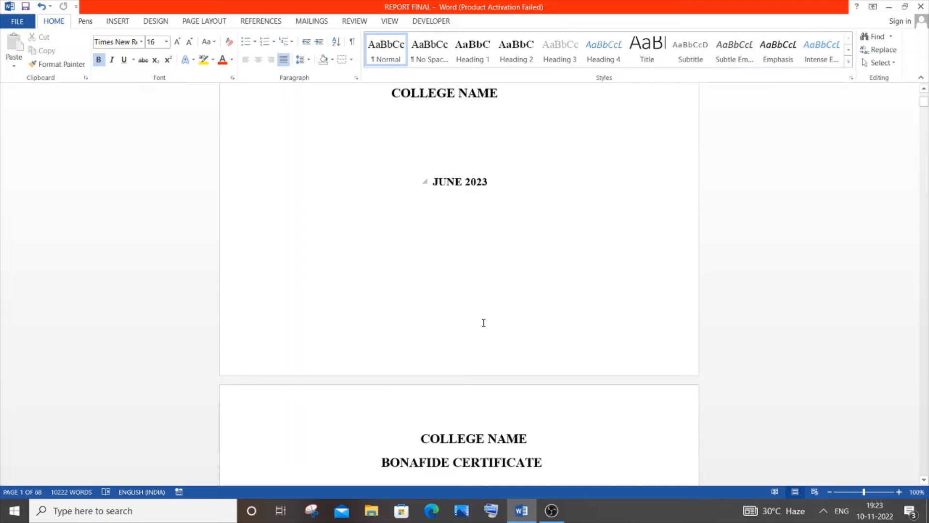
- Scroll past the Bonafide Certificate's viva-voce line and examiner labels to the Acknowledgement heading
scroll("down", 3)
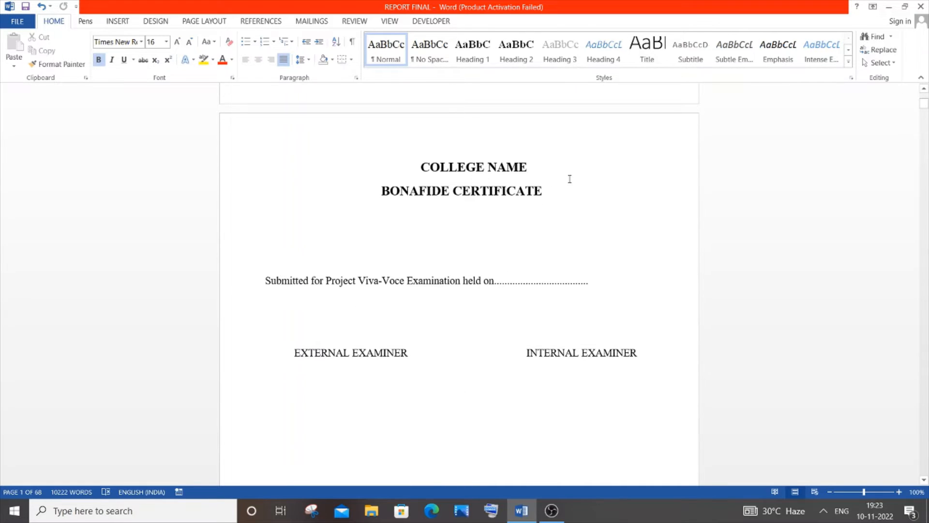
mouse_move(640, 300)
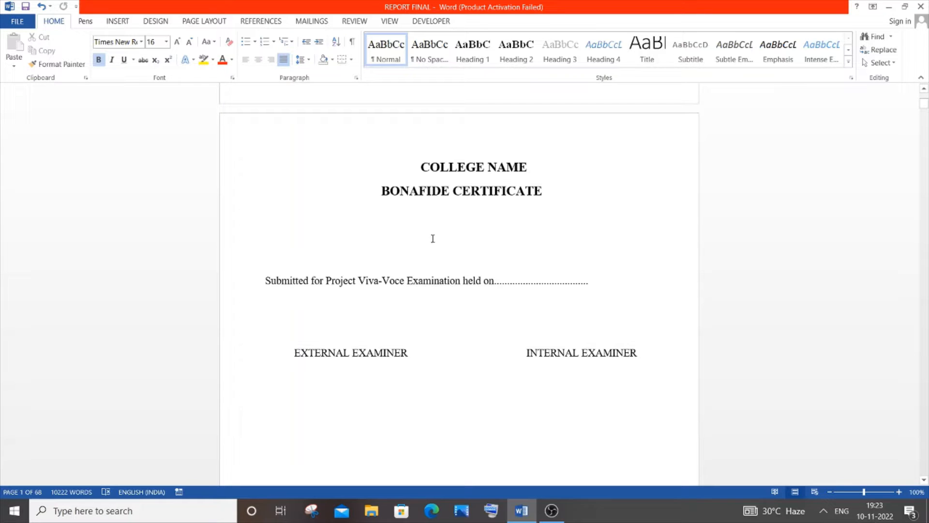
scroll("down", 3)
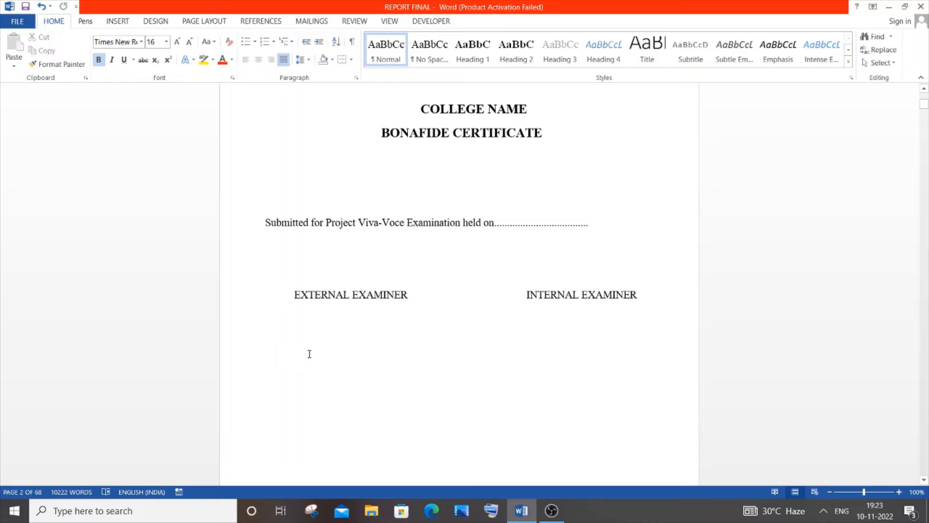
mouse_move(566, 368)
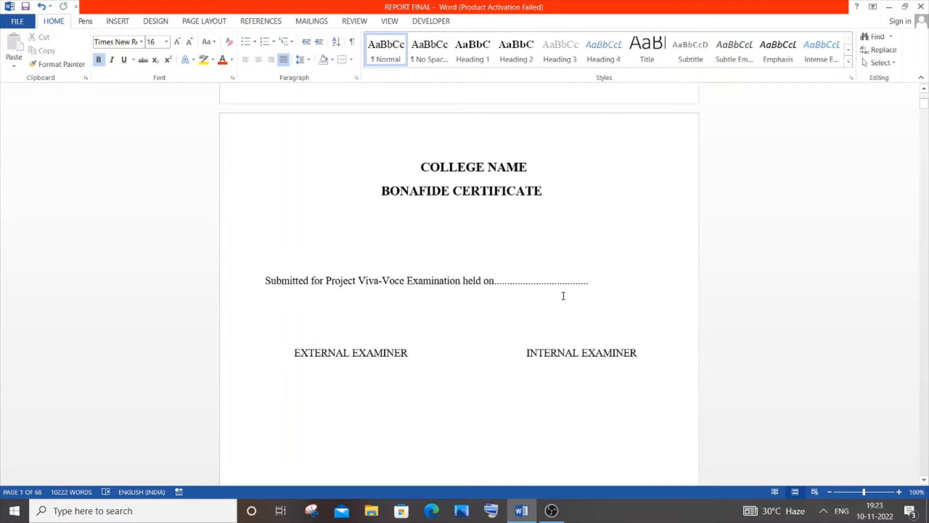
scroll("down", 3)
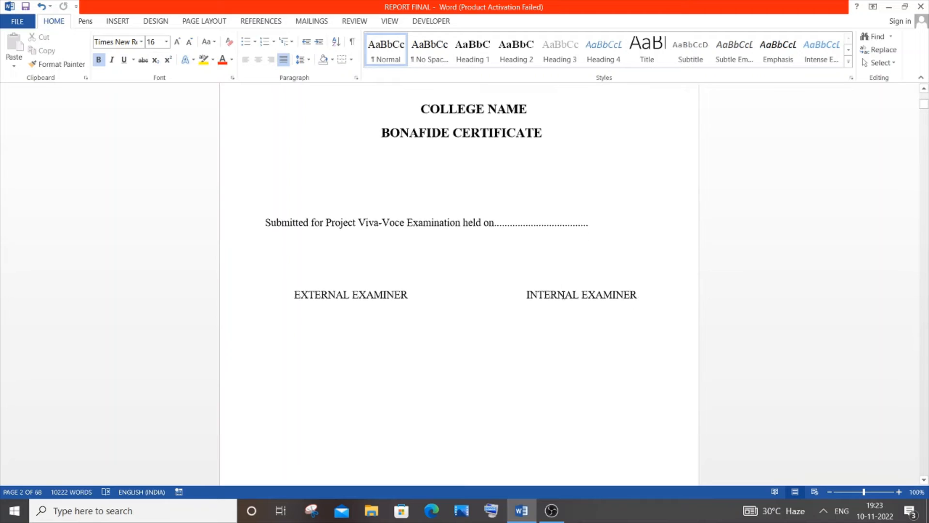
scroll("down", 3)
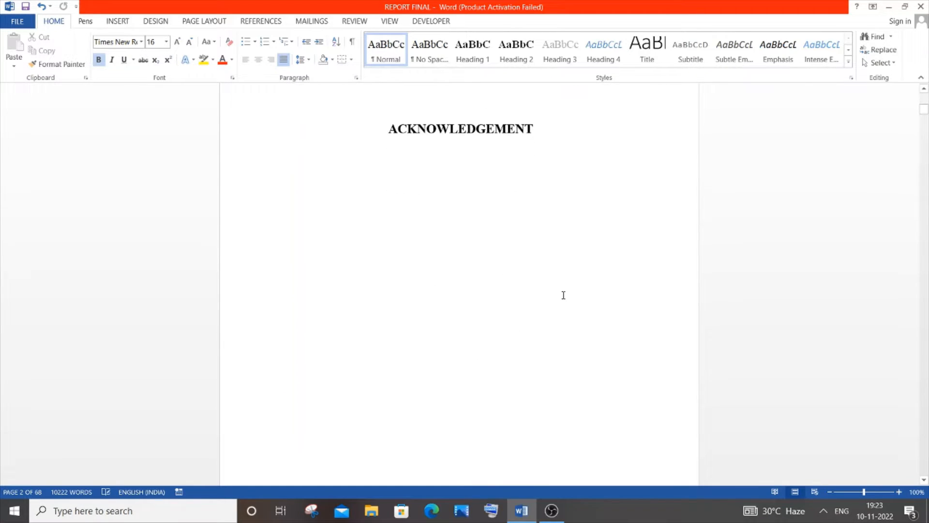
- Scroll through the Acknowledgement page past the team members line to the Abstract page
scroll("down", 3)
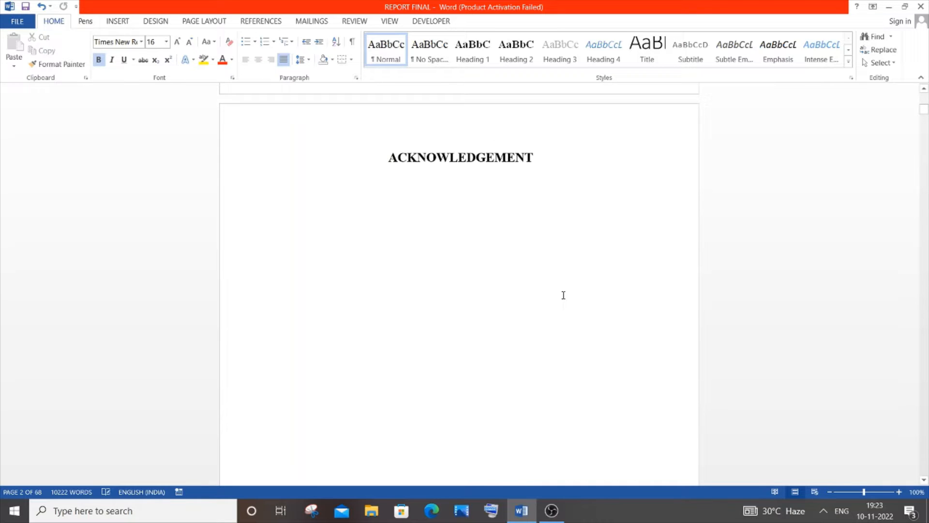
mouse_move(350, 251)
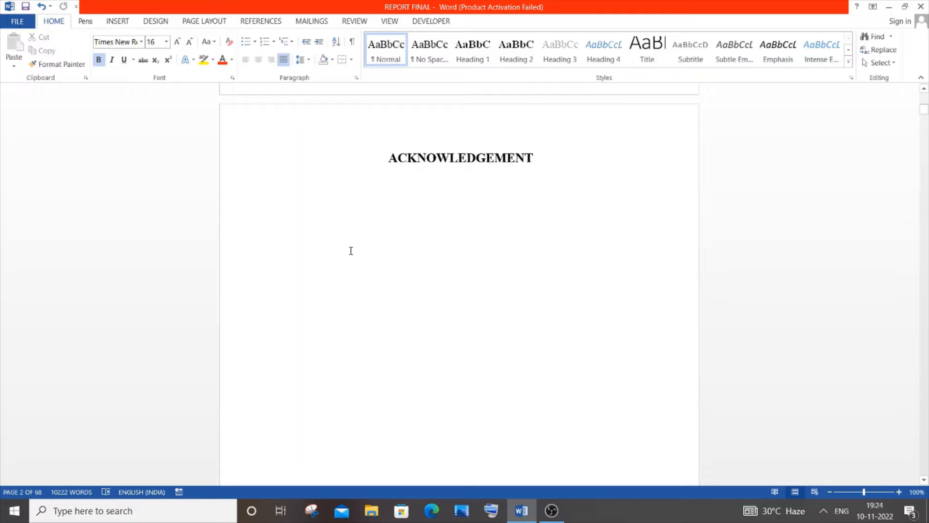
mouse_move(433, 243)
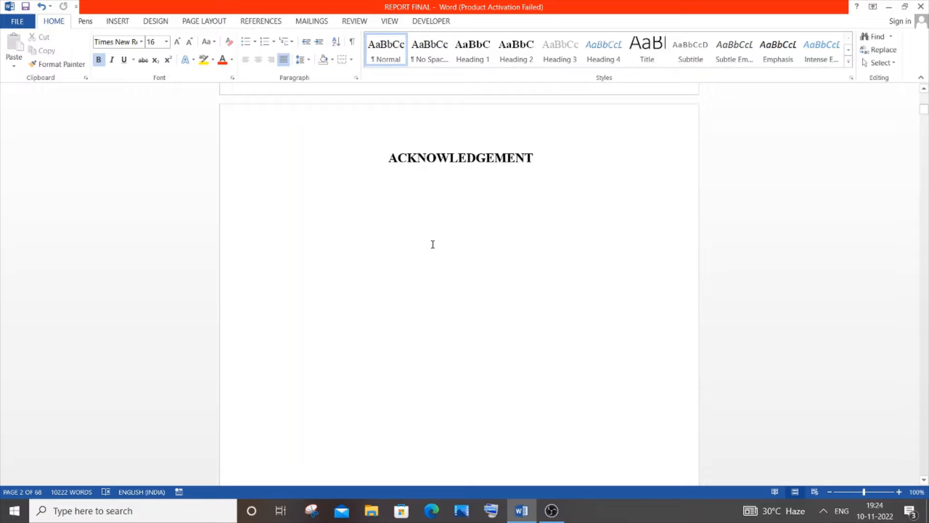
scroll("down", 3)
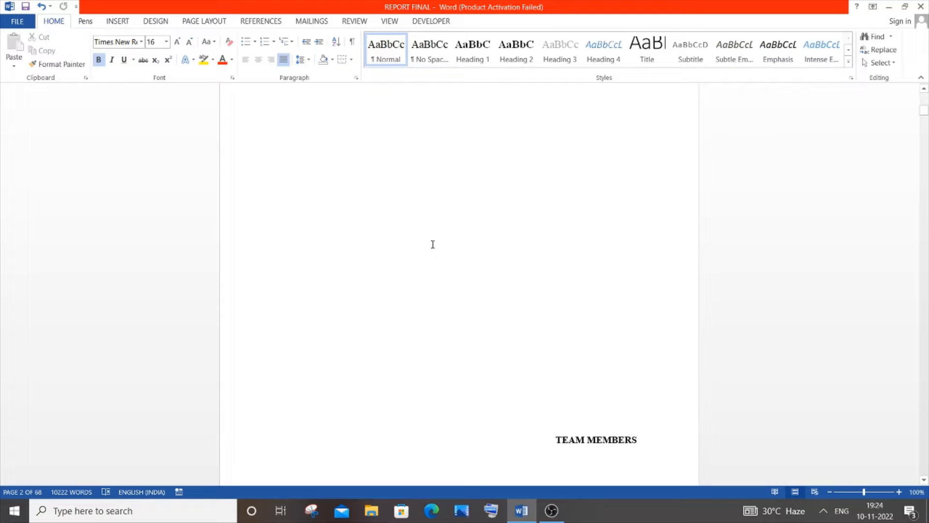
scroll("down", 3)
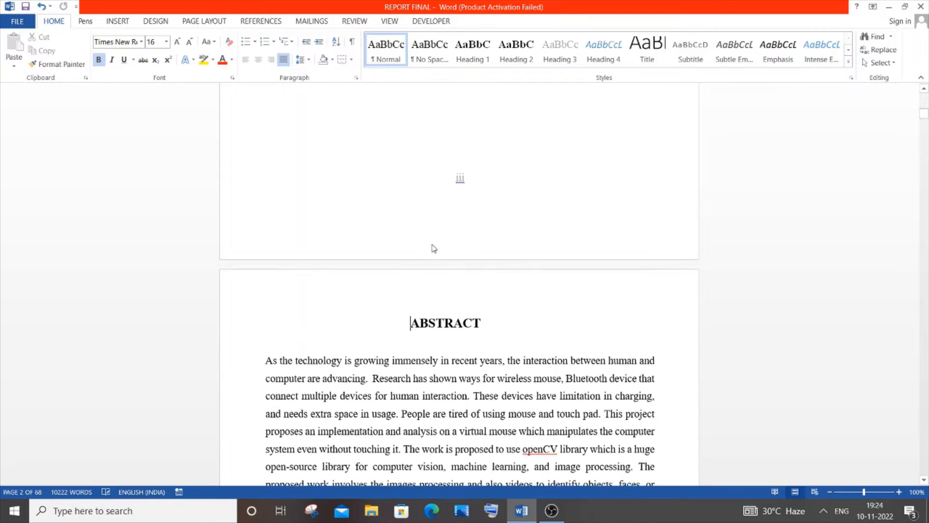
- Scroll through the virtual mouse Abstract to the end of page iv where the Table of Contents begins
scroll("down", 3)
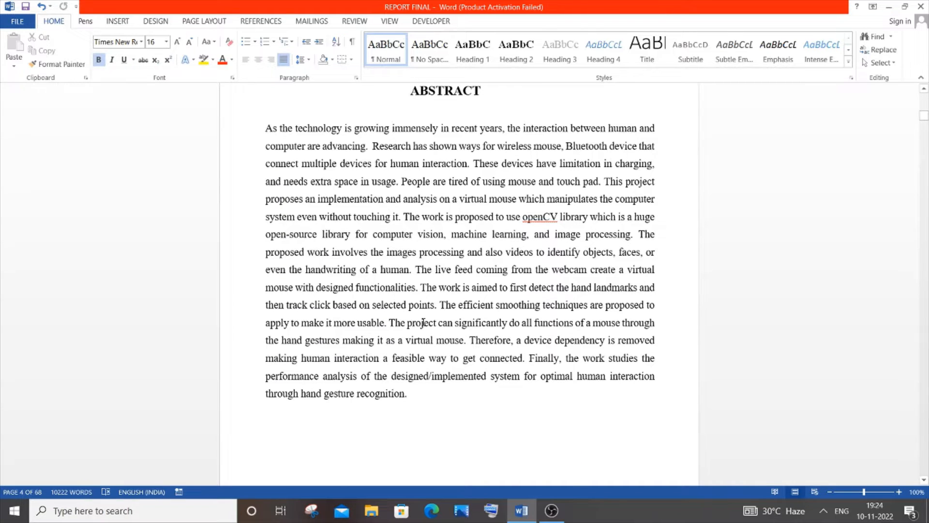
mouse_move(423, 314)
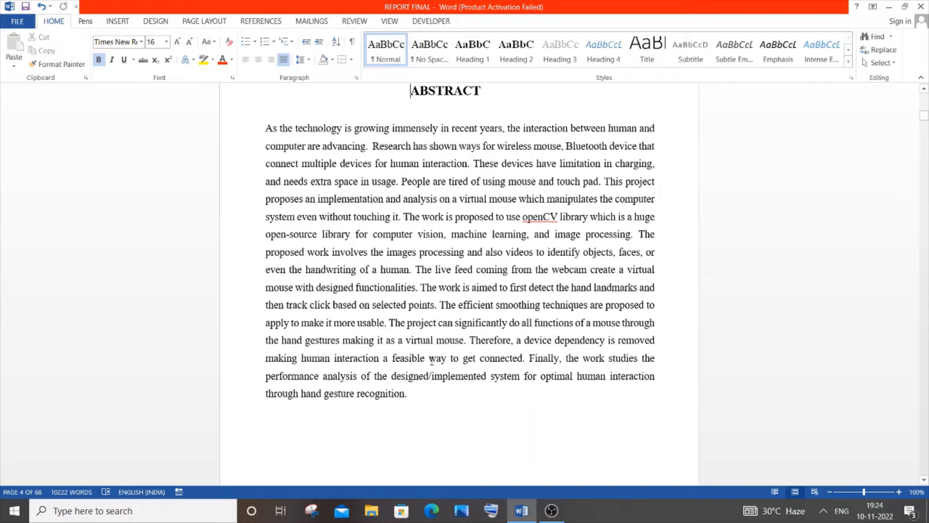
scroll("down", 3)
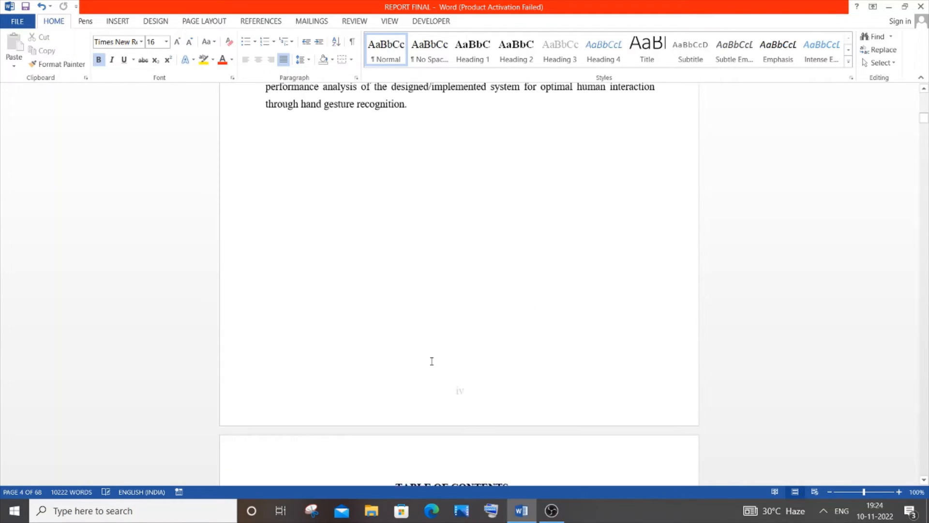
- Scroll the Table of Contents down to the References entry and back to its top
scroll("down", 3)
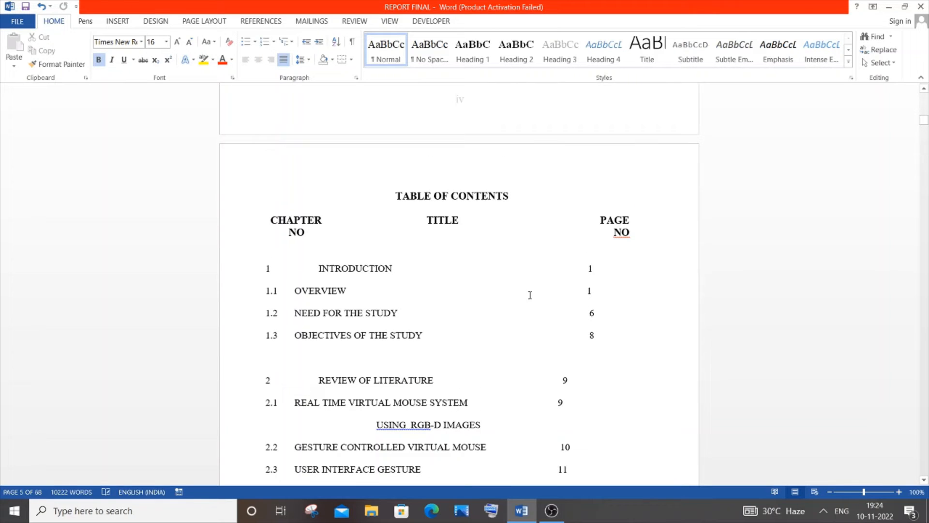
left_click(298, 232)
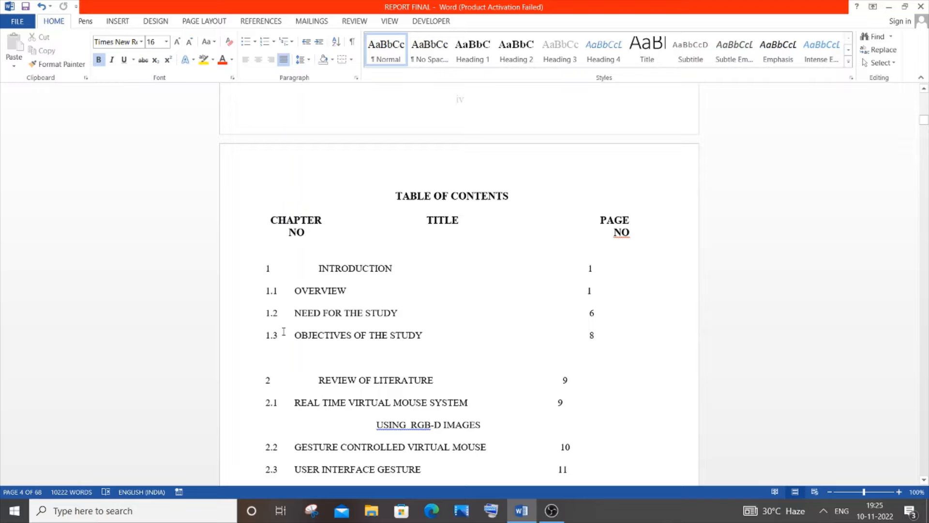
mouse_move(309, 263)
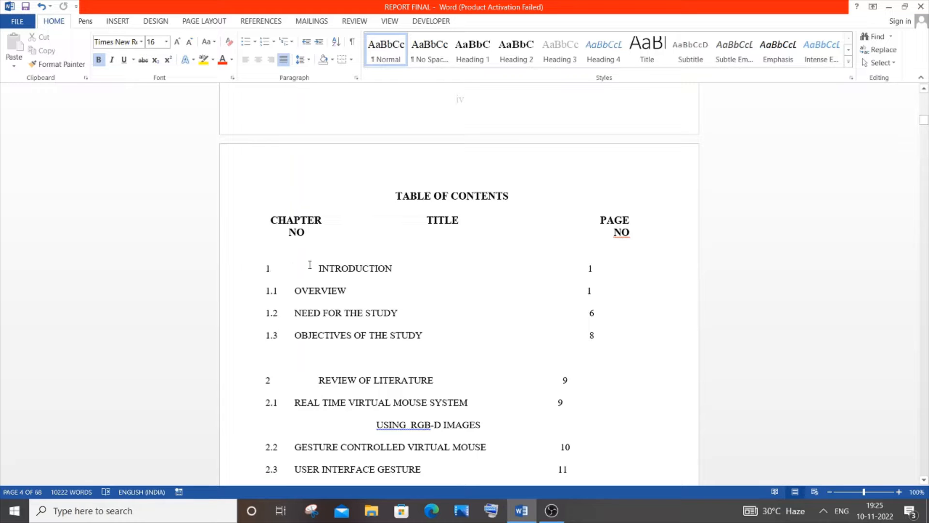
scroll("down", 3)
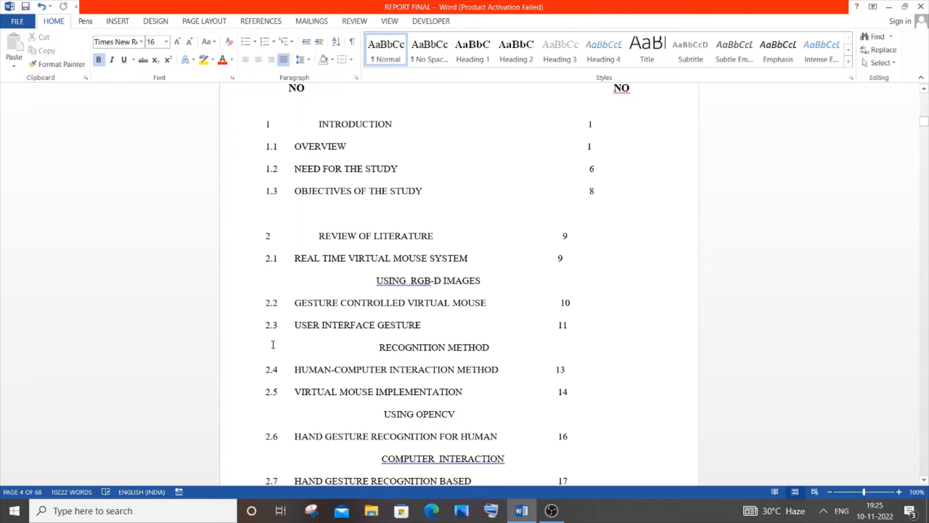
scroll("down", 3)
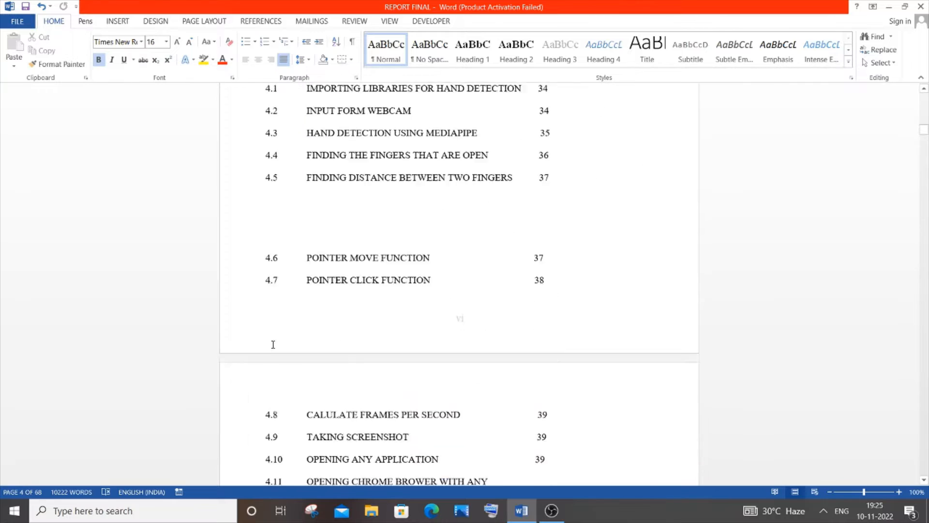
scroll("down", 3)
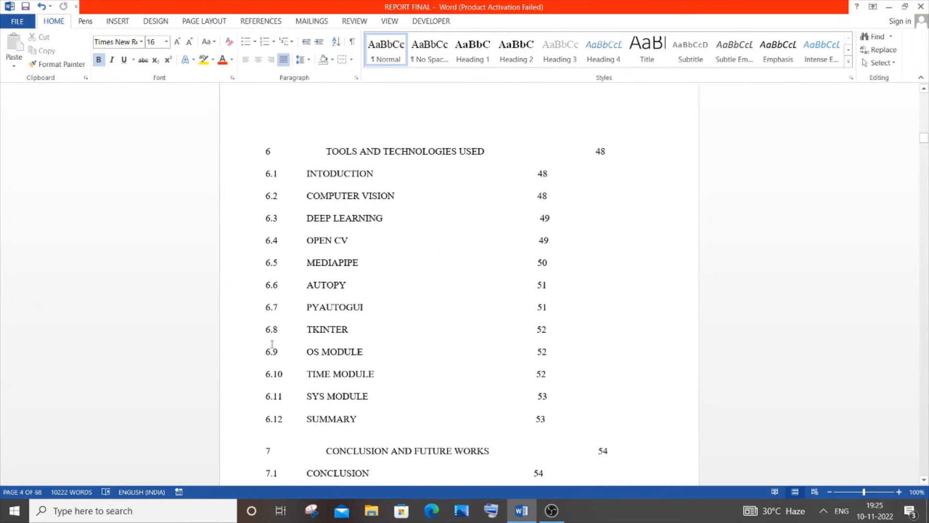
scroll("down", 3)
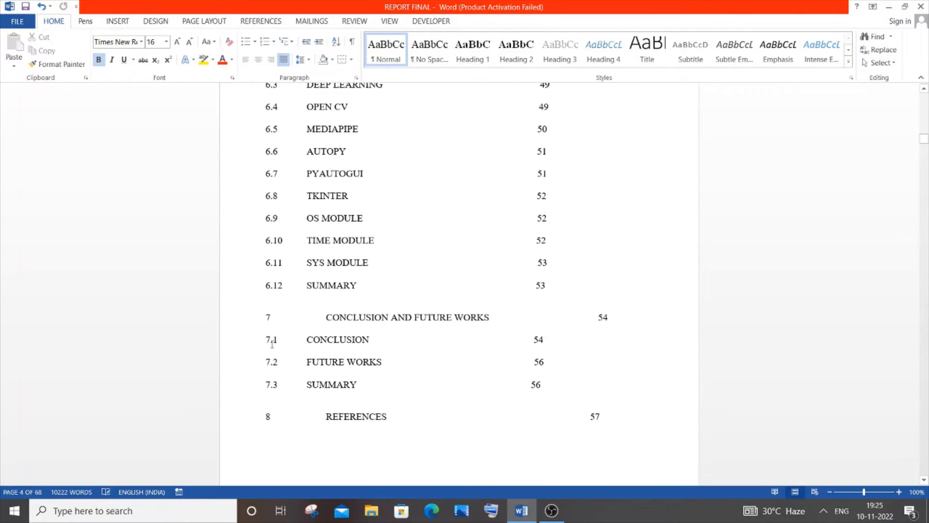
scroll("up", 3)
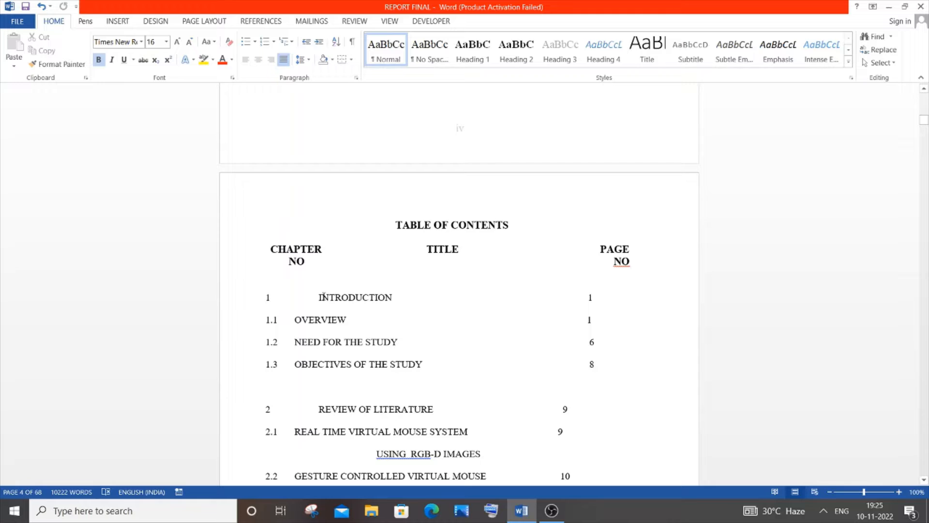
mouse_move(405, 301)
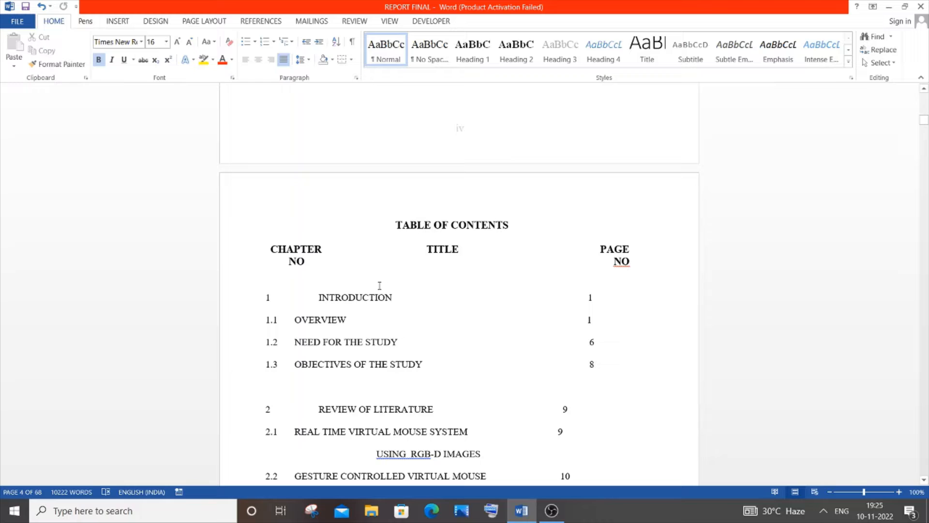
mouse_move(353, 346)
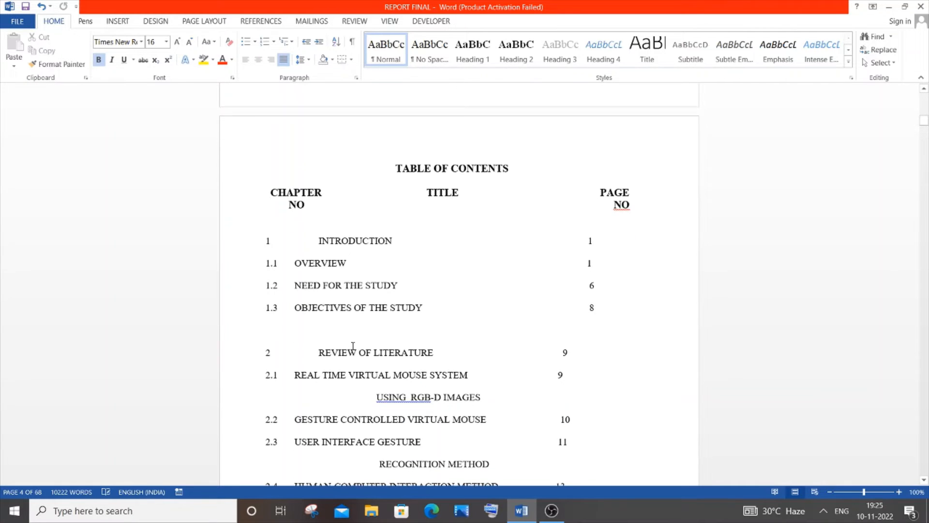
- Page down through the Table of Contents chapter entries from Chapter 1 onward
scroll("up", 3)
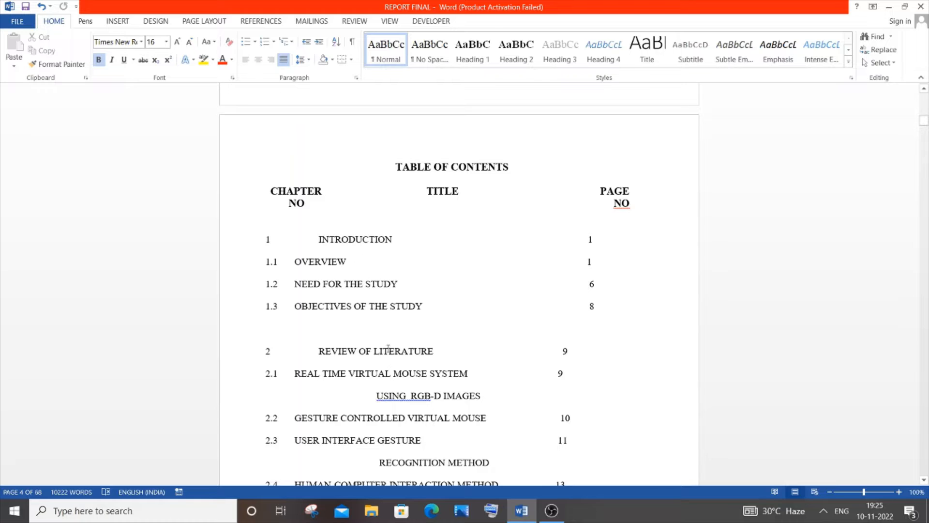
scroll("down", 3)
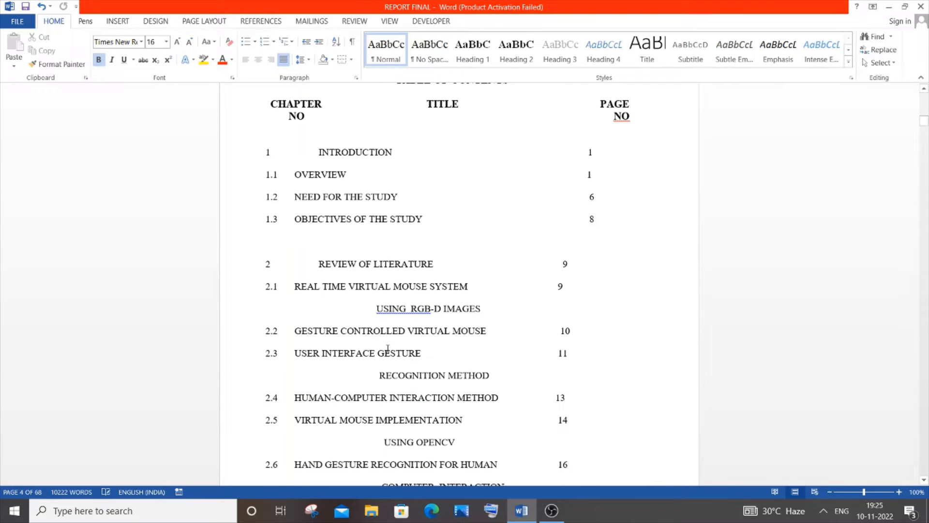
scroll("down", 3)
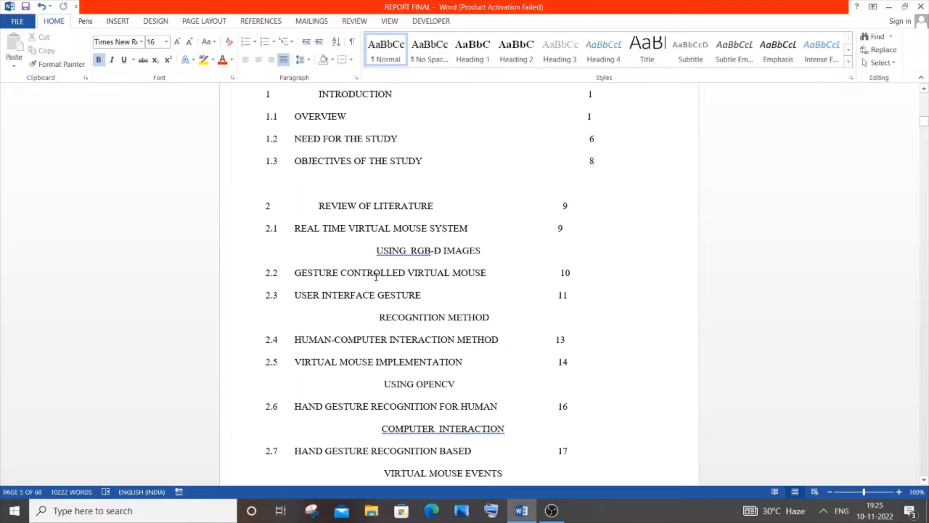
scroll("down", 3)
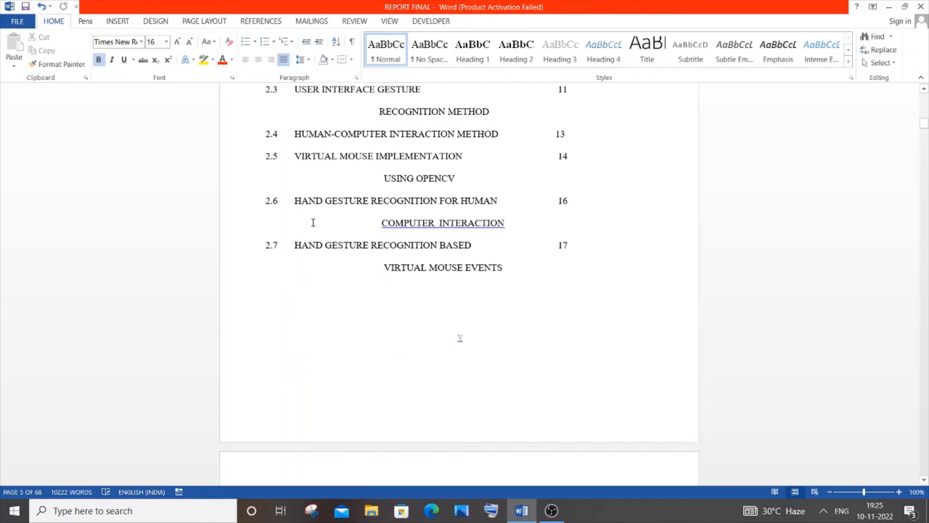
scroll("down", 3)
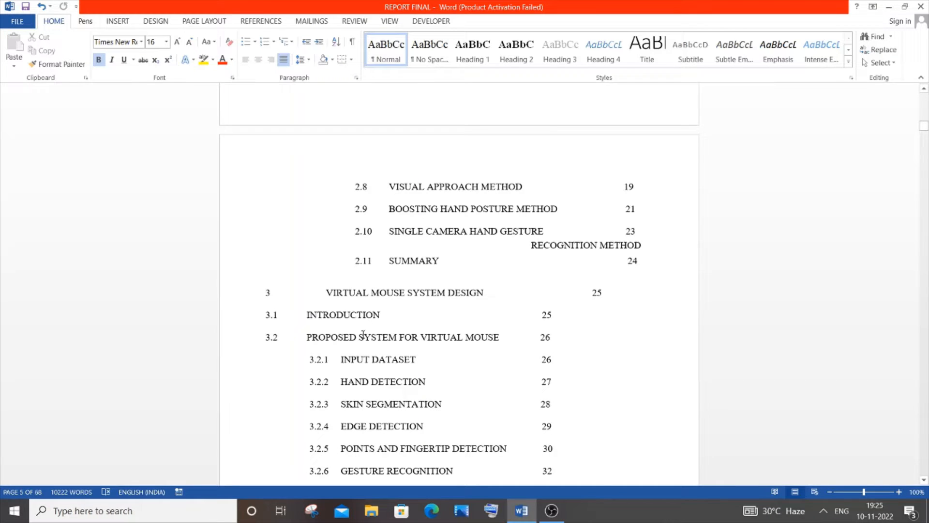
scroll("down", 3)
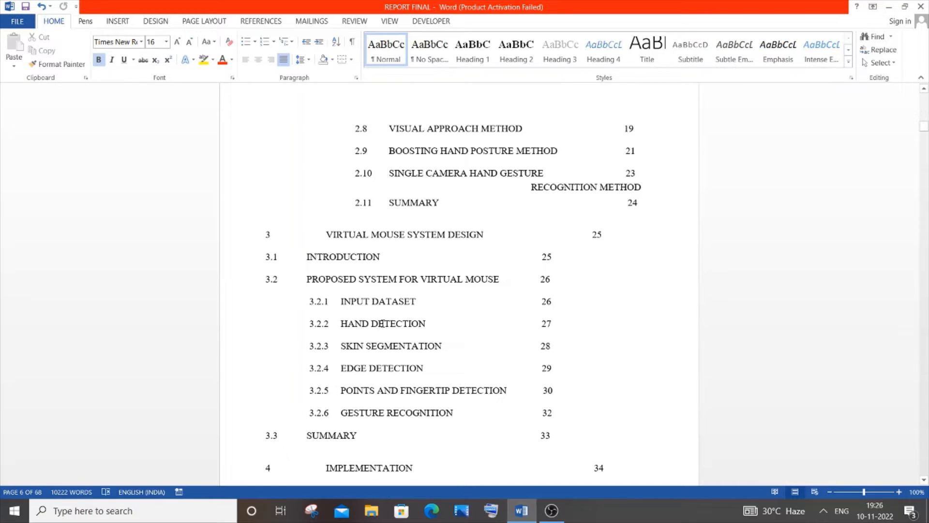
scroll("down", 3)
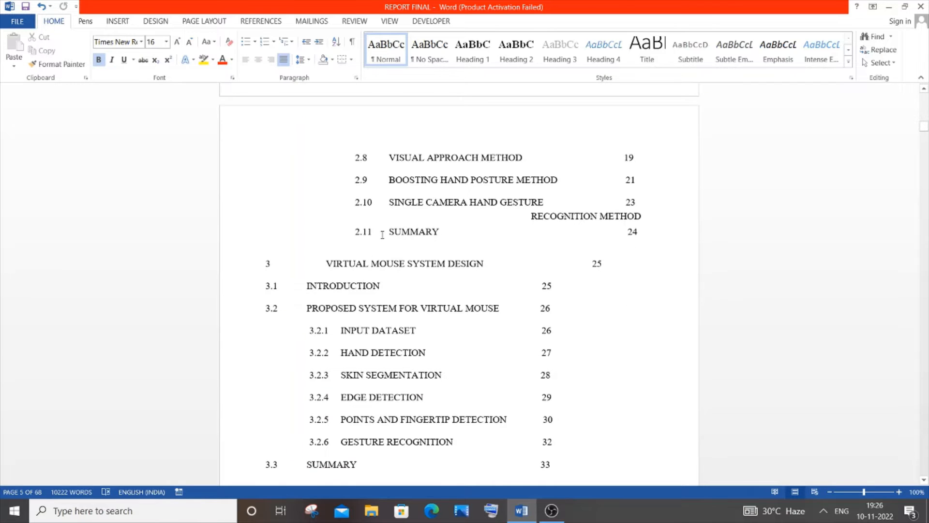
scroll("down", 3)
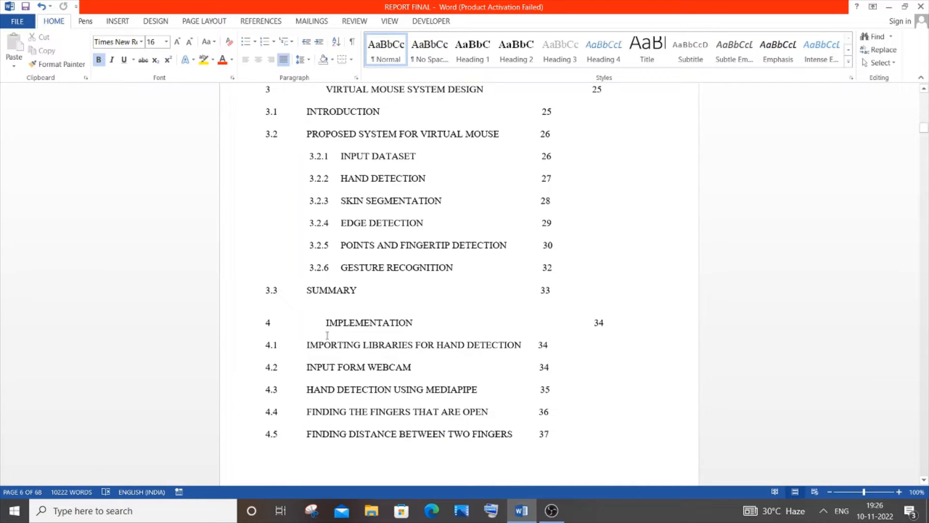
scroll("down", 3)
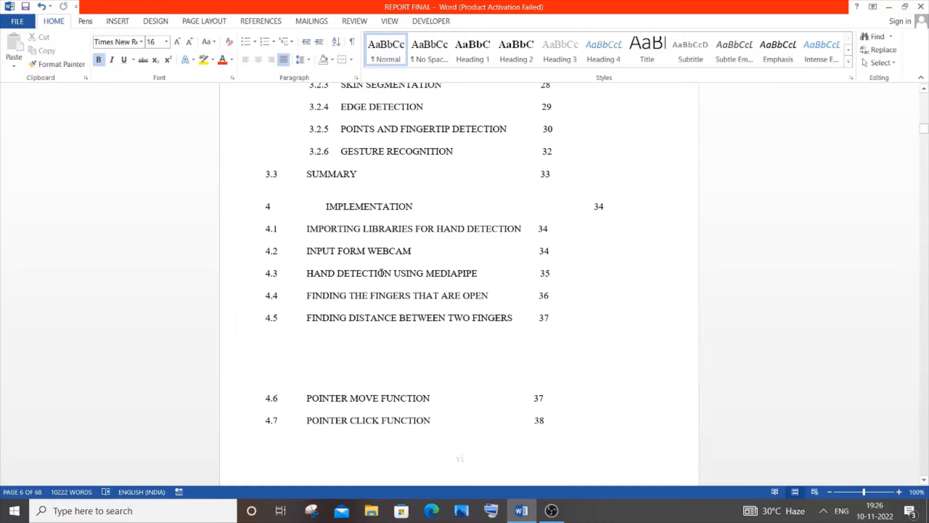
- Continue down past Chapter 7 and References to the List of Figures page
scroll("down", 3)
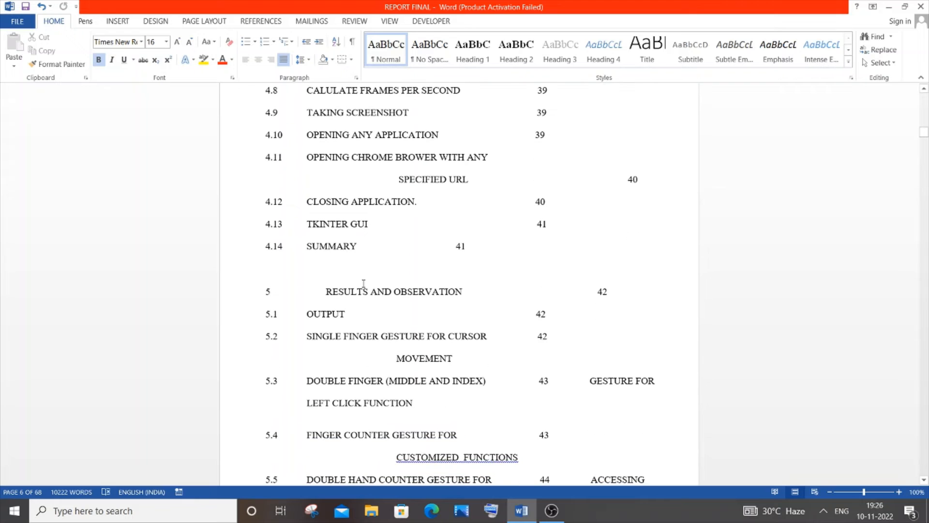
scroll("down", 3)
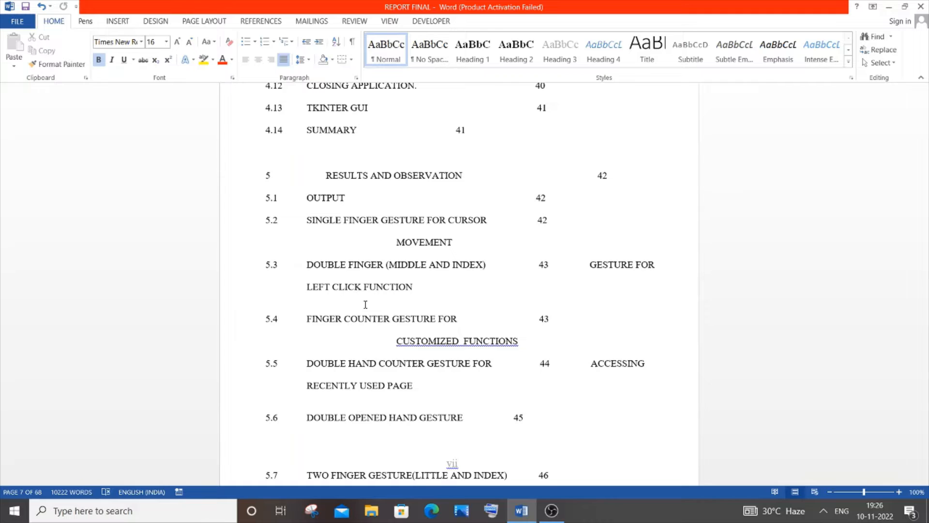
scroll("down", 3)
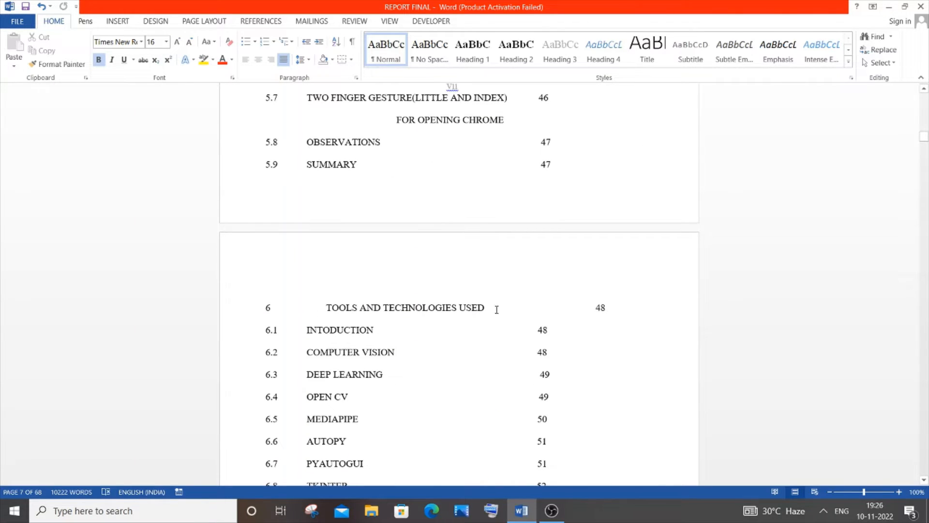
mouse_move(412, 336)
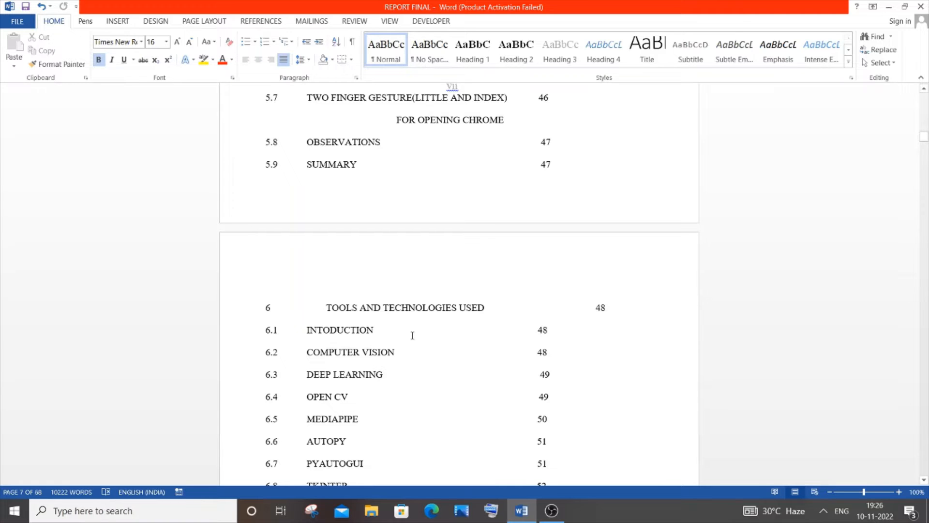
scroll("down", 3)
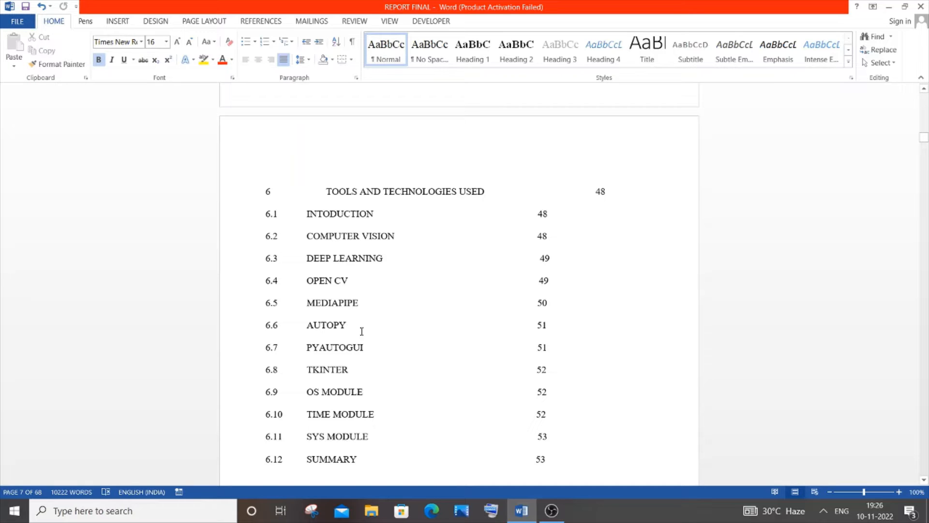
mouse_move(354, 257)
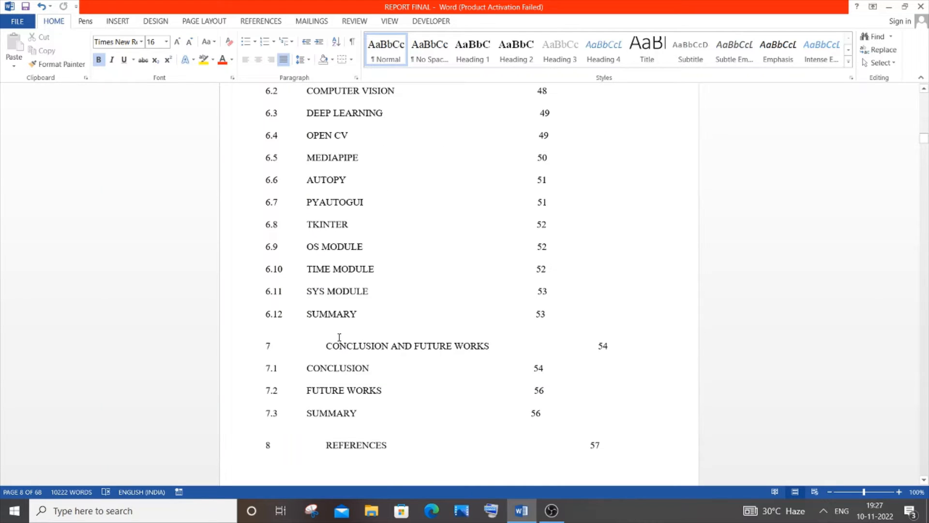
mouse_move(415, 368)
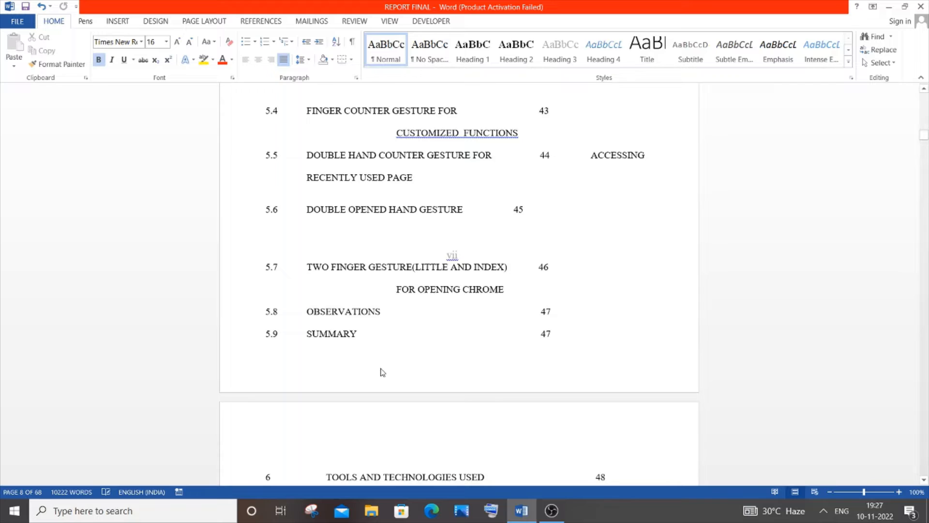
scroll("up", 3)
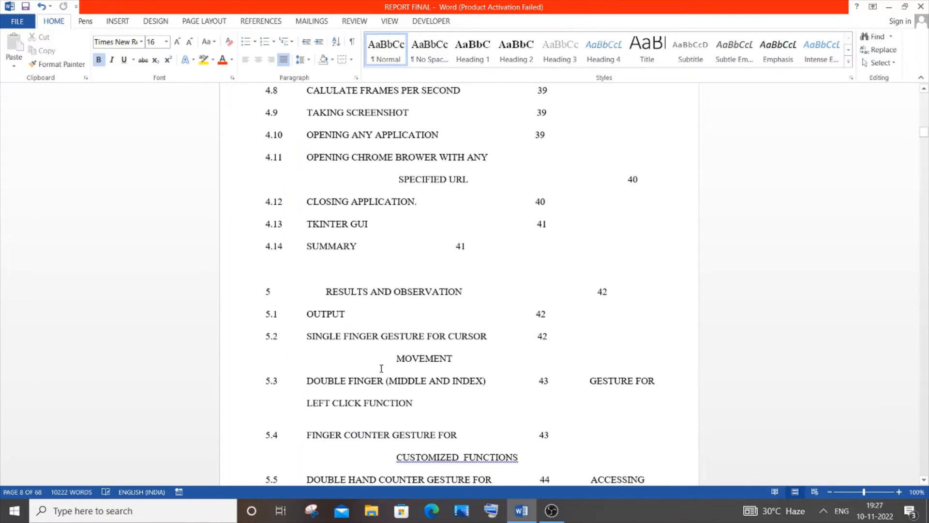
scroll("down", 3)
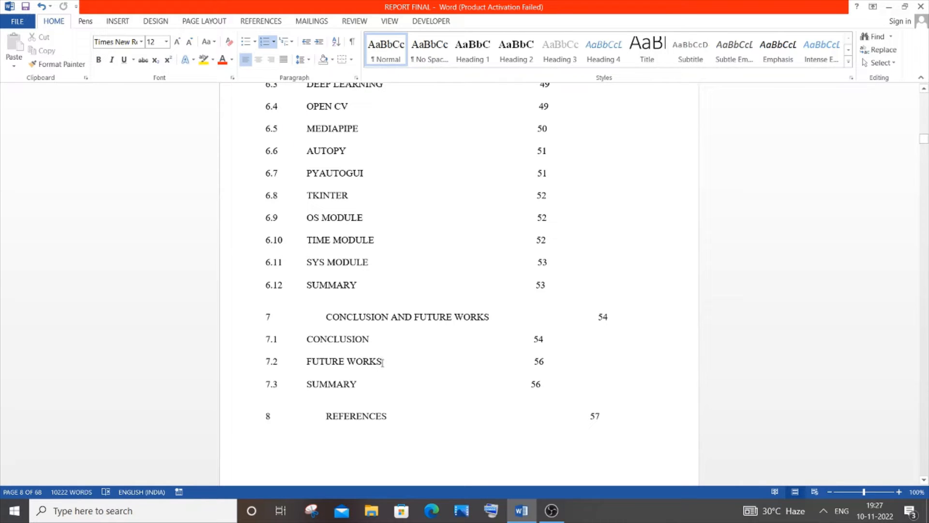
left_click(383, 361)
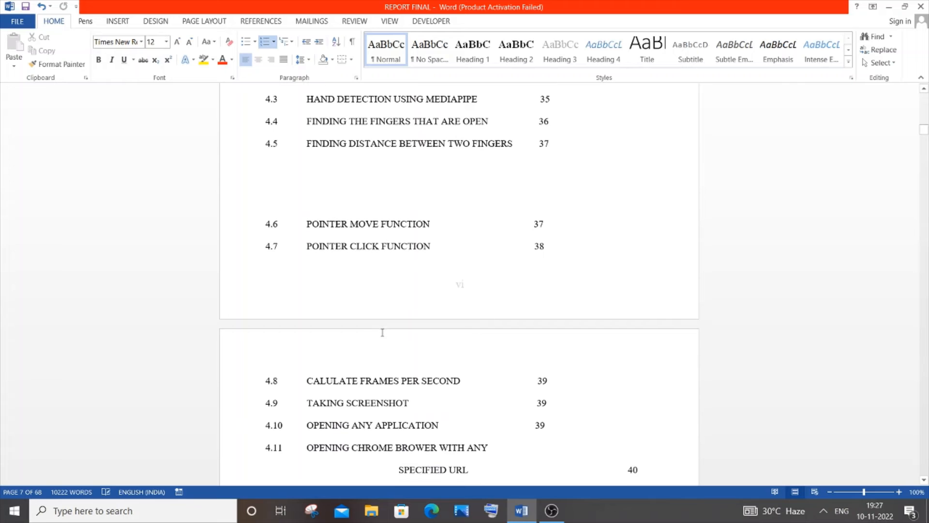
scroll("down", 3)
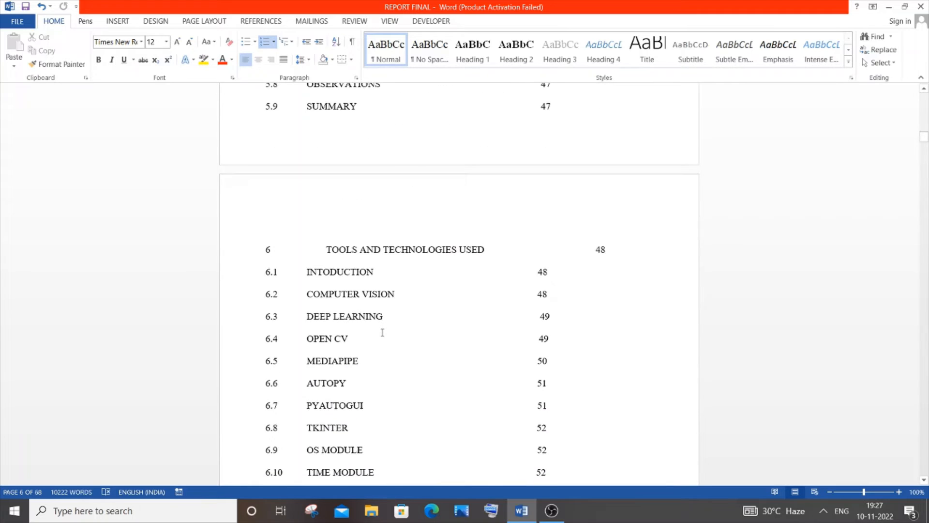
scroll("down", 3)
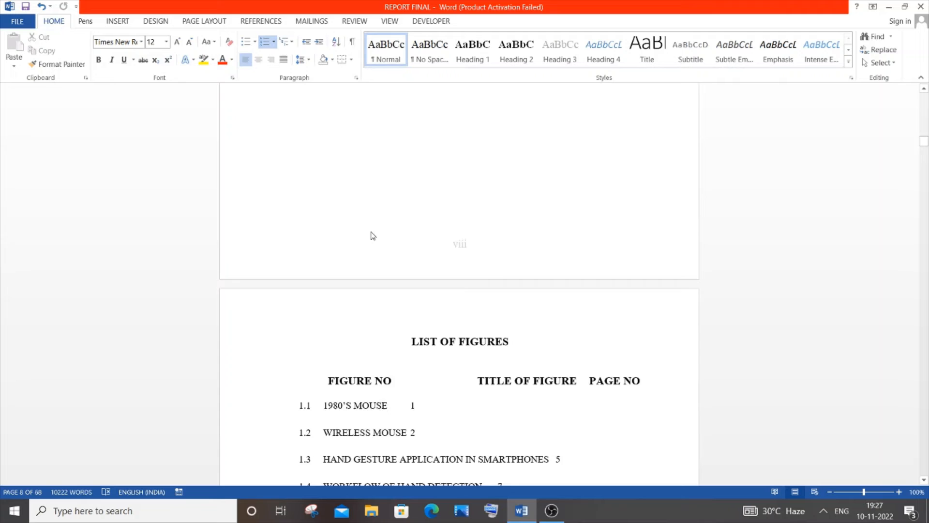
- Scroll through the List of Figures' chapter 5 entries down to the Chapter 1 Introduction overview
scroll("down", 3)
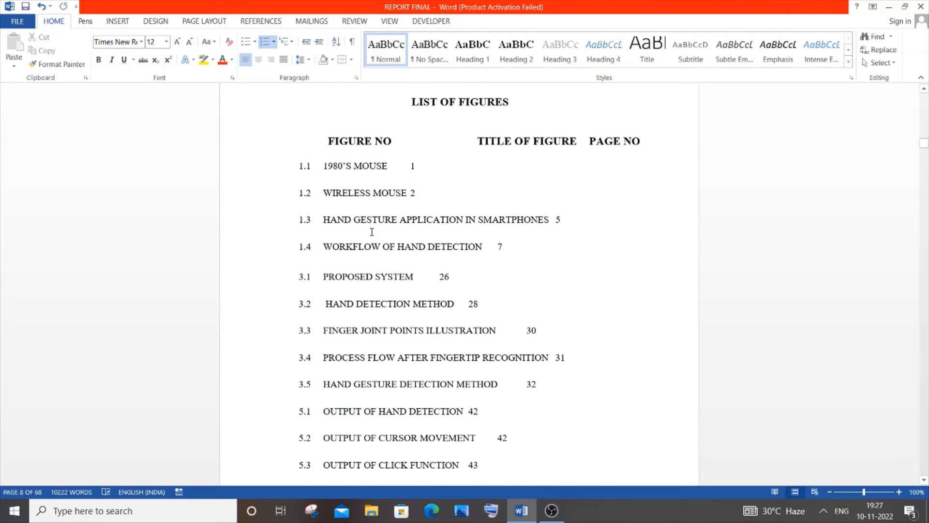
scroll("down", 3)
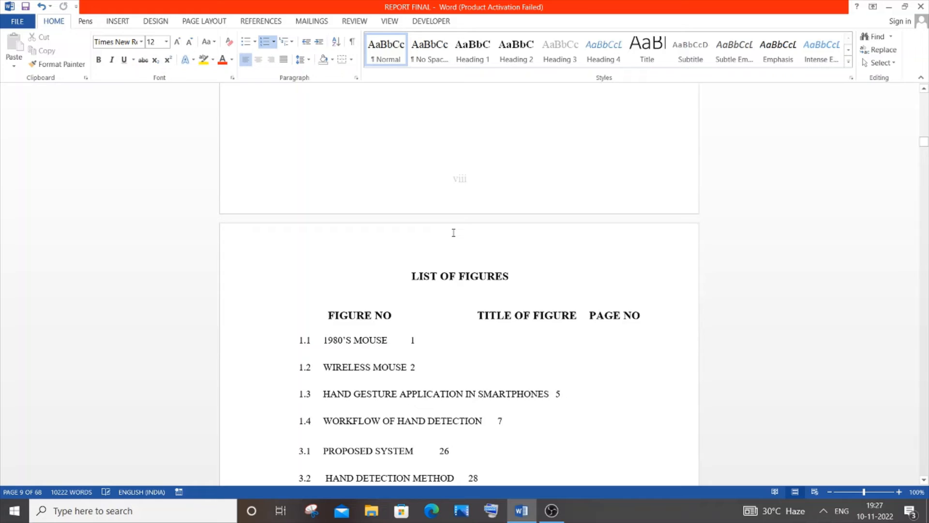
scroll("down", 3)
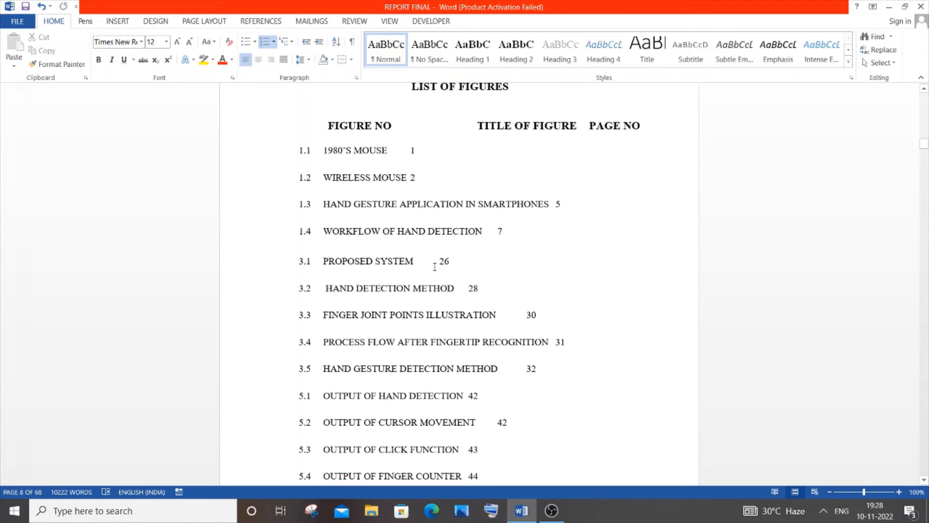
scroll("down", 3)
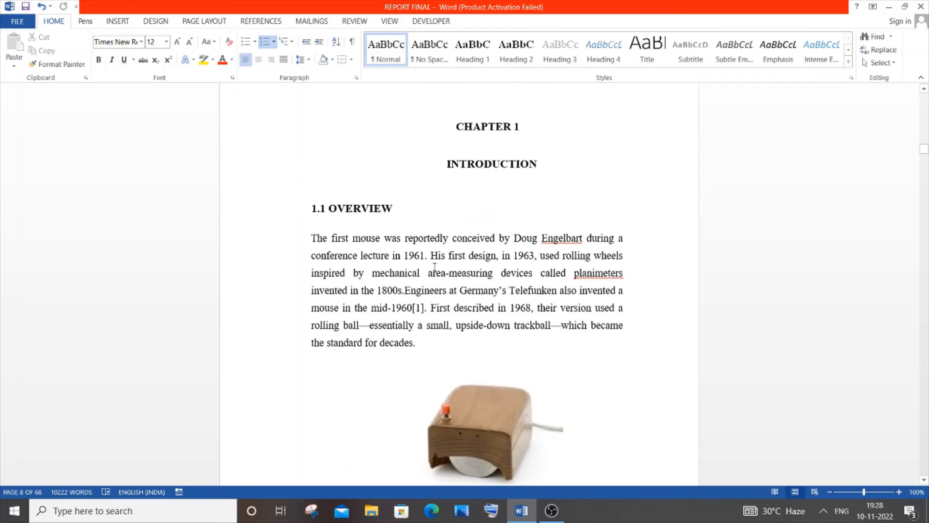
- Scroll past the end of the List of Figures into the start of Chapter 1 and back
scroll("down", 3)
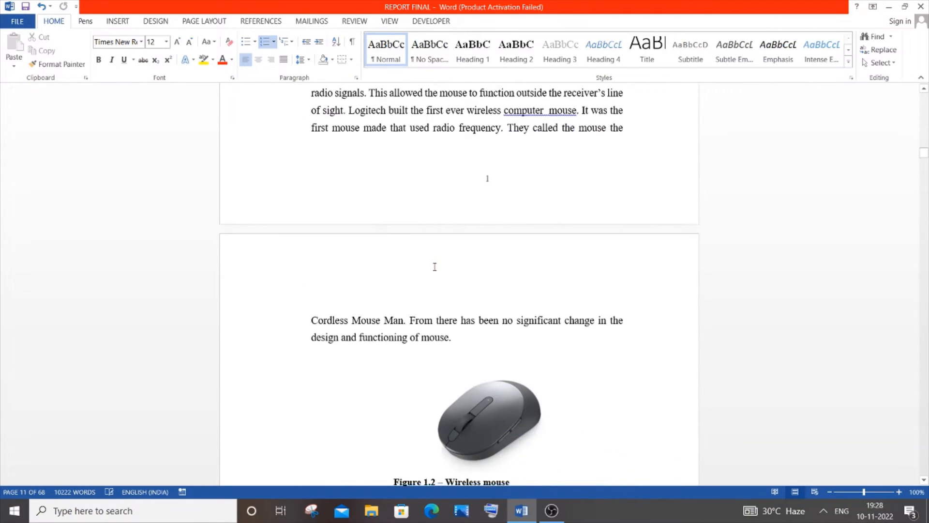
scroll("down", 3)
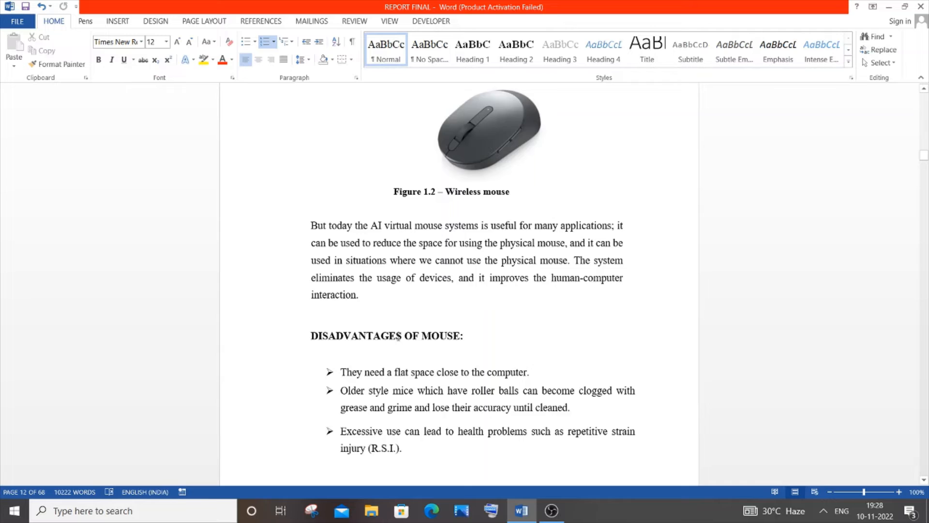
scroll("down", 3)
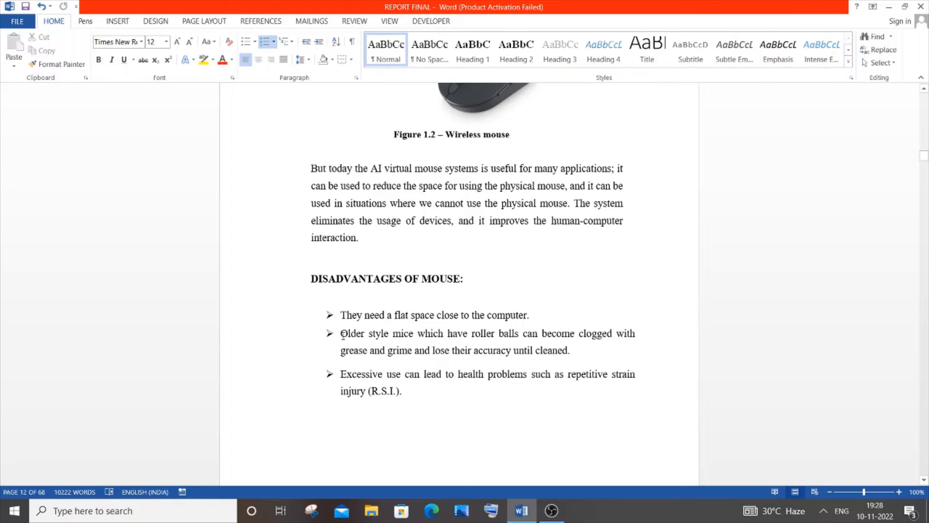
scroll("down", 3)
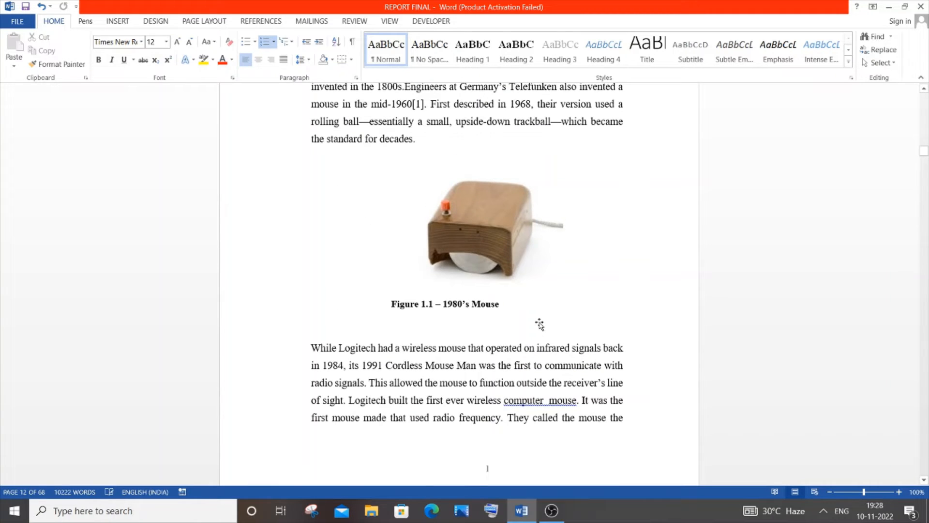
scroll("up", 3)
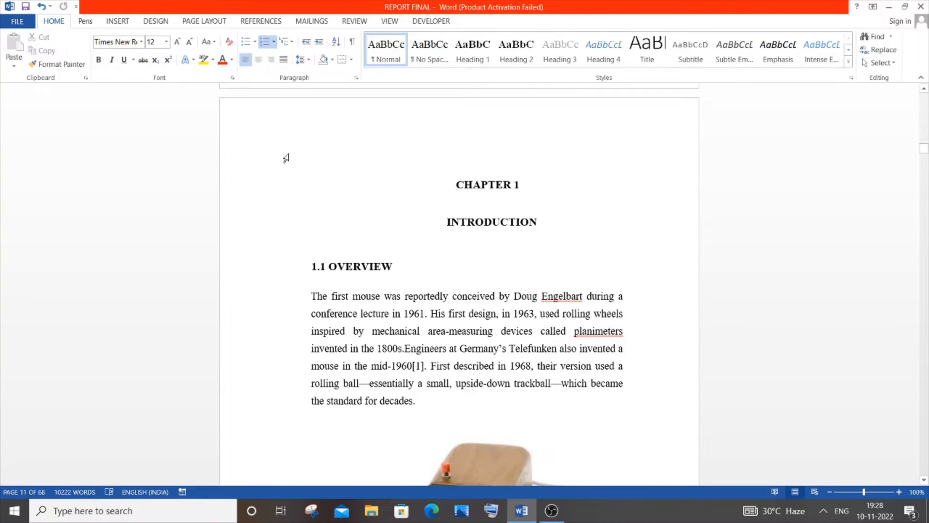
scroll("down", 3)
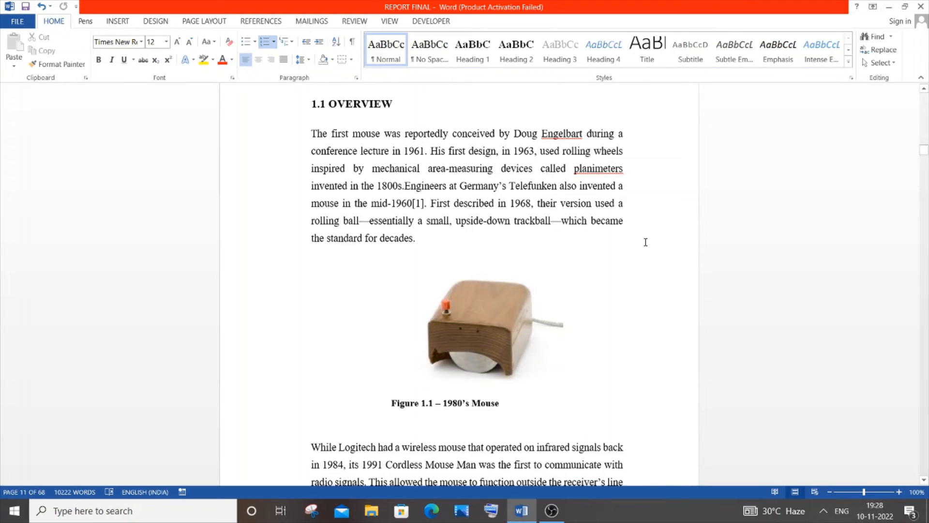
scroll("down", 3)
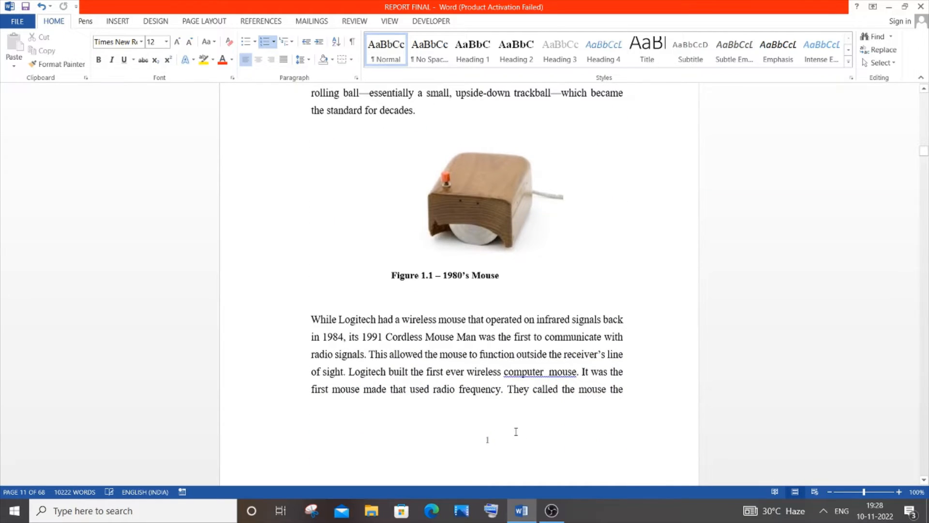
mouse_move(717, 286)
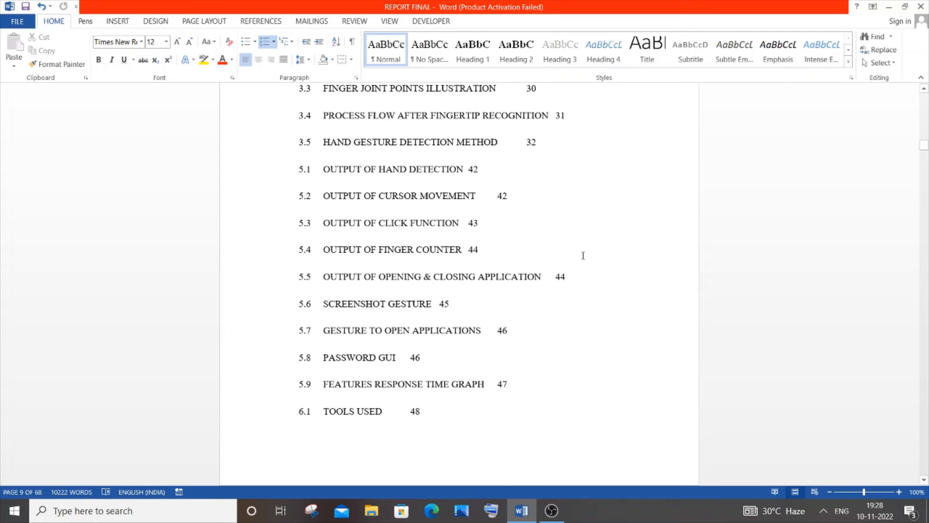
- Read Chapter 1's overview with Figures 1.1 and 1.2 down to the disadvantages of mouse list
scroll("down", 3)
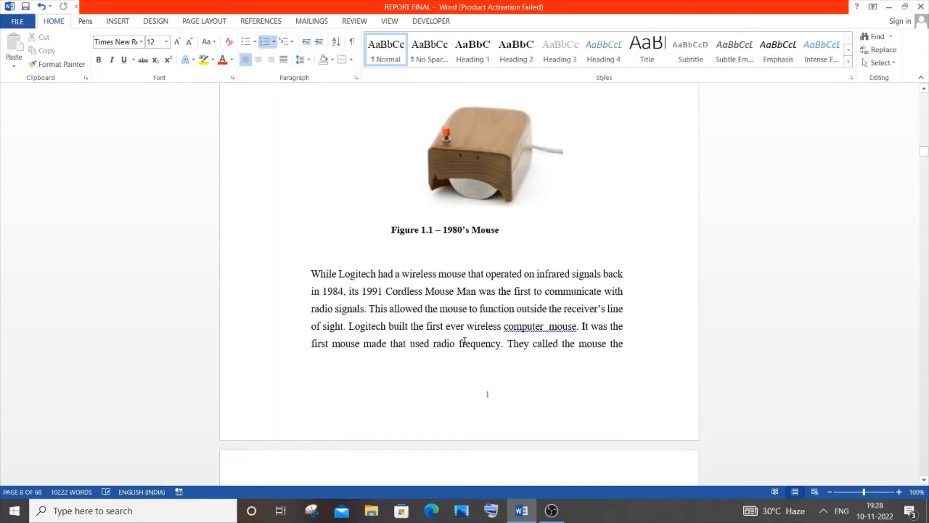
scroll("down", 3)
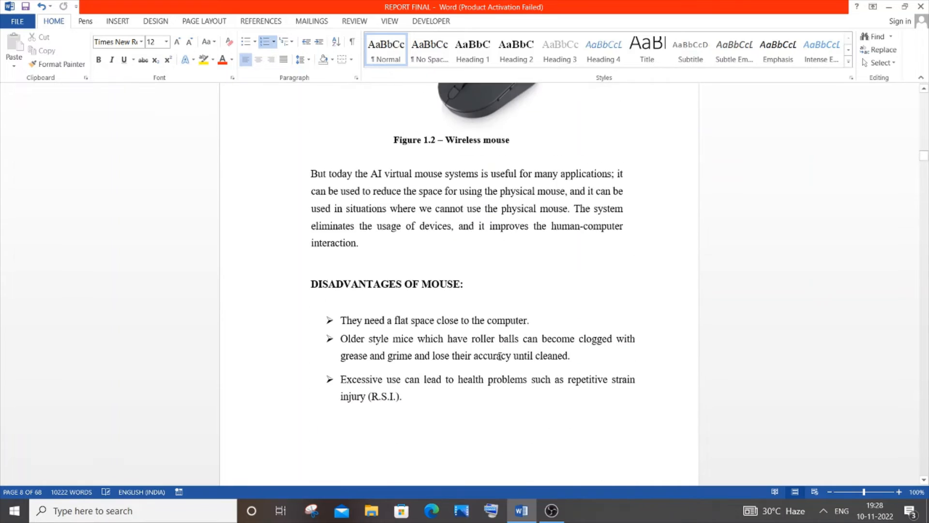
scroll("down", 3)
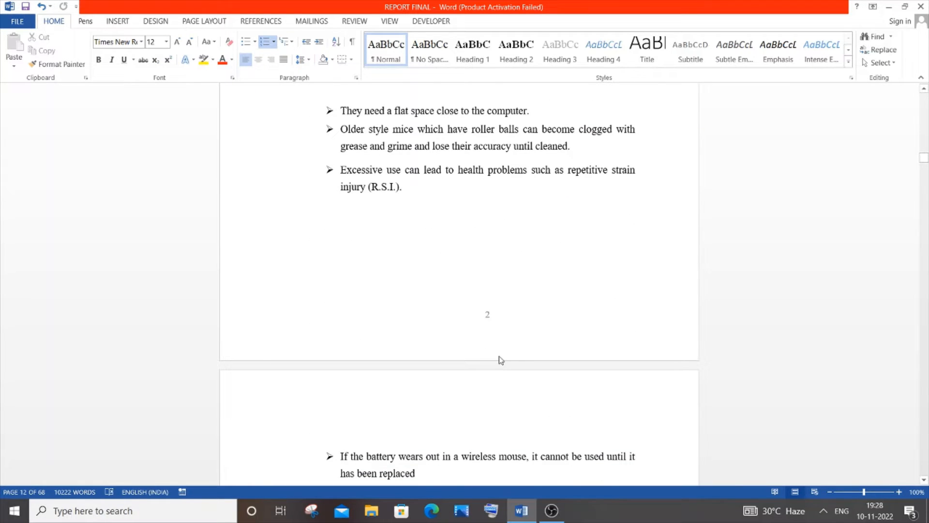
mouse_move(491, 321)
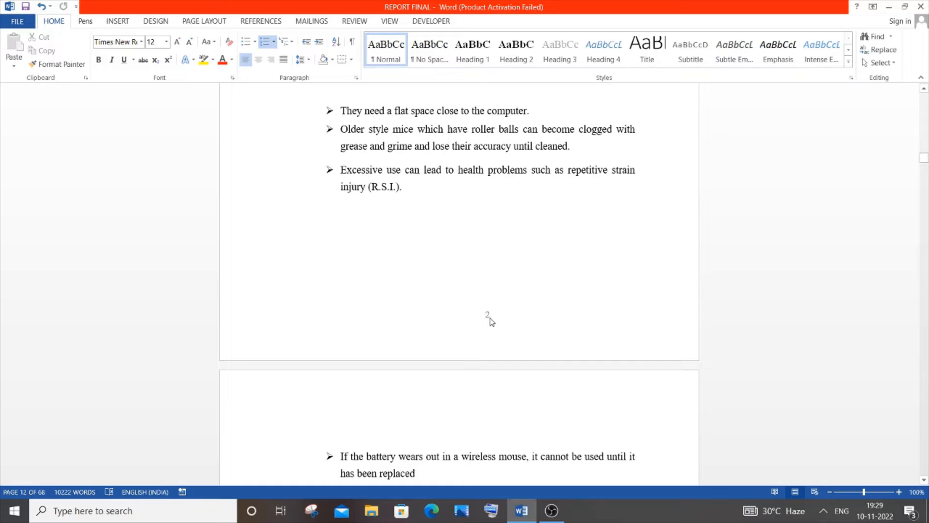
mouse_move(490, 318)
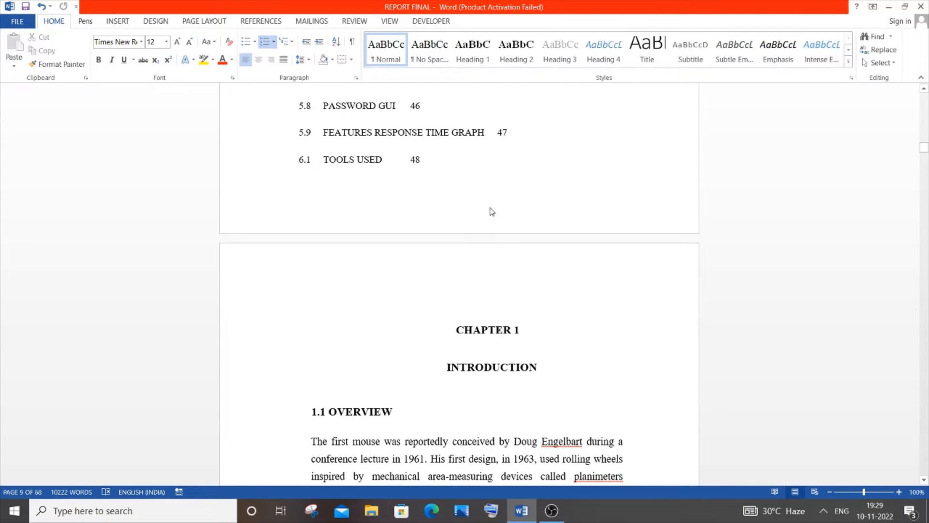
- Scroll past Figure 1.3, need for the study, Figure 1.4 and objectives to the Chapter 2 heading
scroll("down", 3)
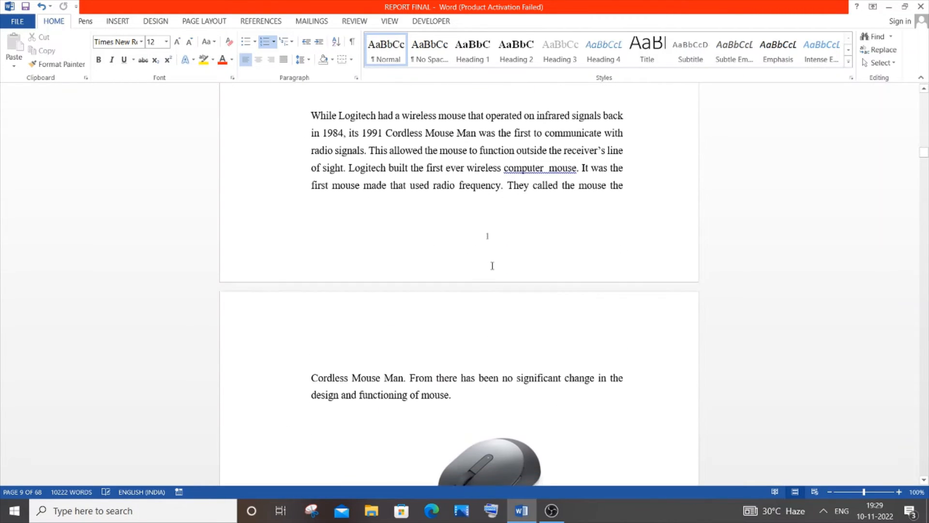
scroll("down", 3)
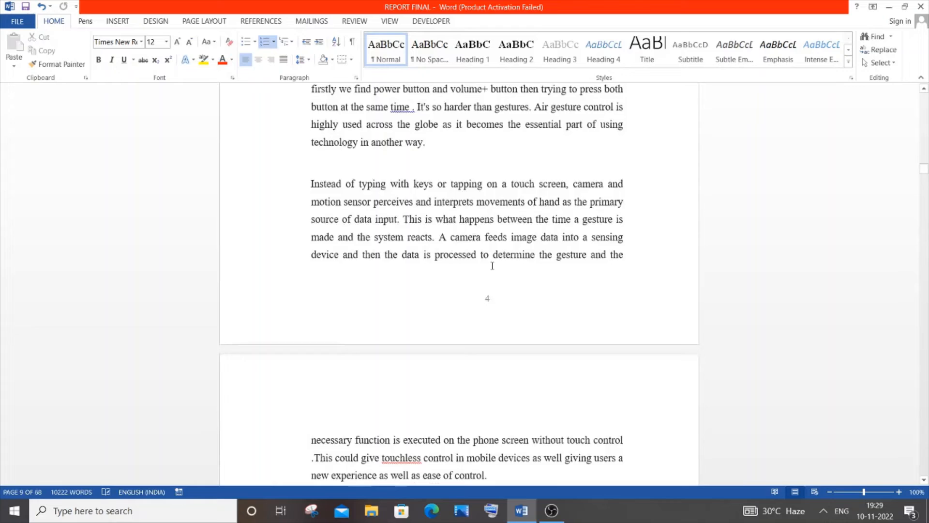
scroll("down", 3)
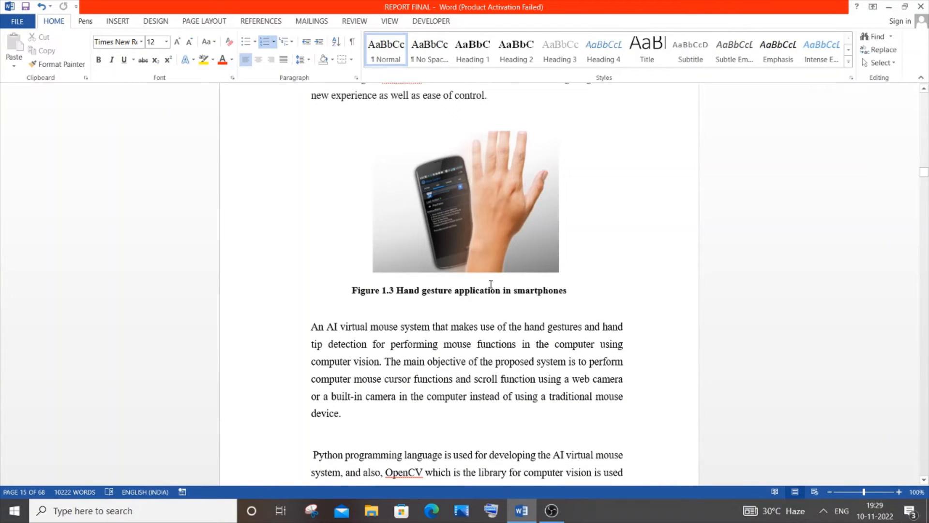
mouse_move(492, 271)
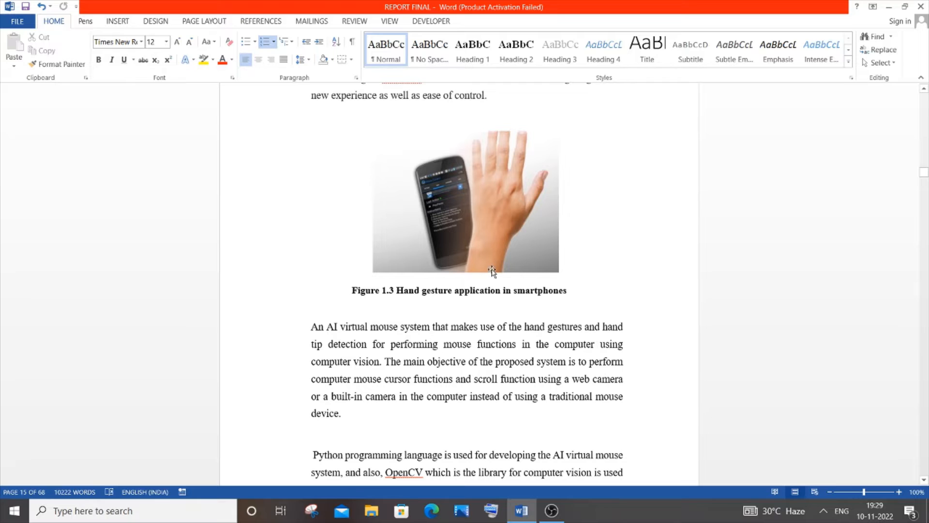
scroll("down", 3)
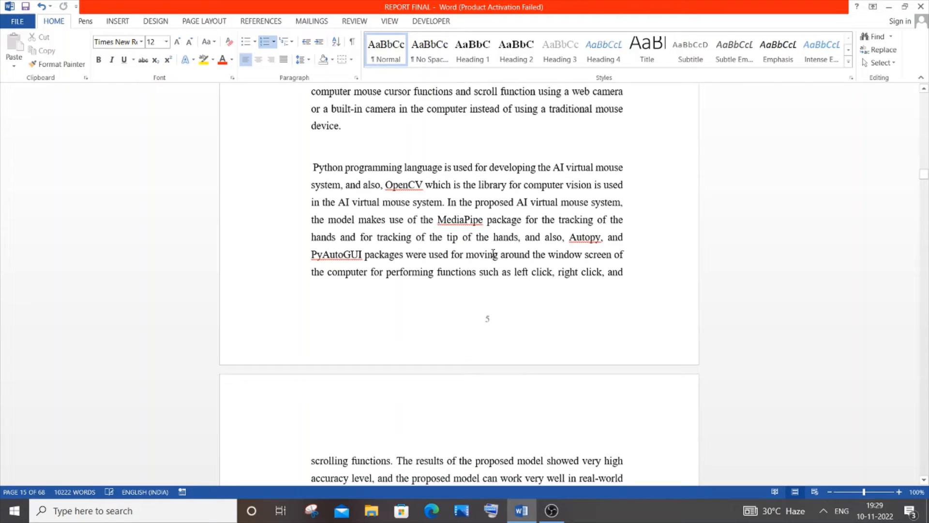
scroll("down", 3)
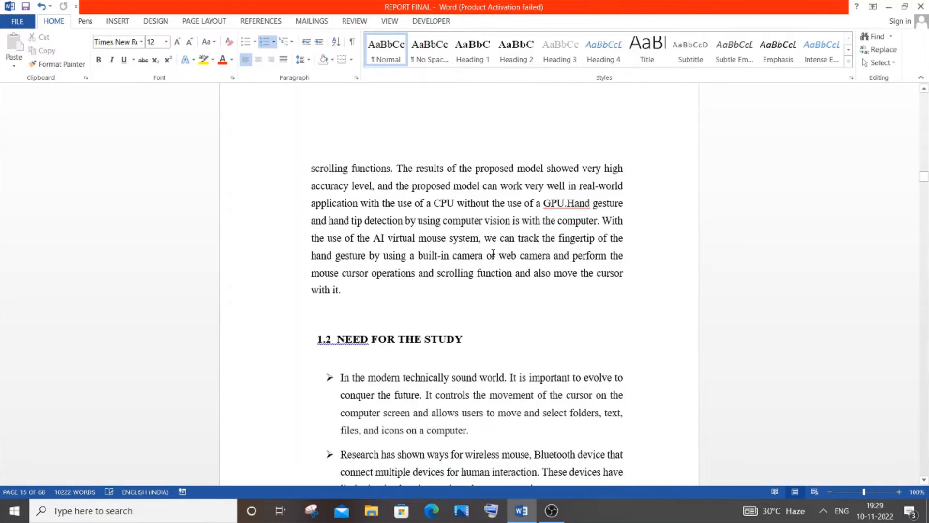
scroll("down", 3)
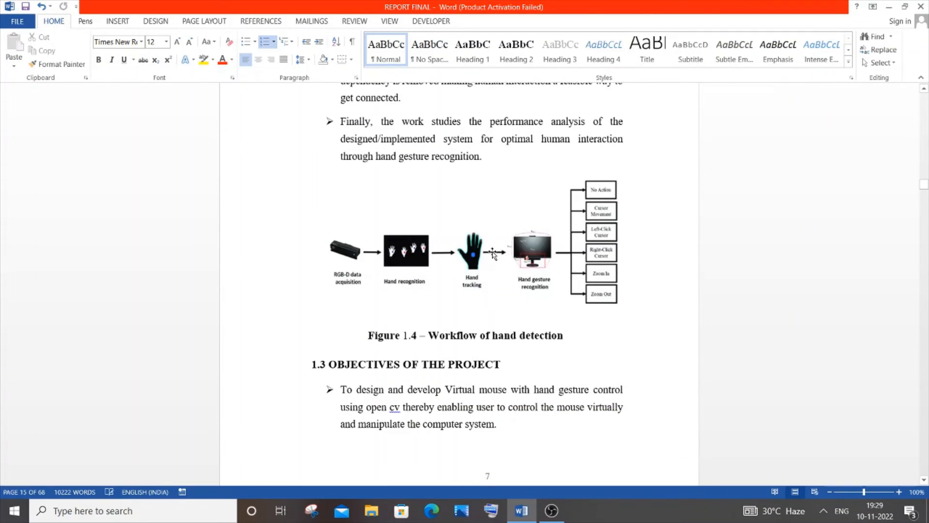
scroll("down", 3)
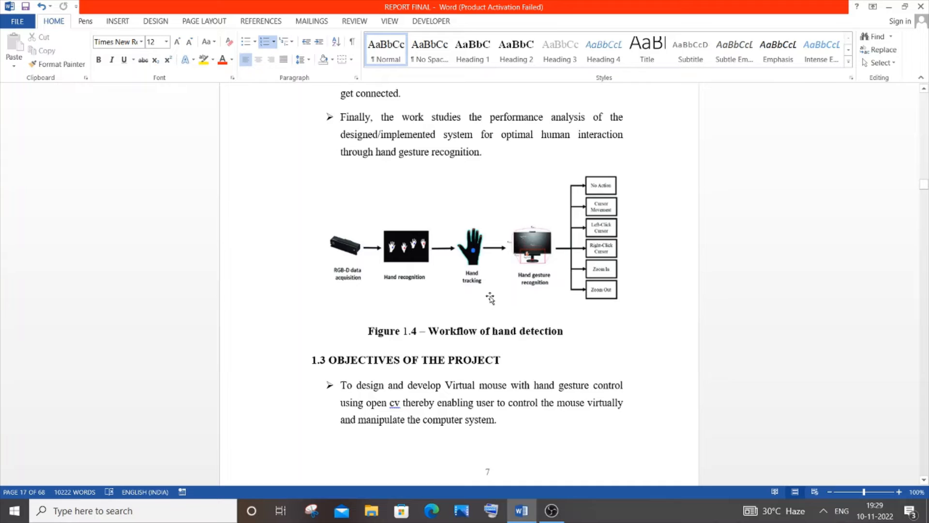
scroll("down", 3)
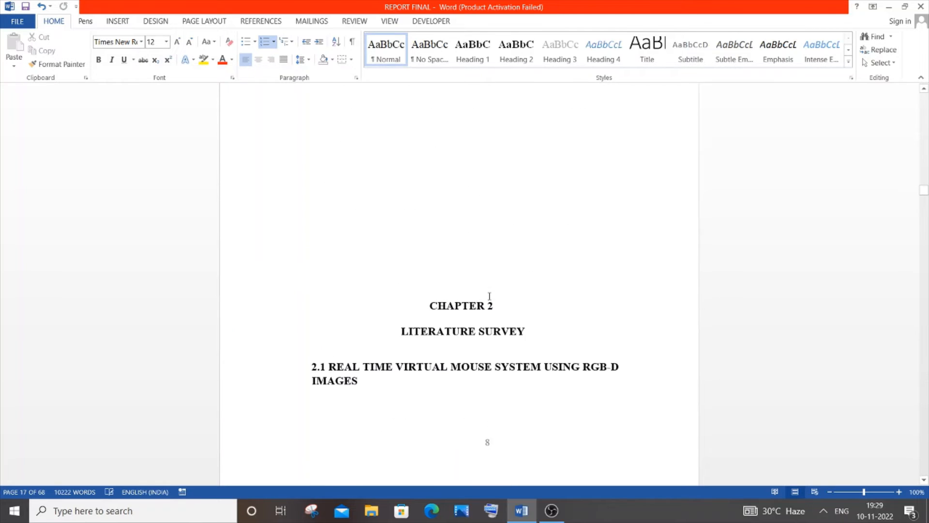
- Page down through the opening sections of the Chapter 2 Literature Survey from 2.1
scroll("down", 3)
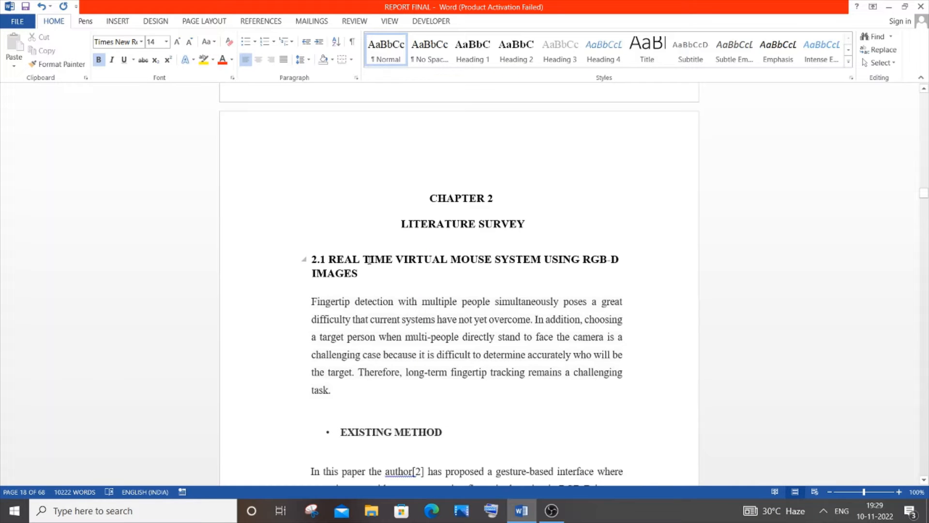
scroll("down", 3)
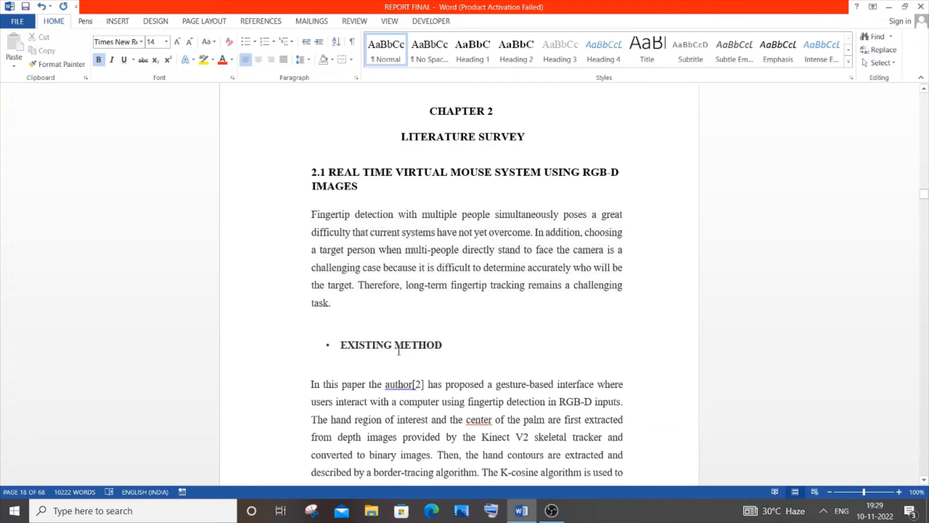
scroll("down", 3)
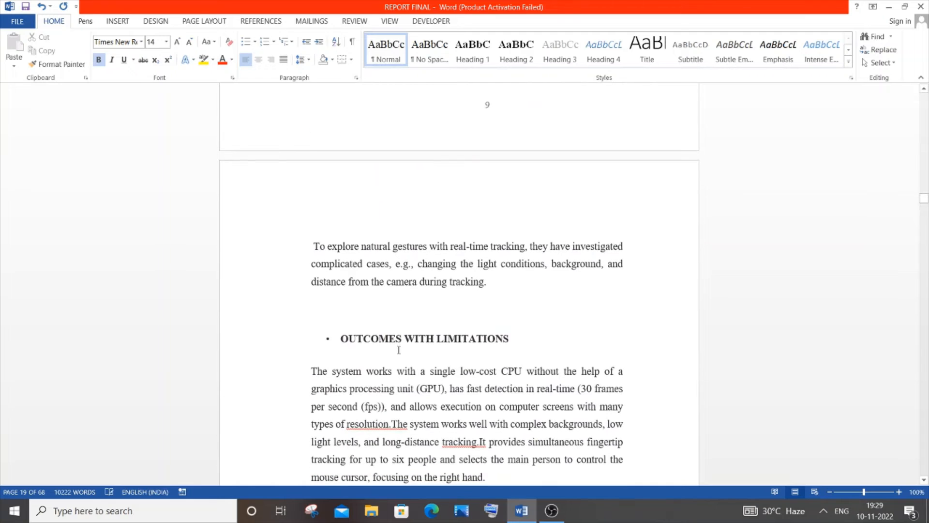
scroll("down", 3)
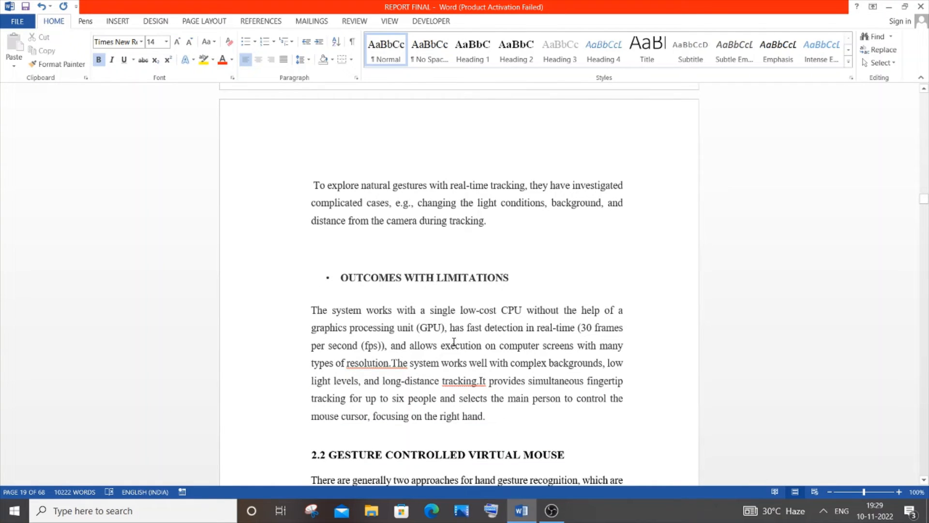
scroll("down", 3)
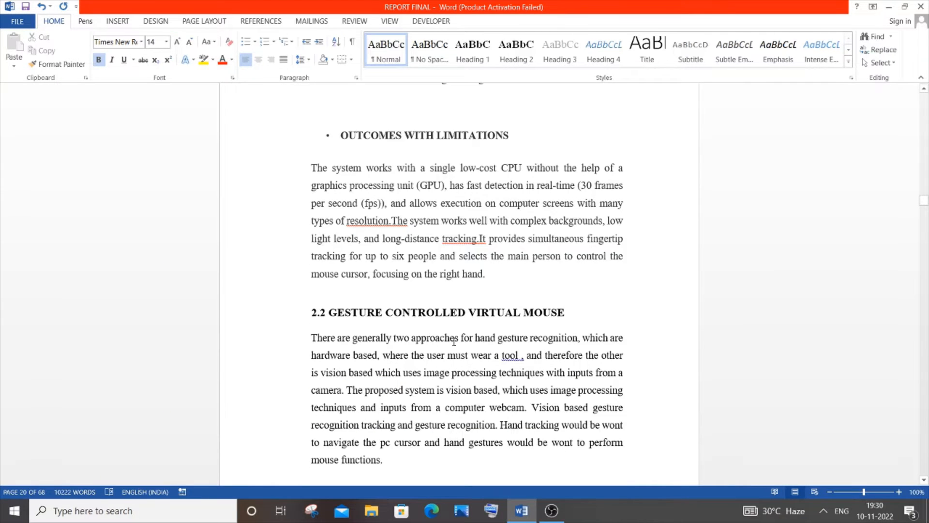
scroll("down", 3)
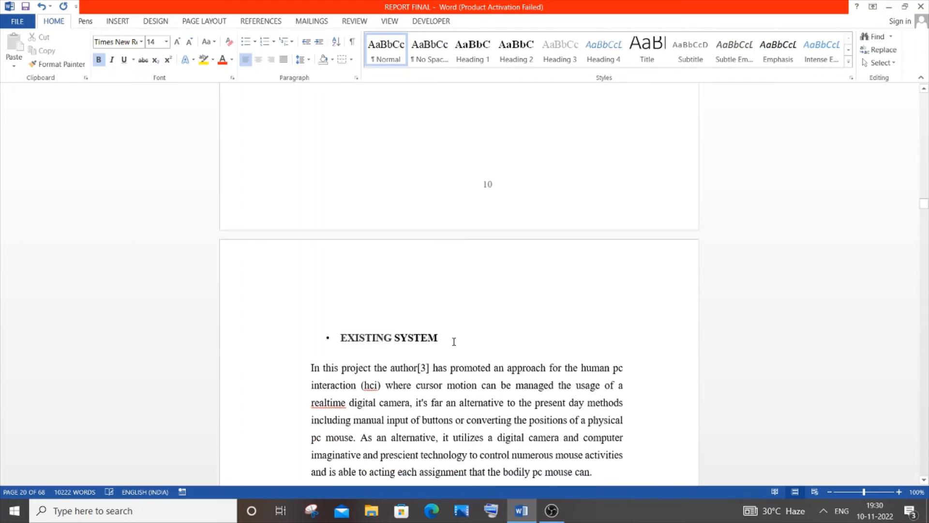
scroll("down", 3)
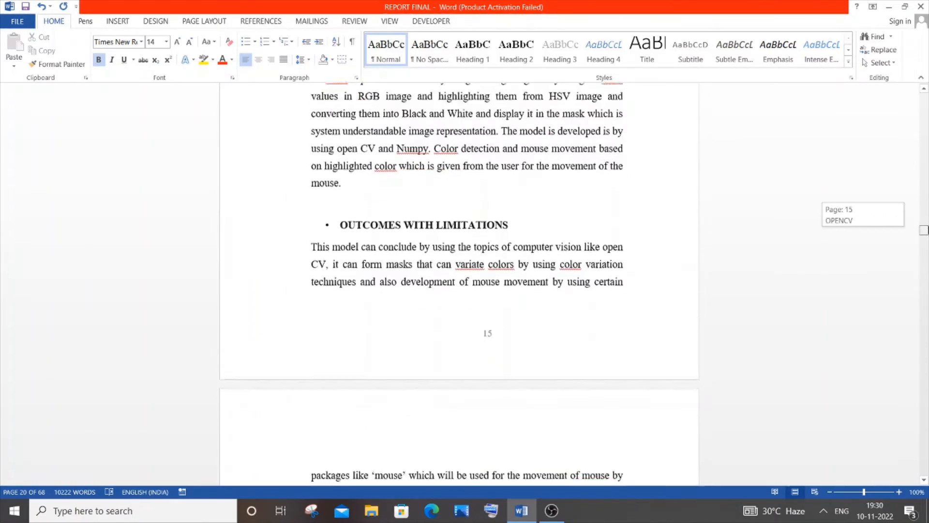
scroll("down", 3)
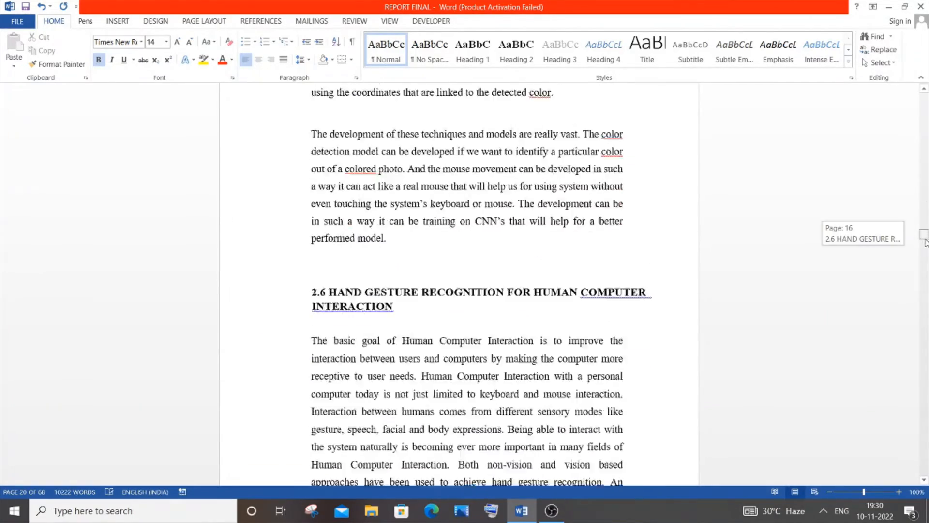
scroll("down", 3)
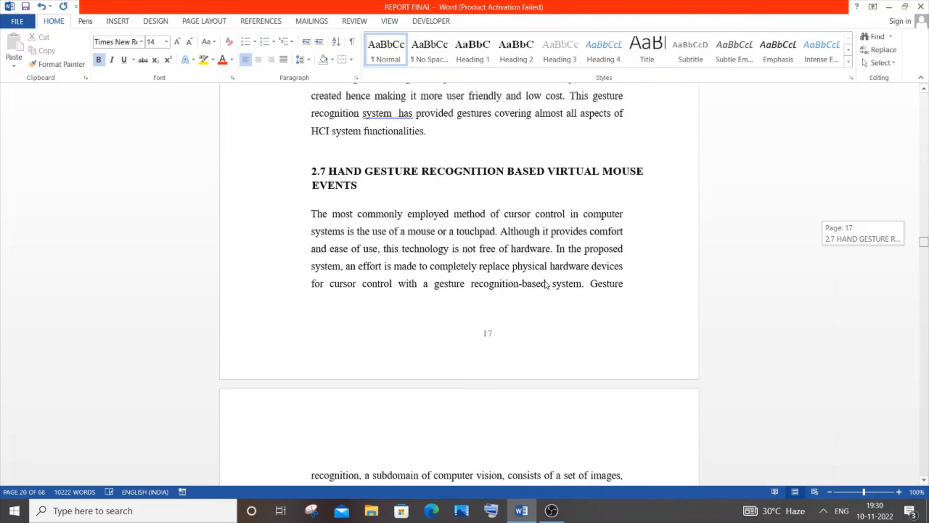
- Continue through the remaining survey sections to 2.10, reaching Figure 3.1, the proposed virtual mouse system
scroll("down", 3)
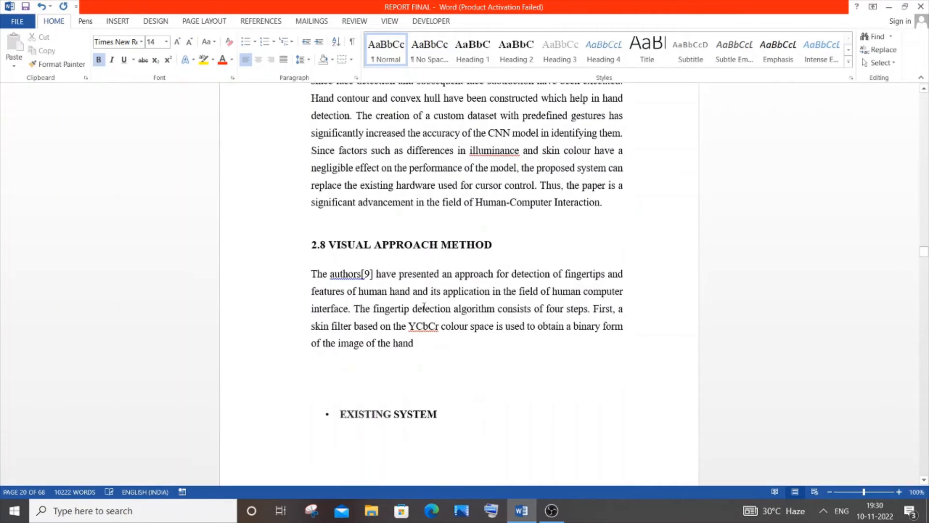
scroll("down", 3)
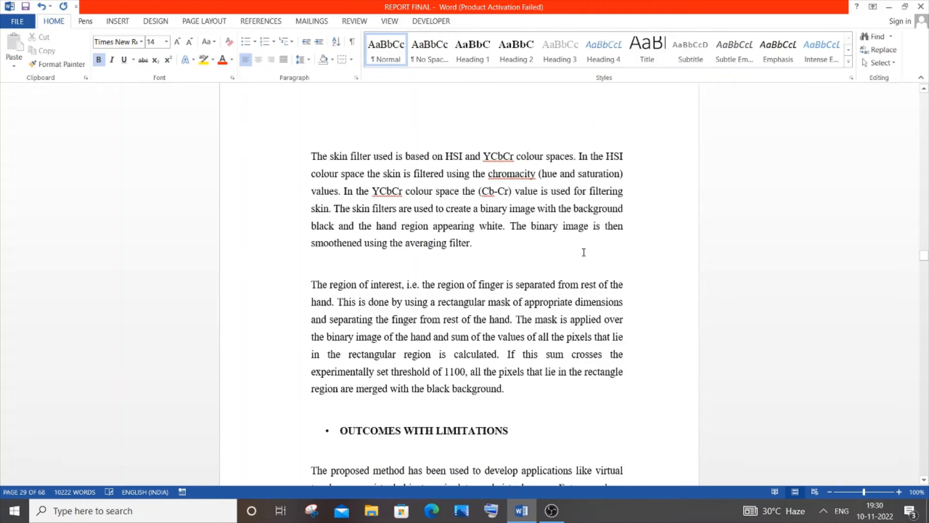
scroll("down", 3)
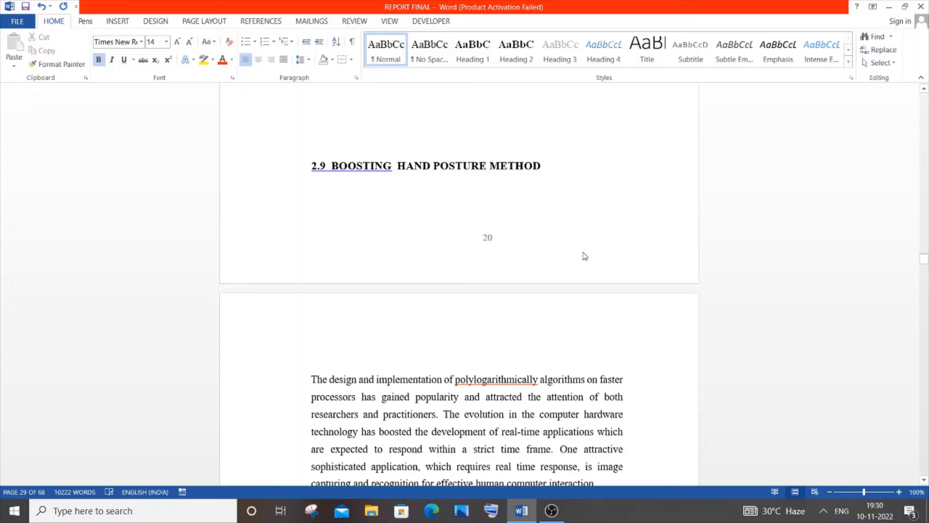
scroll("down", 3)
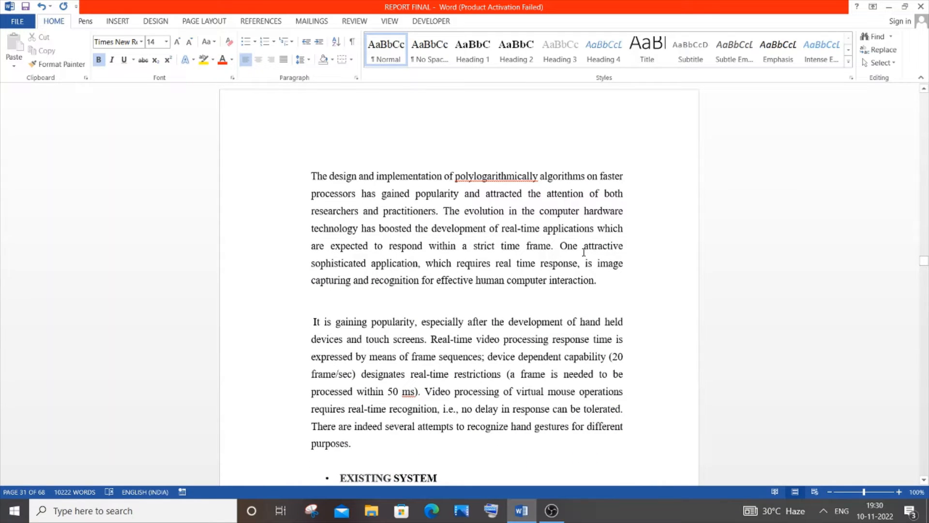
scroll("down", 3)
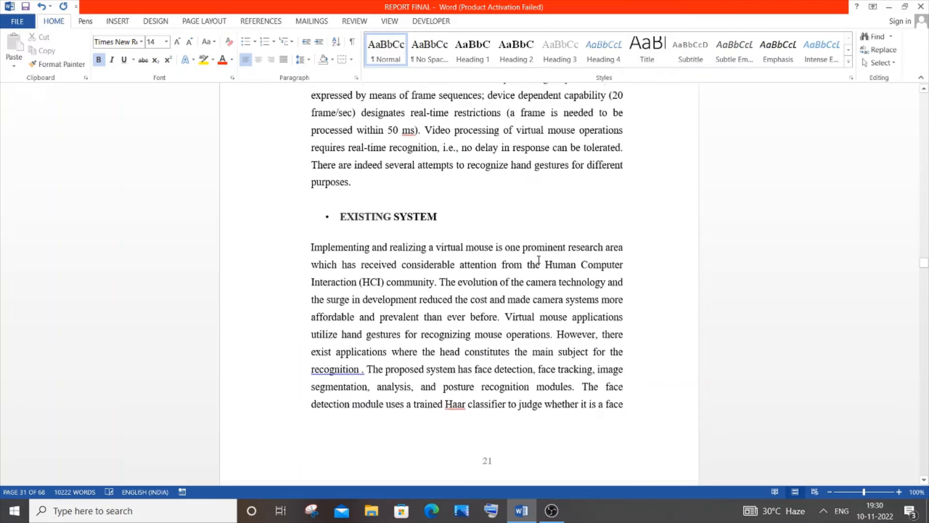
scroll("down", 3)
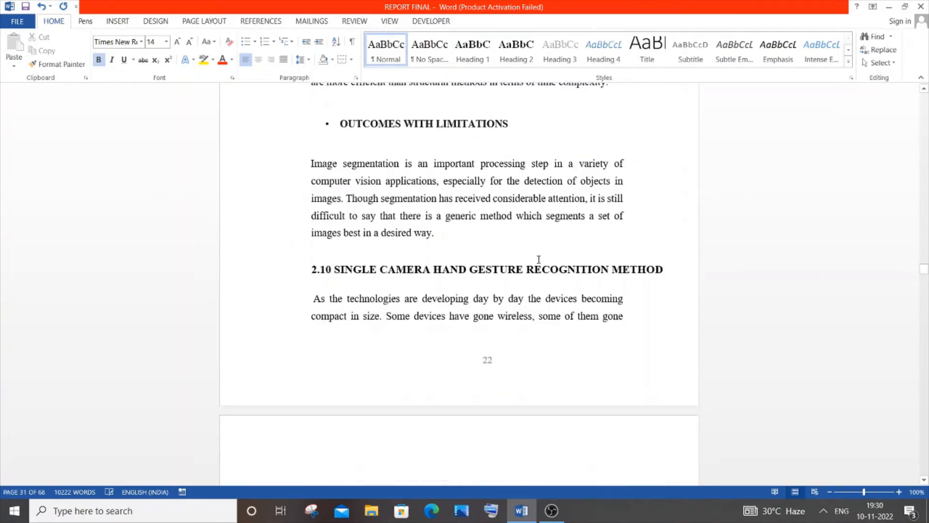
scroll("down", 3)
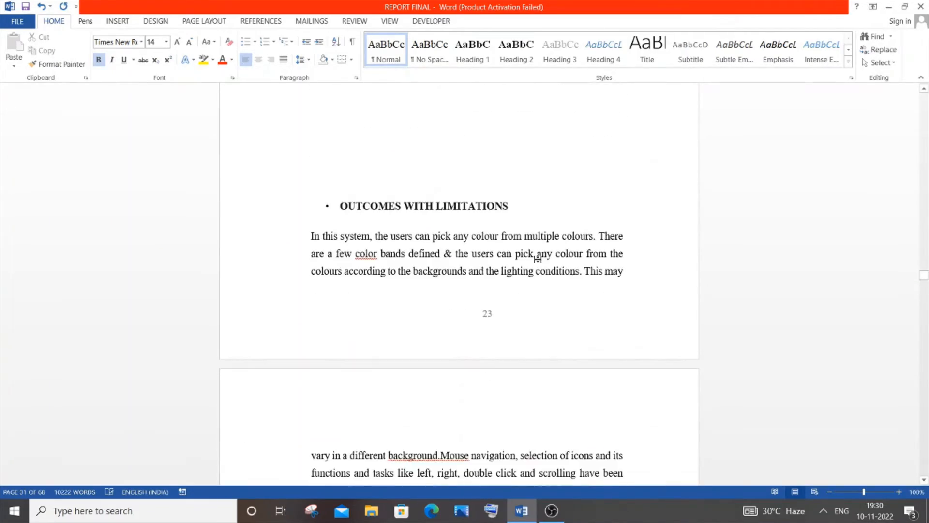
scroll("down", 3)
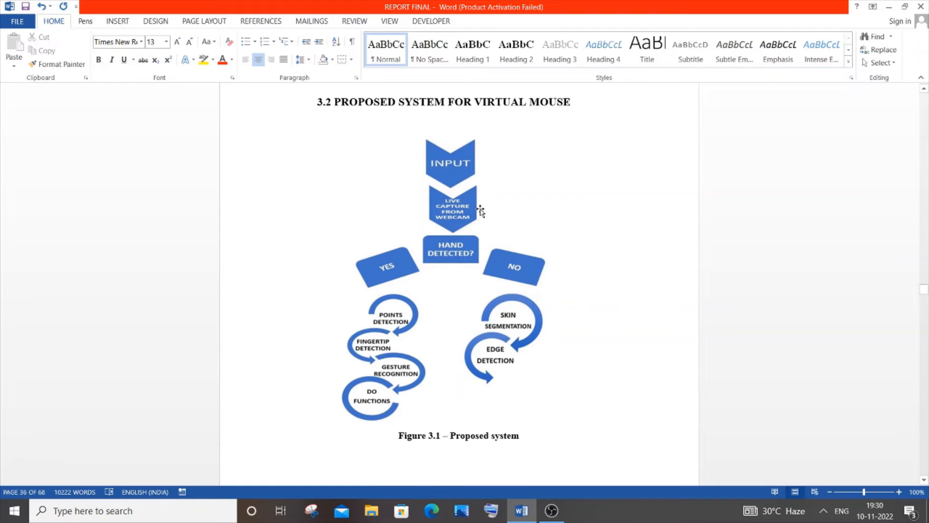
- Scroll past the Proposed System figure and the skin segmentation and finger joint detection sections
scroll("down", 3)
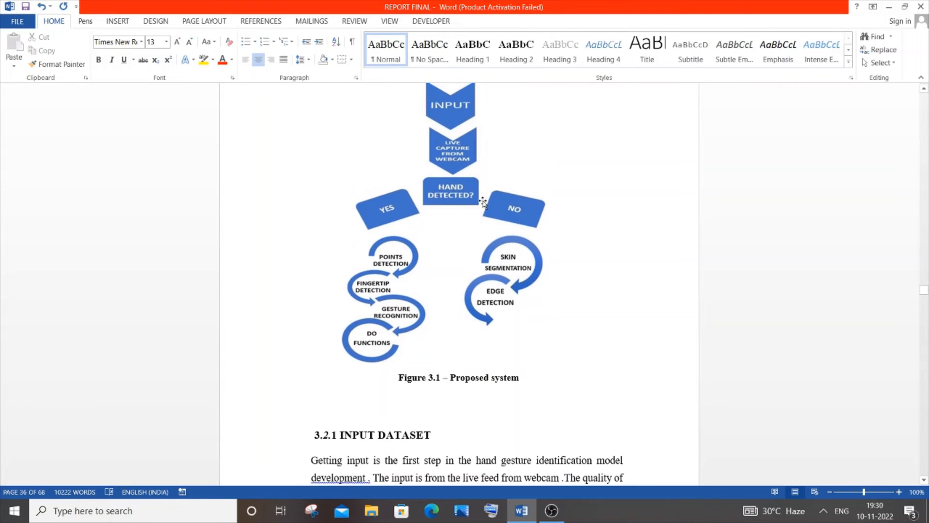
scroll("down", 3)
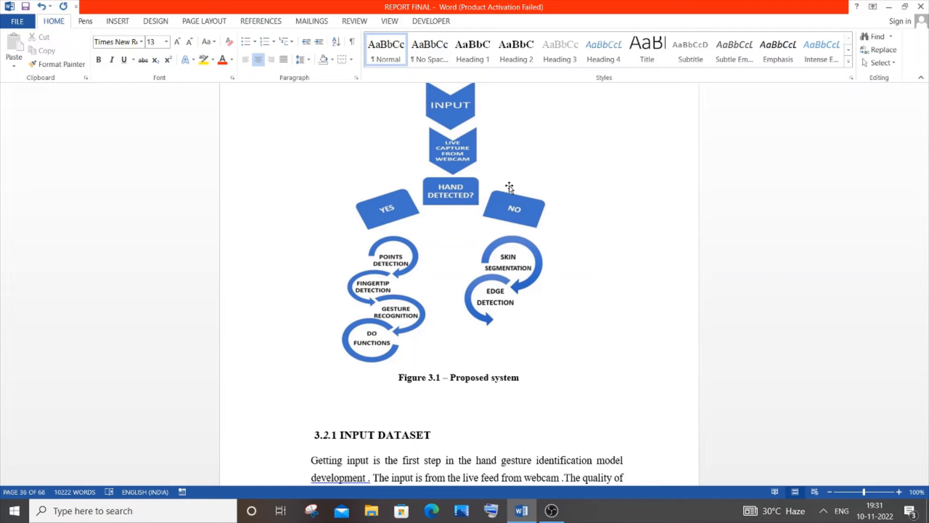
mouse_move(523, 150)
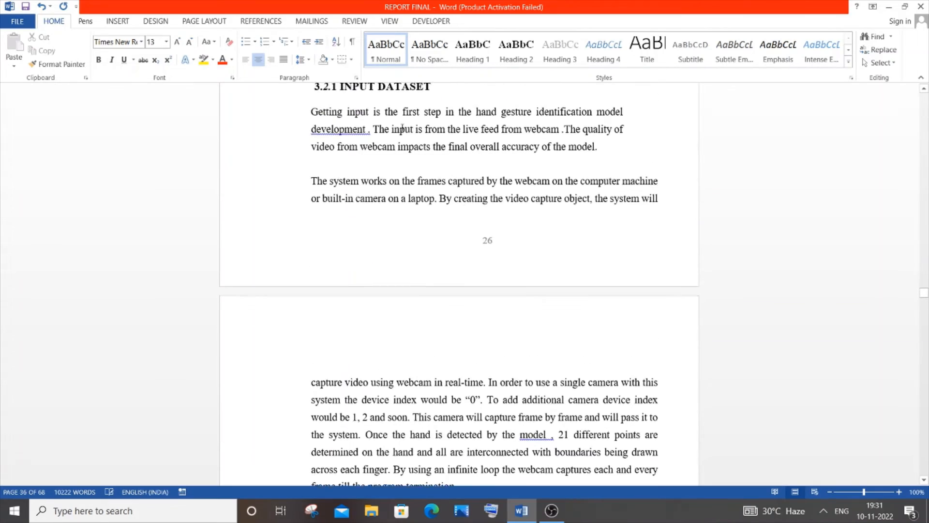
scroll("down", 3)
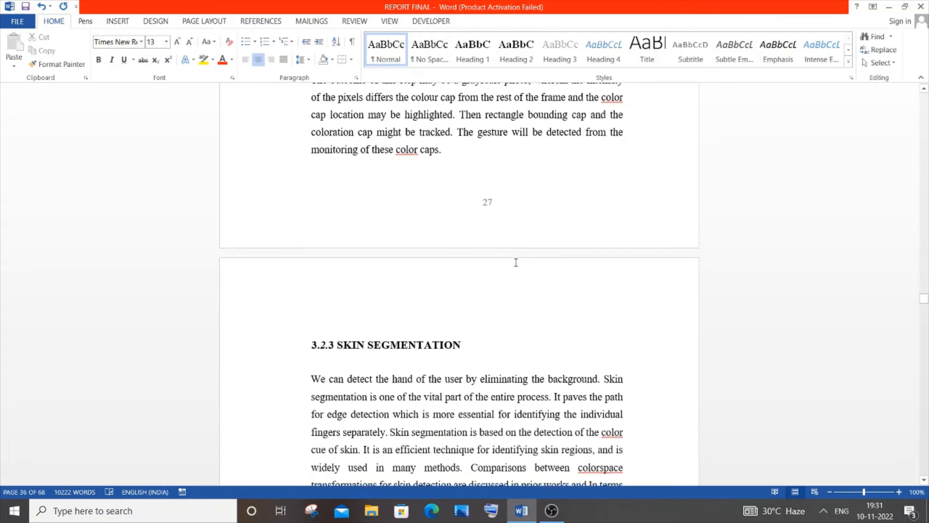
scroll("down", 3)
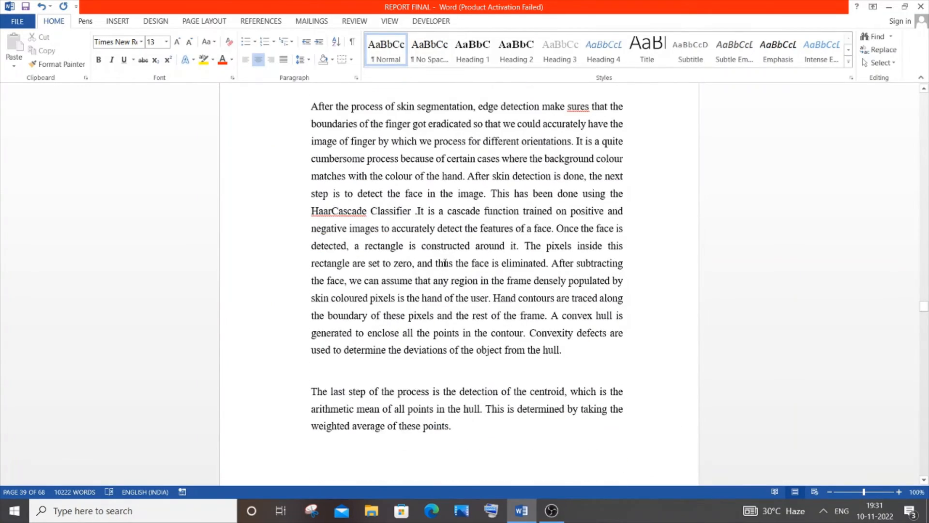
scroll("down", 3)
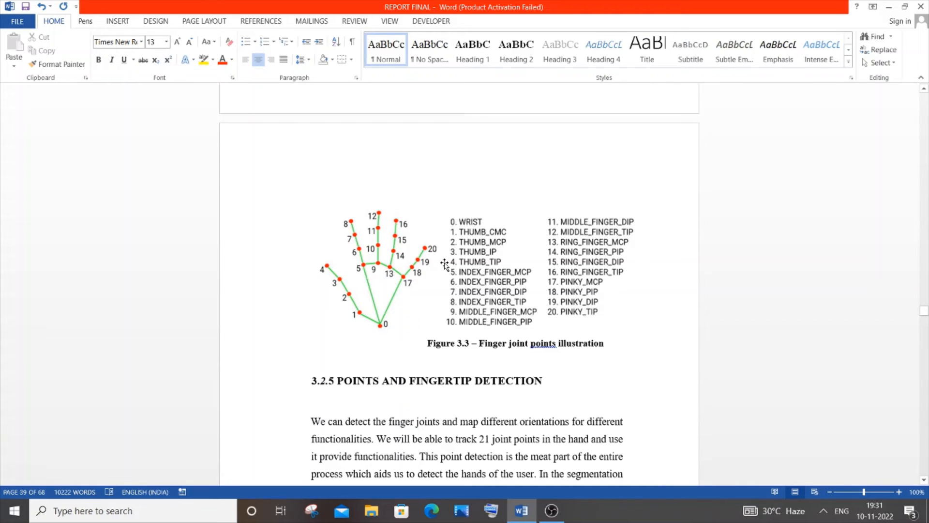
mouse_move(470, 192)
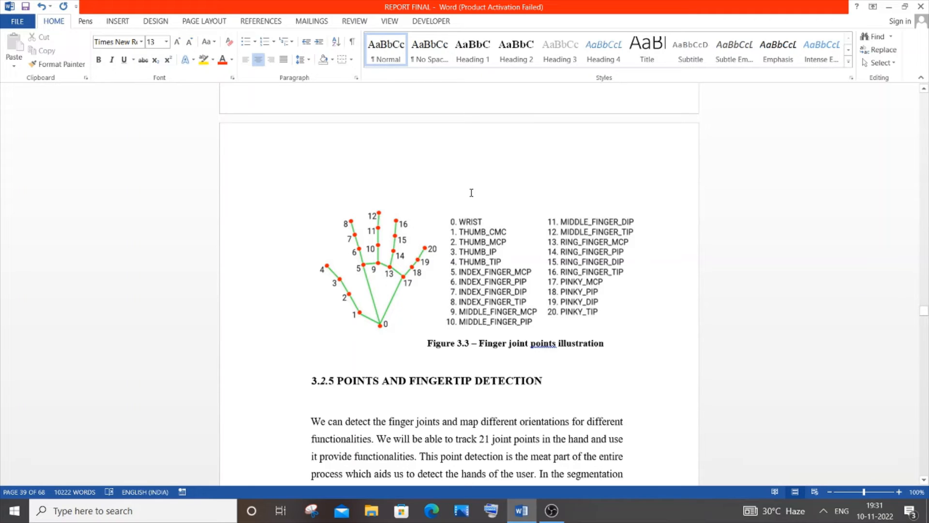
- Scroll through the gesture recognition sections 3.2.4–3.2.6 until 3.3 Summary appears
scroll("down", 3)
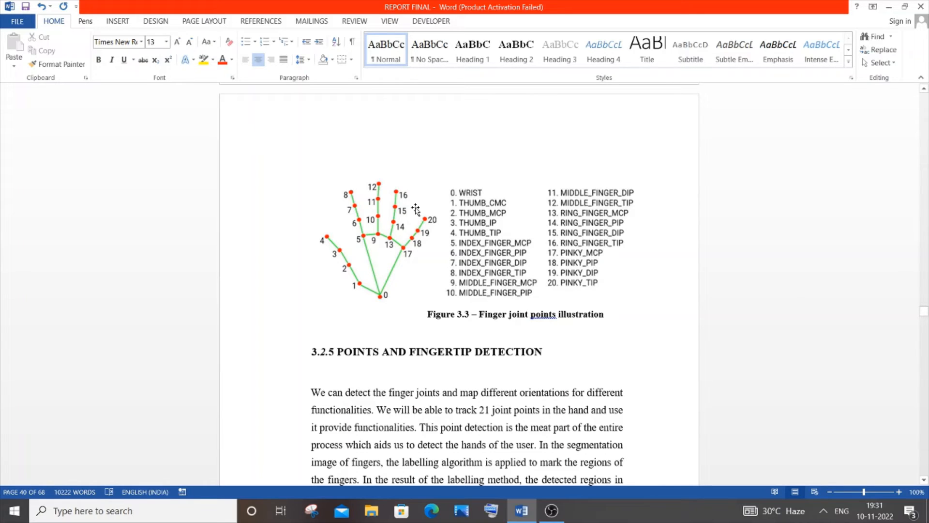
scroll("down", 3)
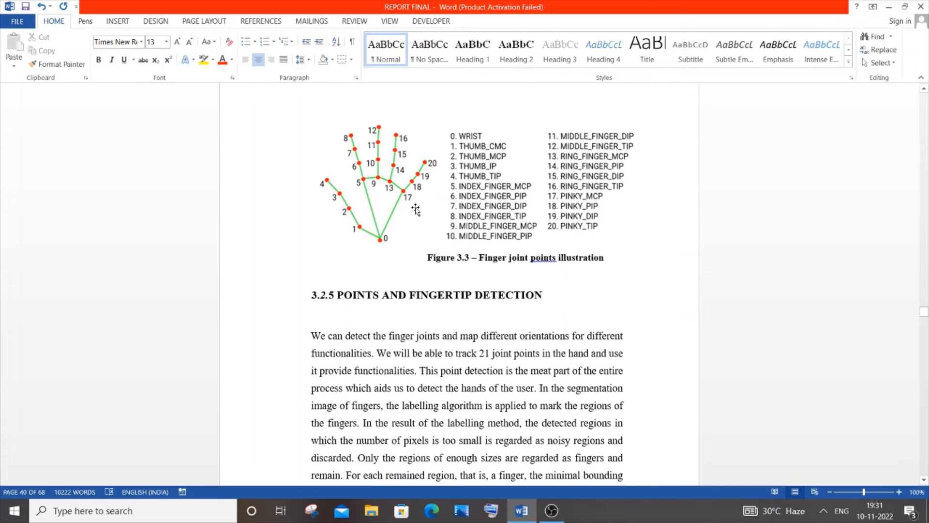
scroll("down", 3)
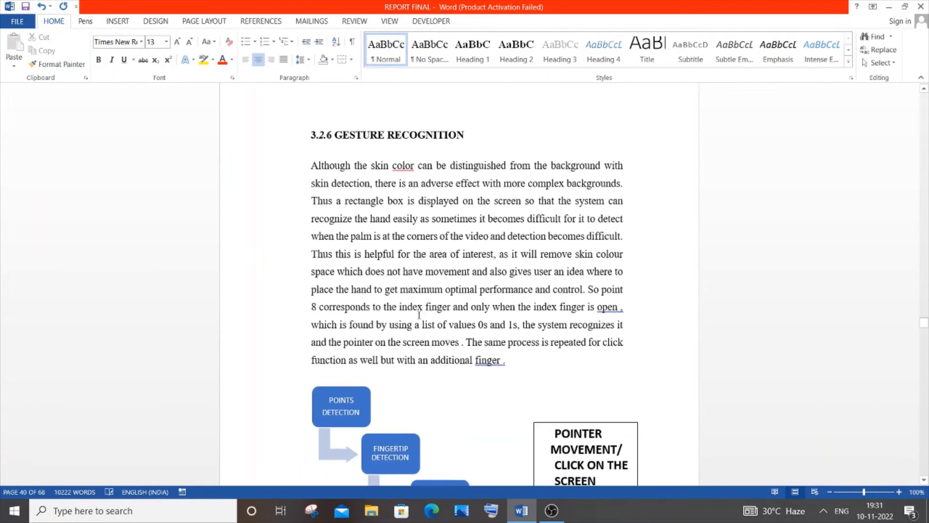
scroll("down", 3)
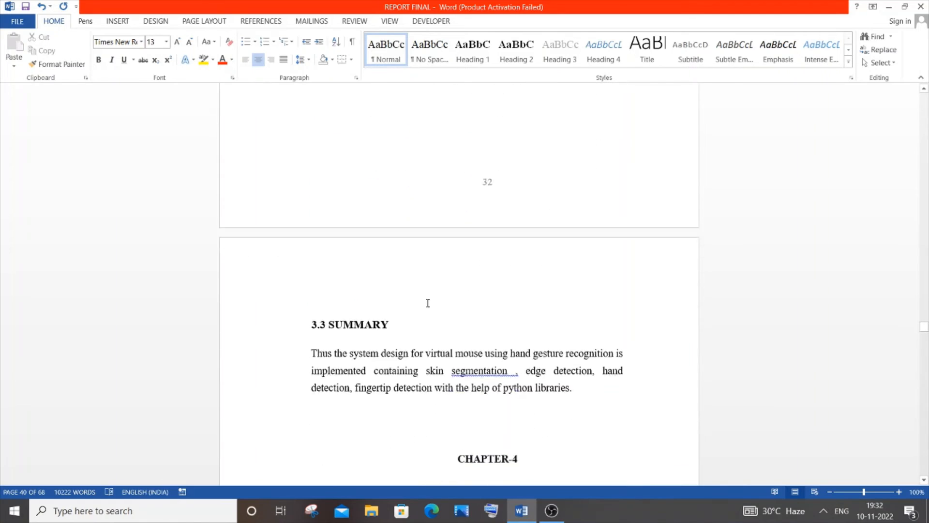
- Scroll through Chapter 4's pointer move, click and frames-per-second pseudo-code boxes
scroll("down", 3)
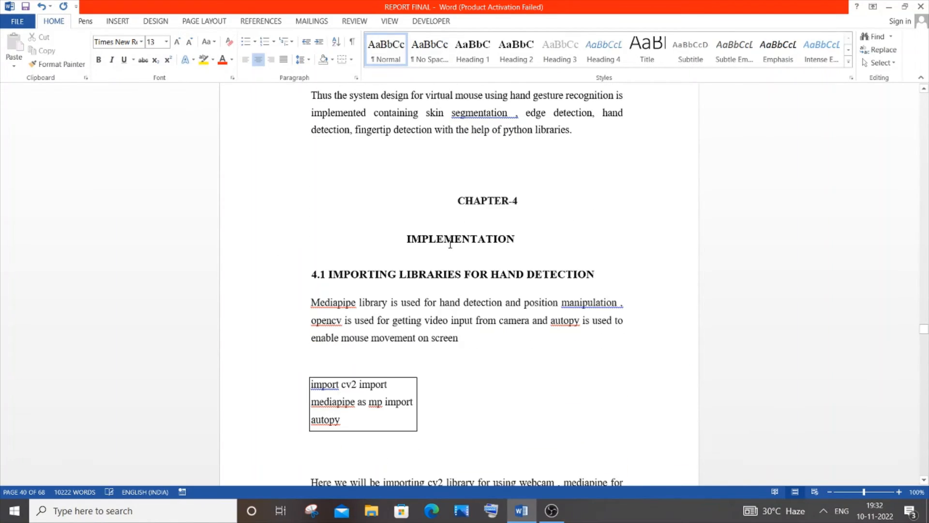
scroll("down", 3)
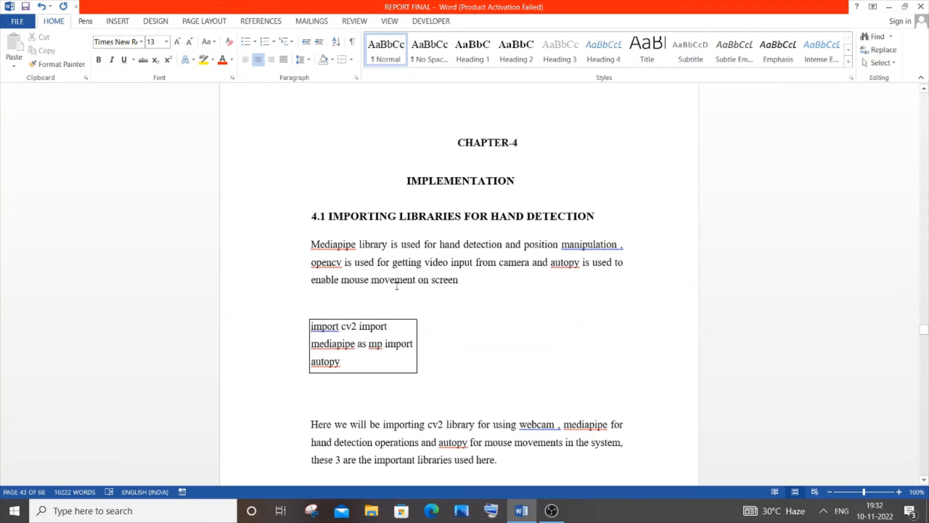
scroll("down", 3)
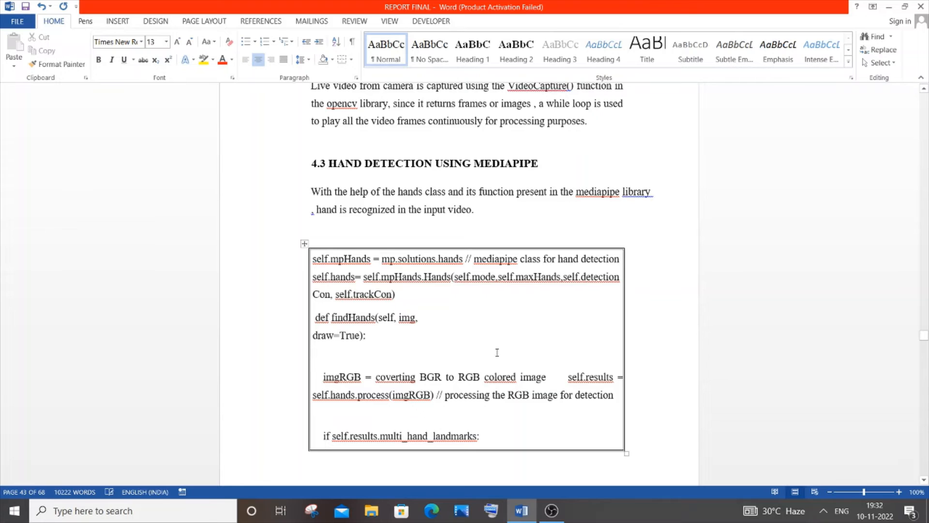
scroll("down", 3)
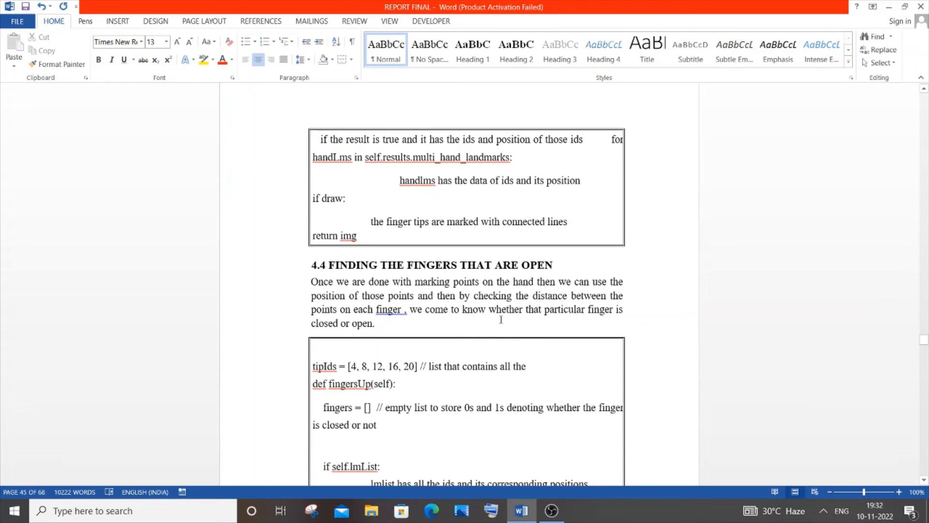
scroll("down", 3)
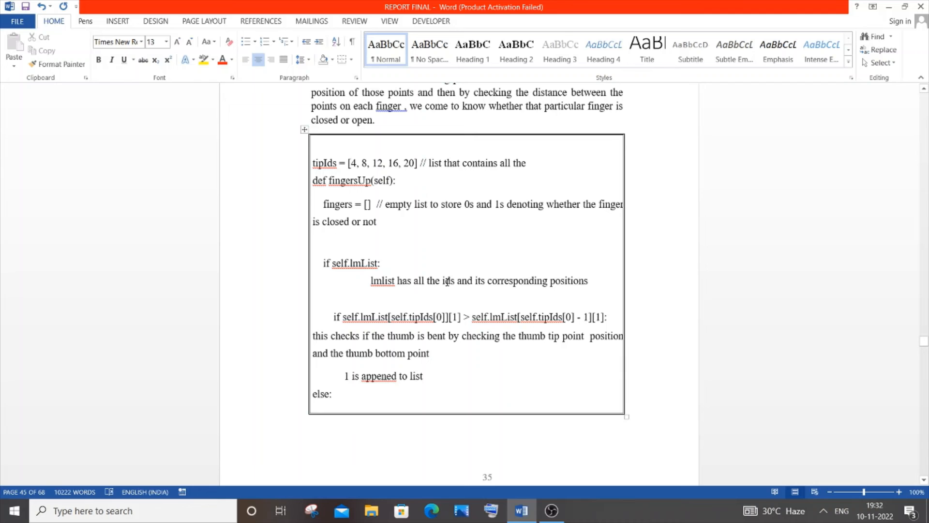
scroll("down", 3)
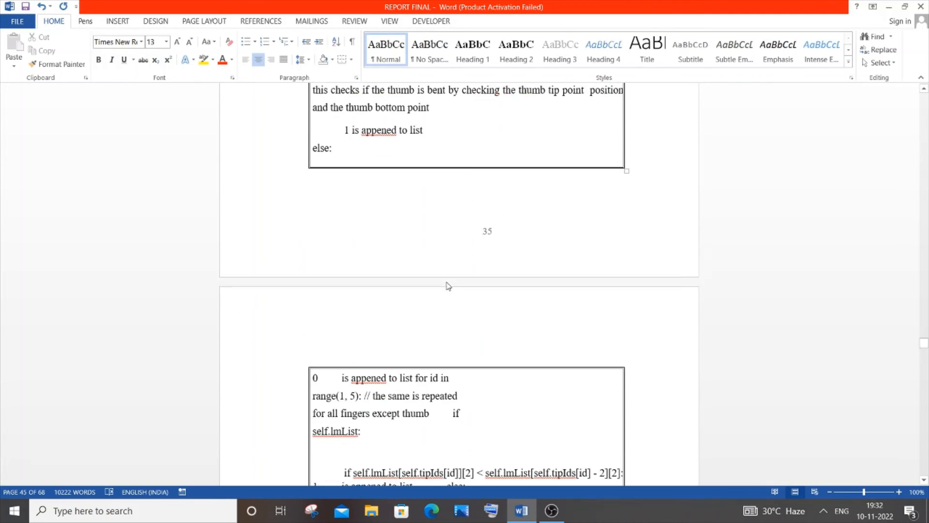
scroll("down", 3)
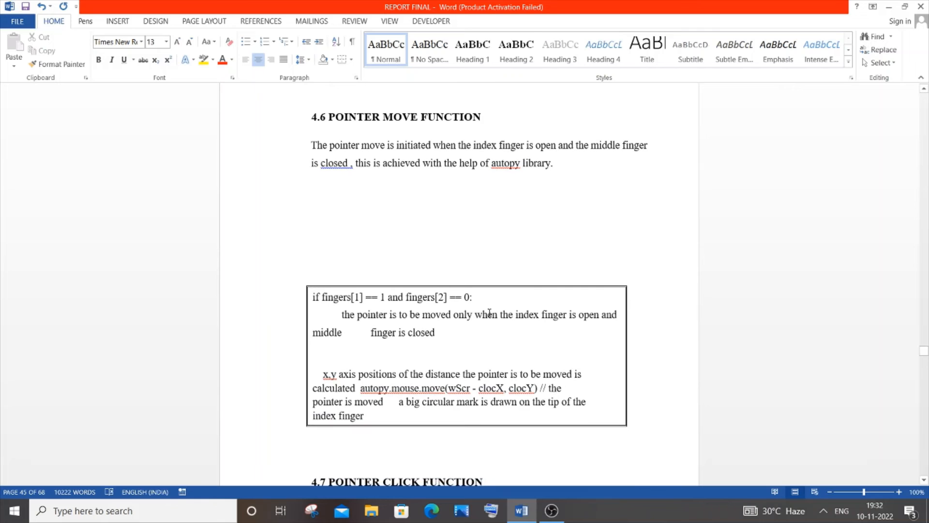
- Scroll past the application-closing and Tkinter GUI sections to 4.14 Summary and Chapter 5 Results
scroll("down", 3)
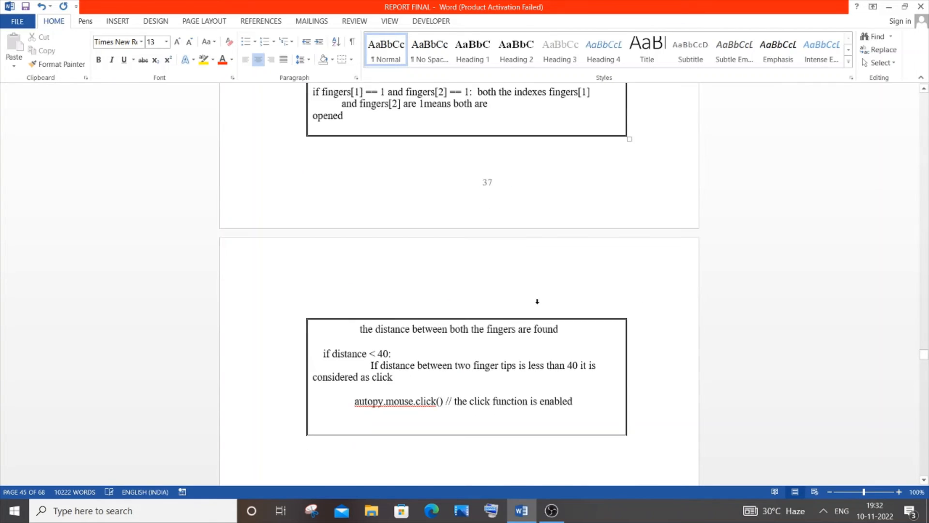
scroll("down", 3)
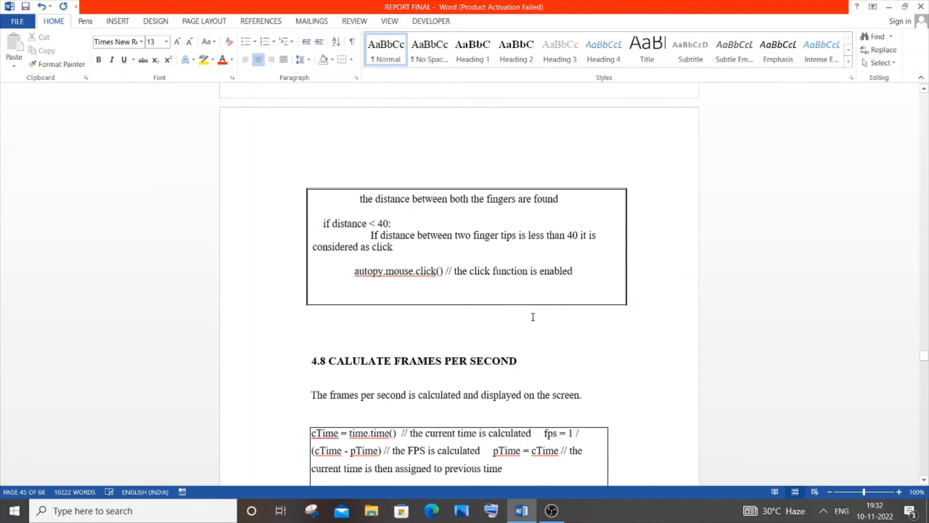
scroll("down", 3)
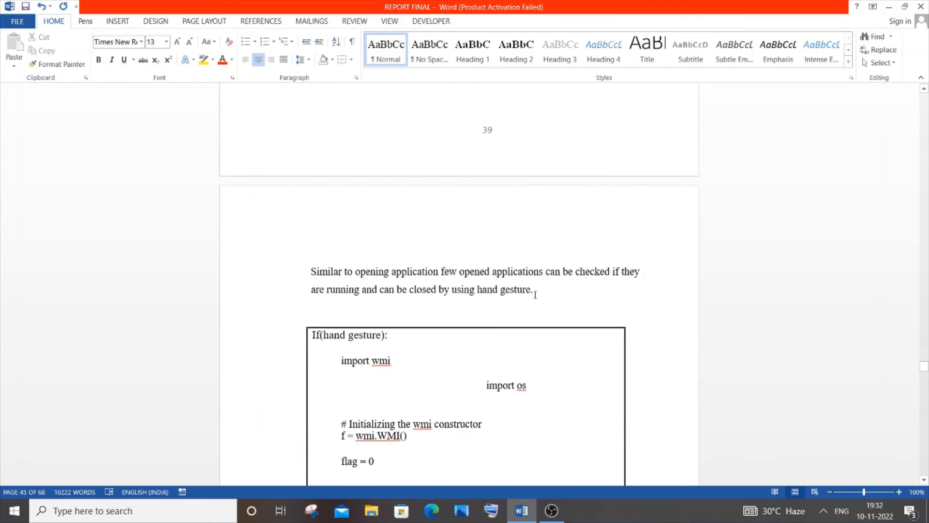
scroll("down", 3)
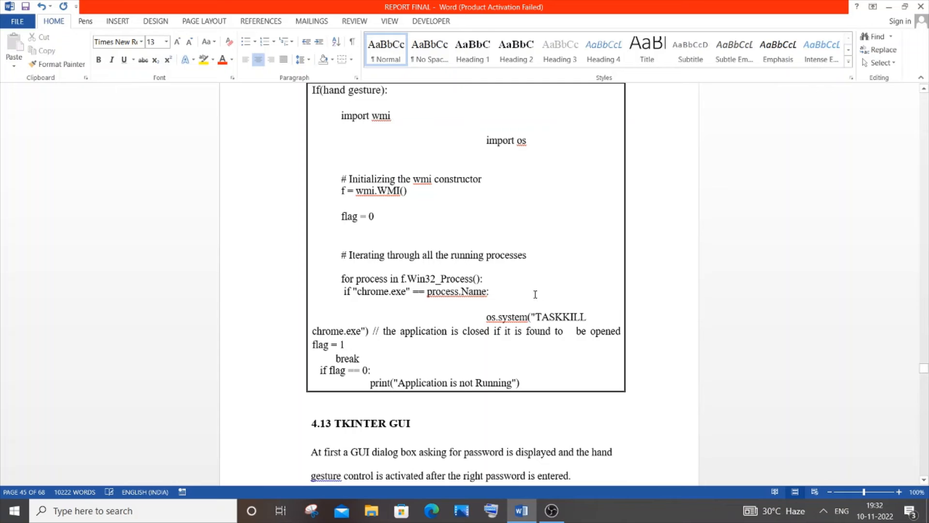
scroll("down", 3)
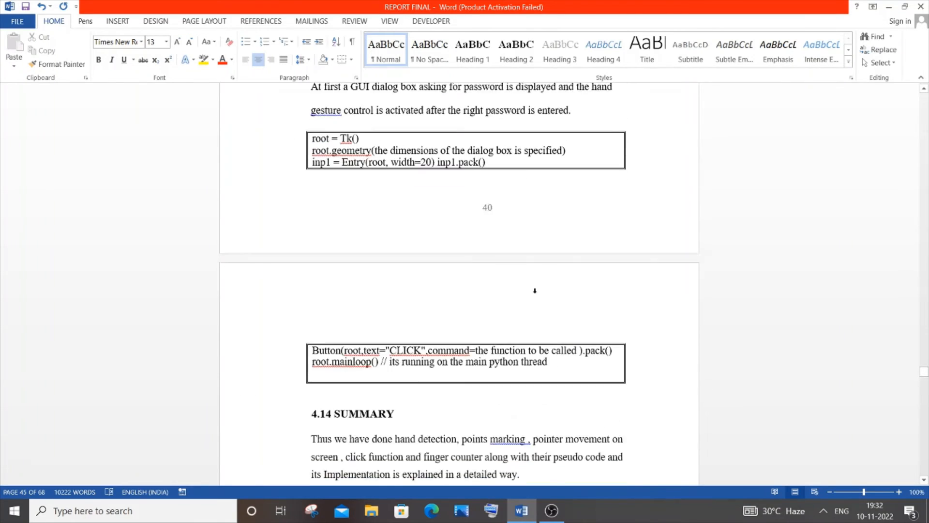
scroll("down", 3)
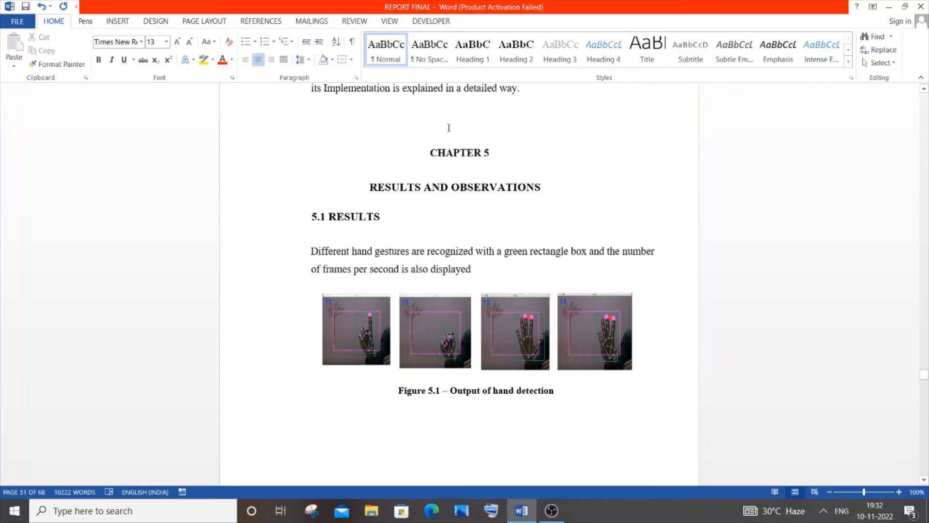
- Scroll through Chapter 5's result figures, response time graph and observations to 5.9 Summary and Chapter 6
scroll("down", 3)
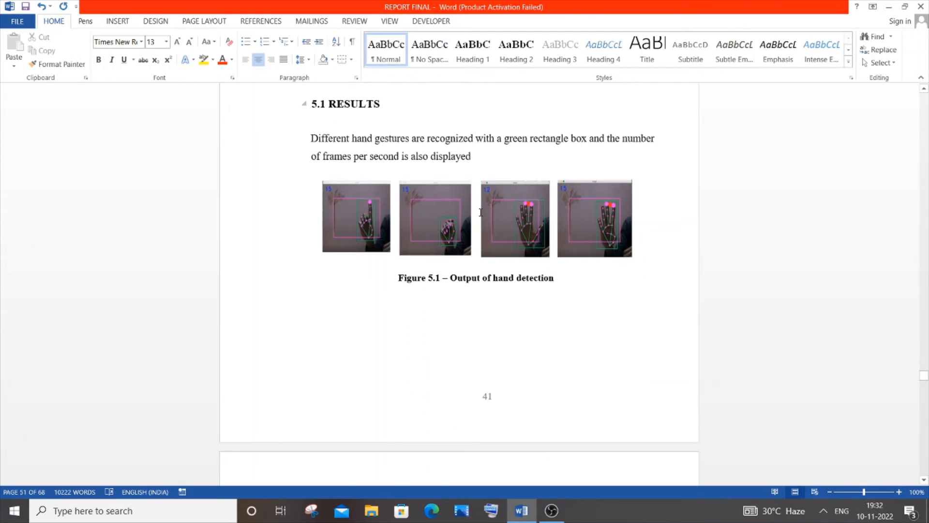
scroll("down", 3)
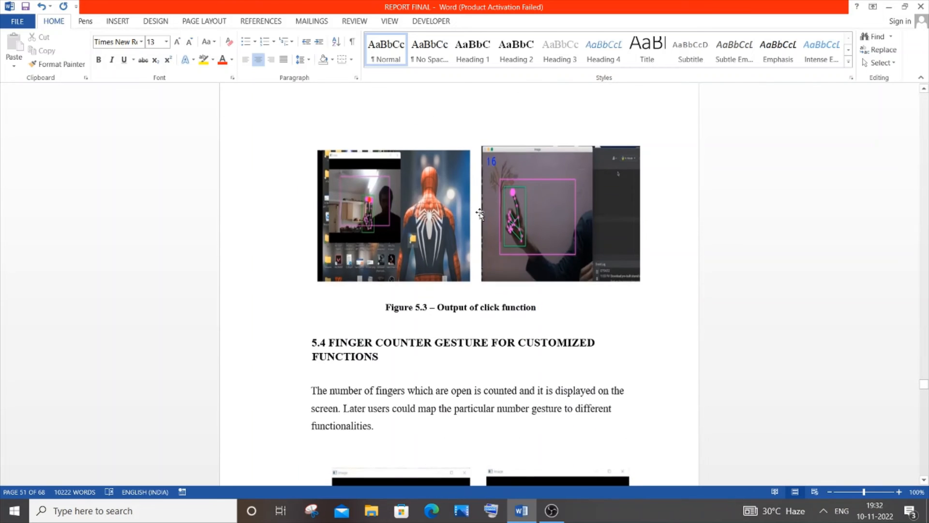
scroll("down", 3)
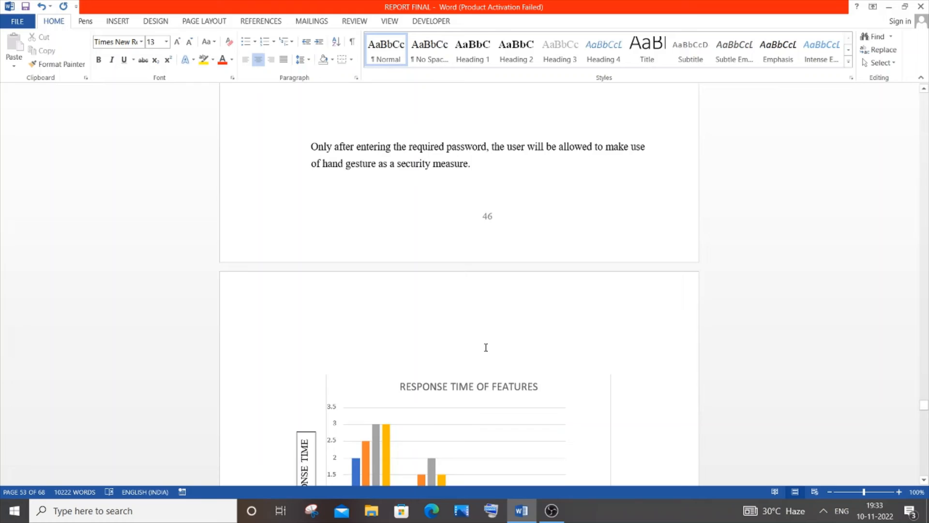
scroll("down", 3)
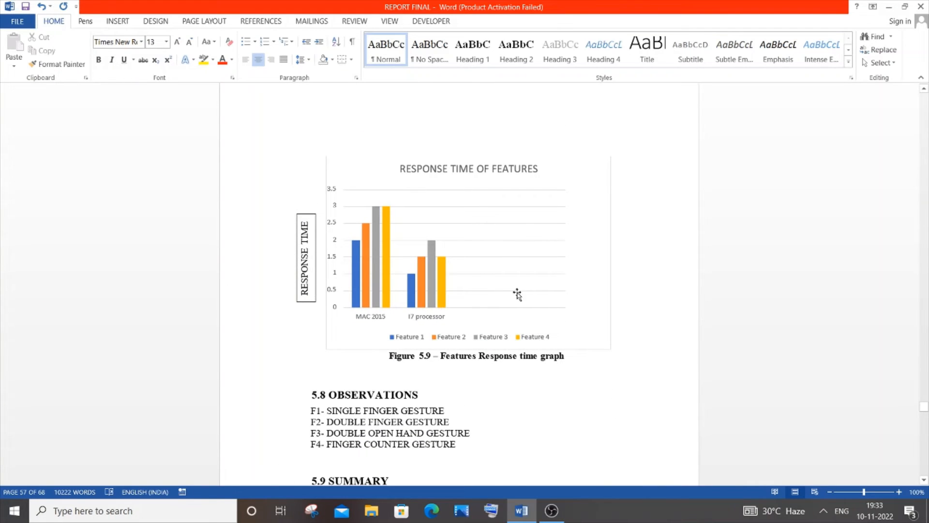
scroll("down", 3)
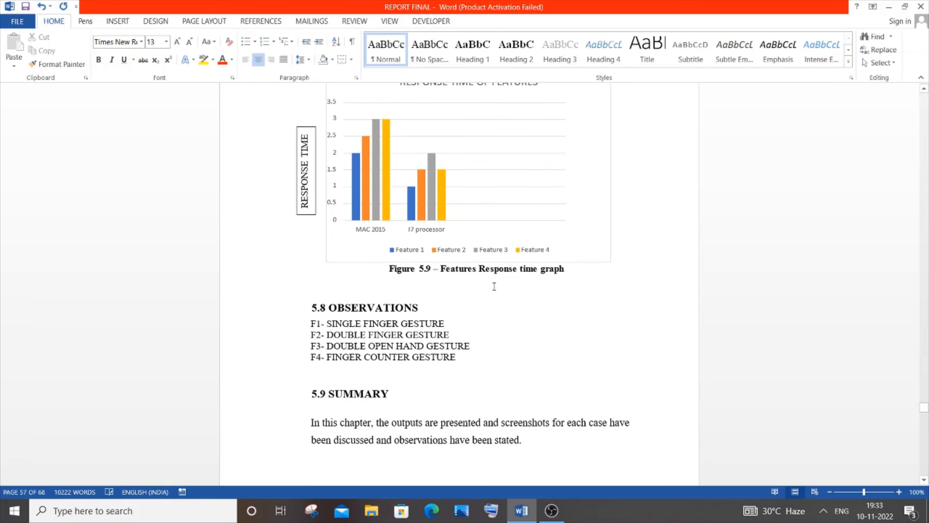
scroll("down", 3)
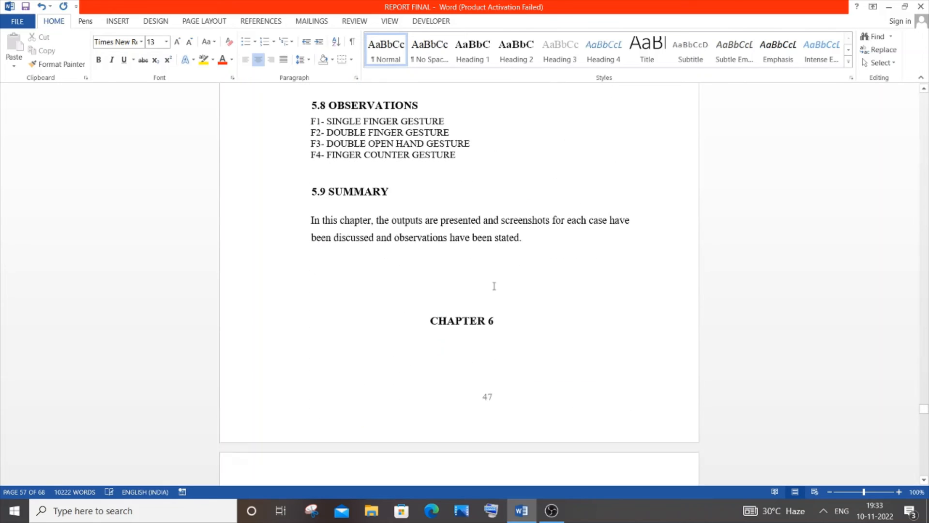
scroll("down", 3)
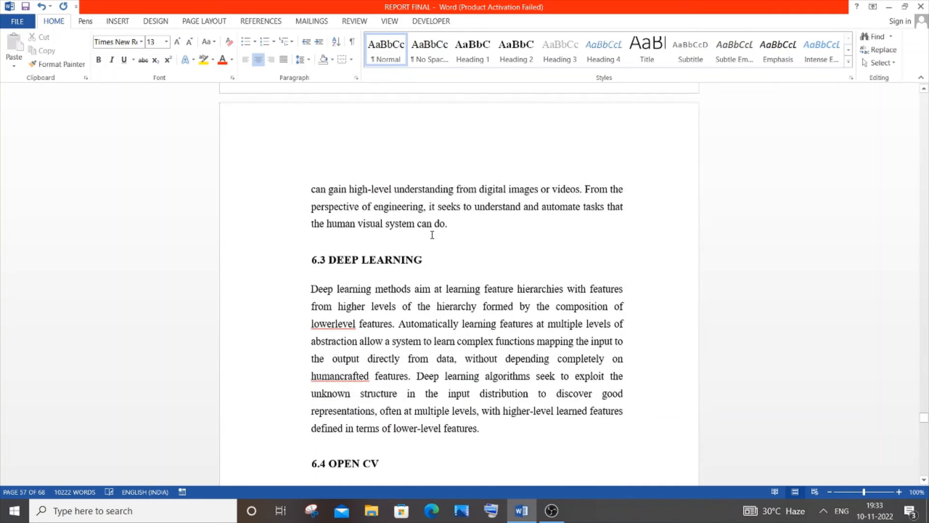
- Scroll past the OpenCV, MediaPipe, AutoPy, PyAutoGUI, OS, time and sys sections to the Chapter 7 title page
scroll("down", 3)
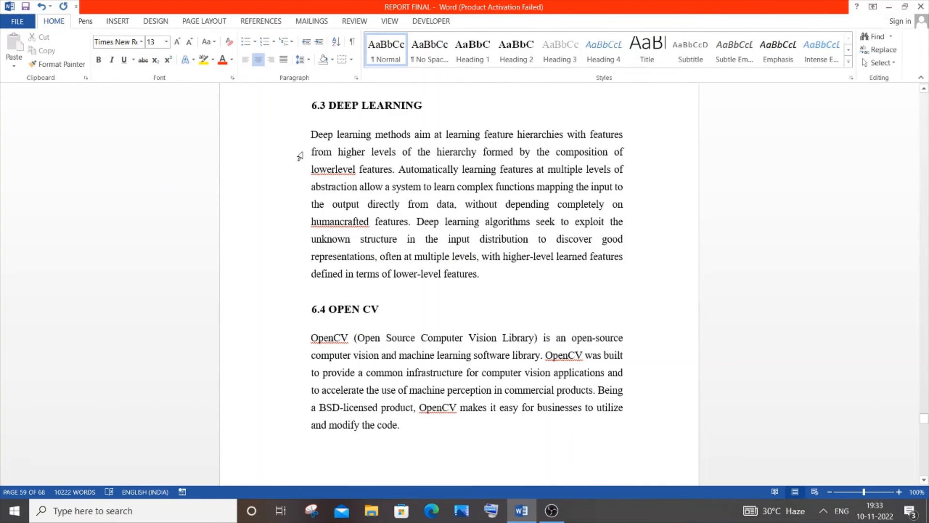
scroll("down", 3)
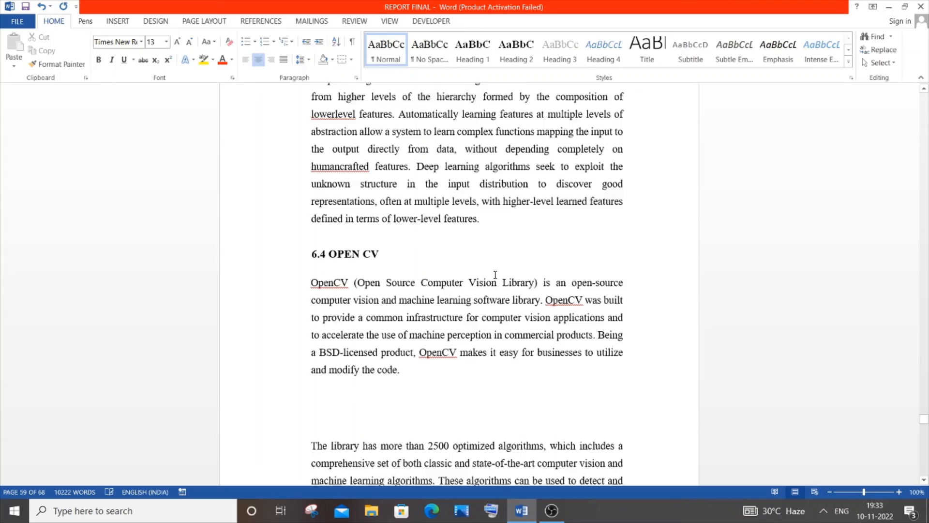
scroll("down", 3)
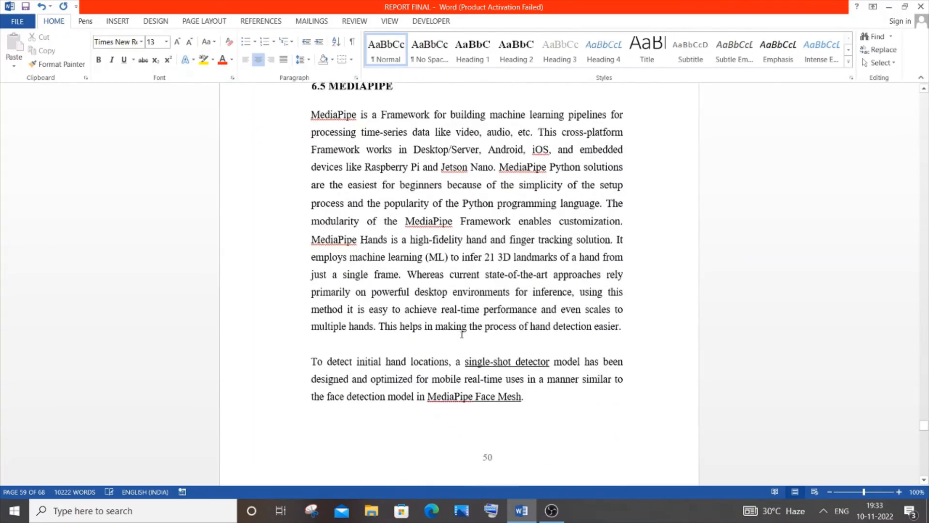
scroll("down", 3)
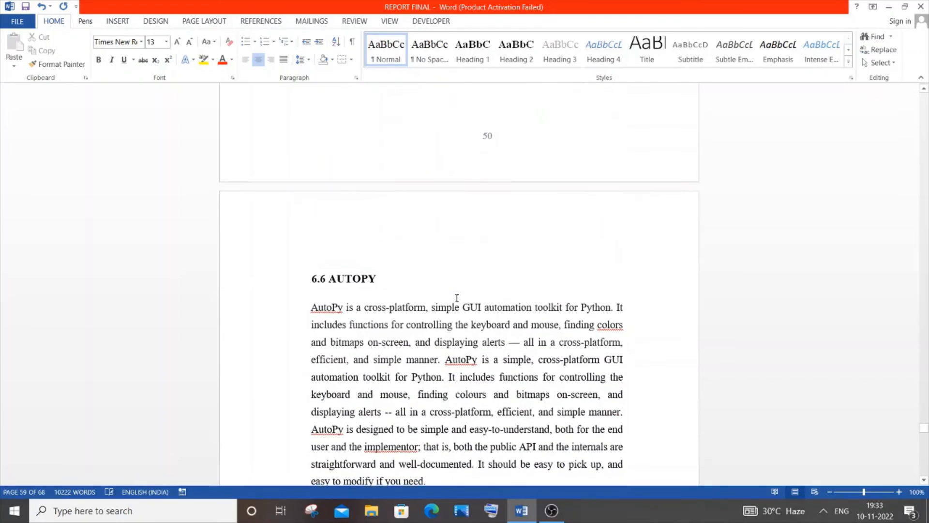
scroll("down", 3)
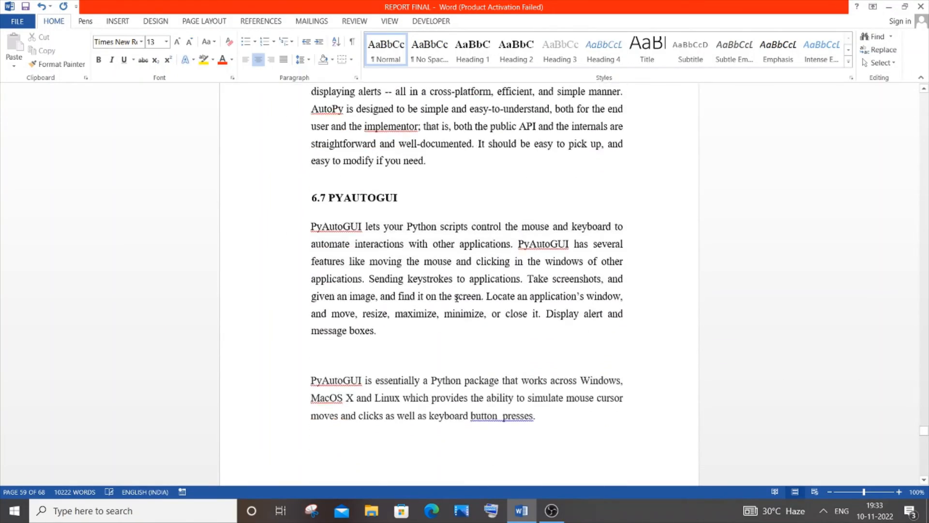
scroll("down", 3)
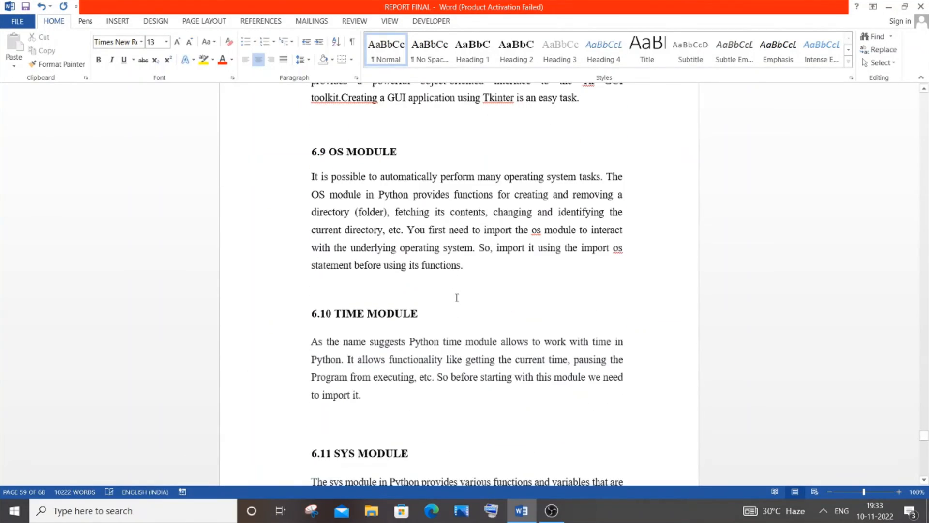
scroll("down", 3)
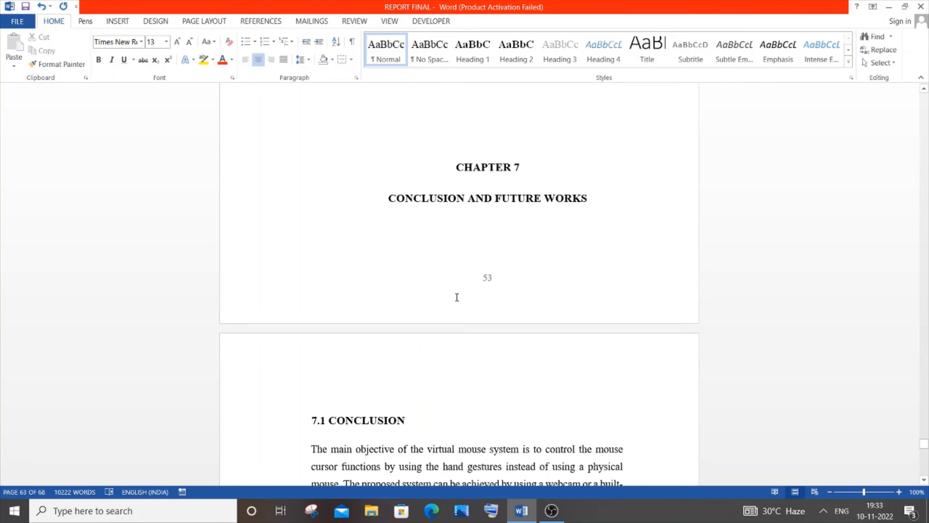
- Scroll through 7.1 Conclusion and 7.2 Future Works
scroll("down", 3)
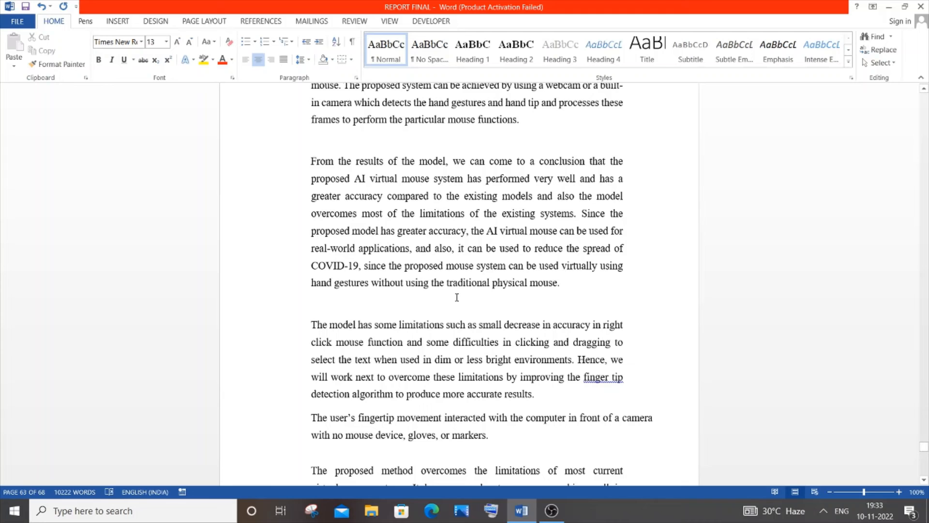
scroll("down", 3)
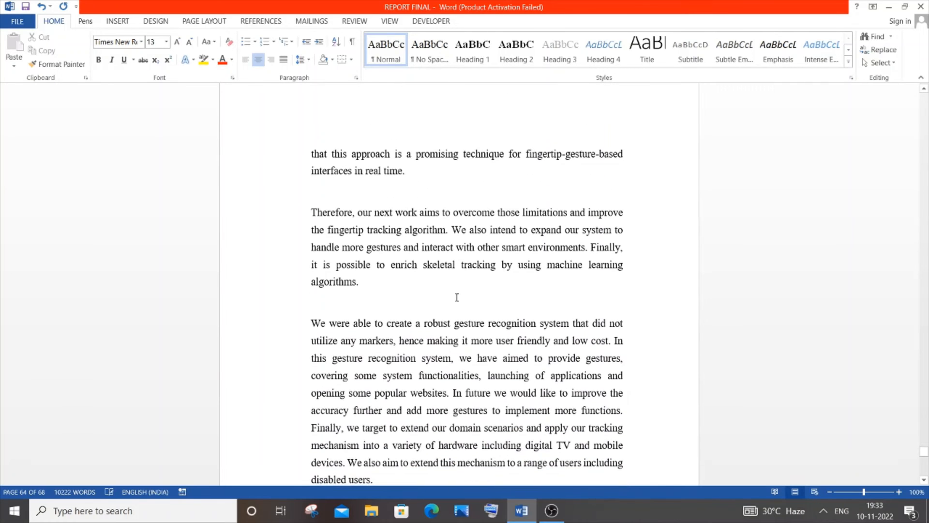
scroll("down", 3)
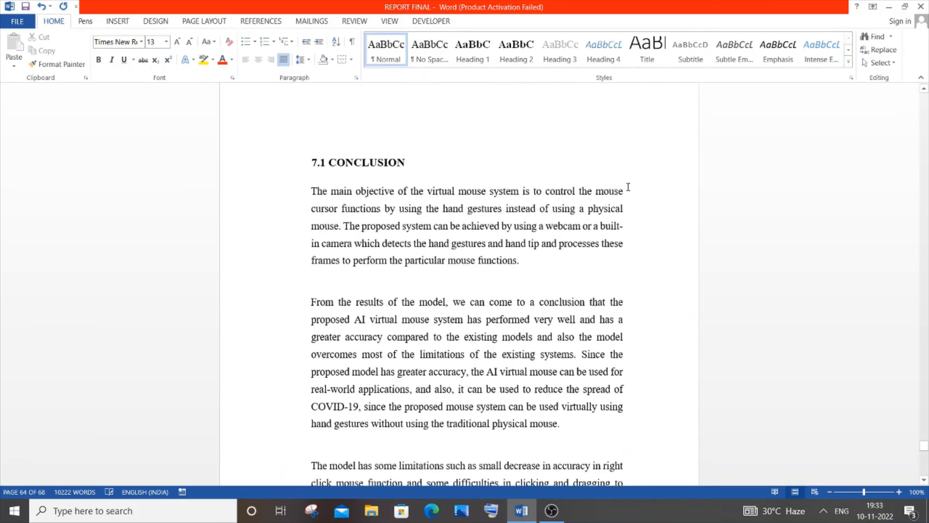
scroll("down", 3)
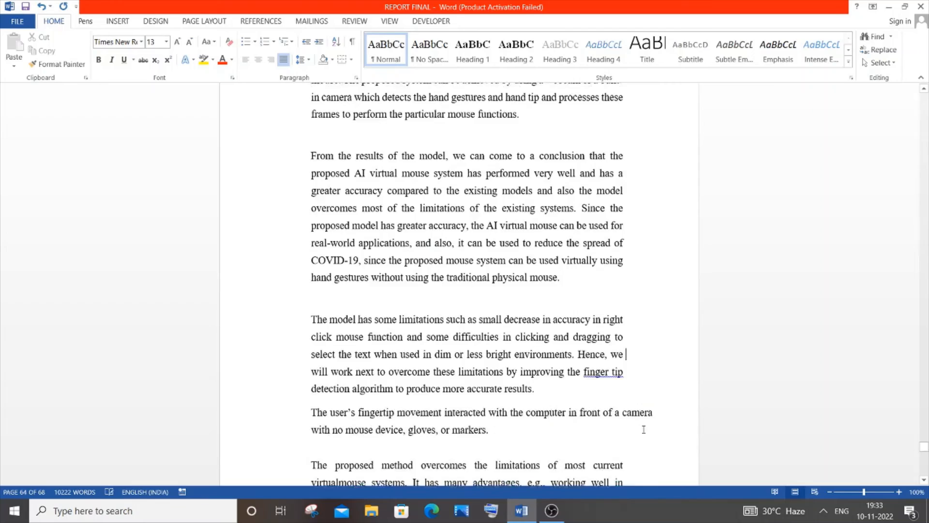
scroll("down", 3)
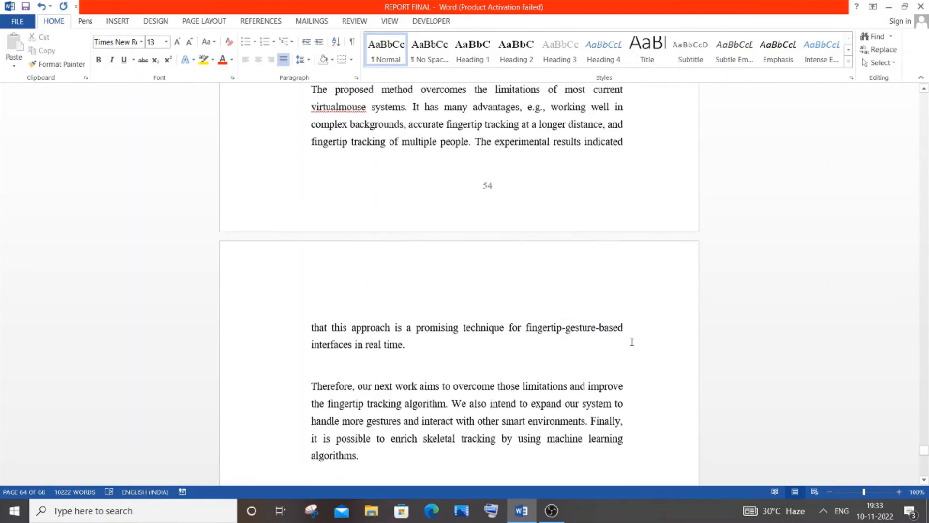
scroll("down", 3)
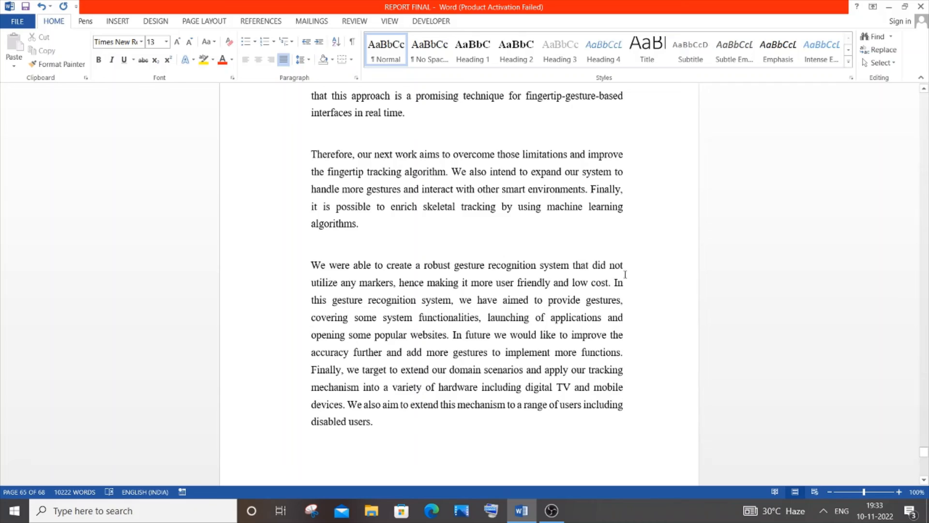
mouse_move(242, 50)
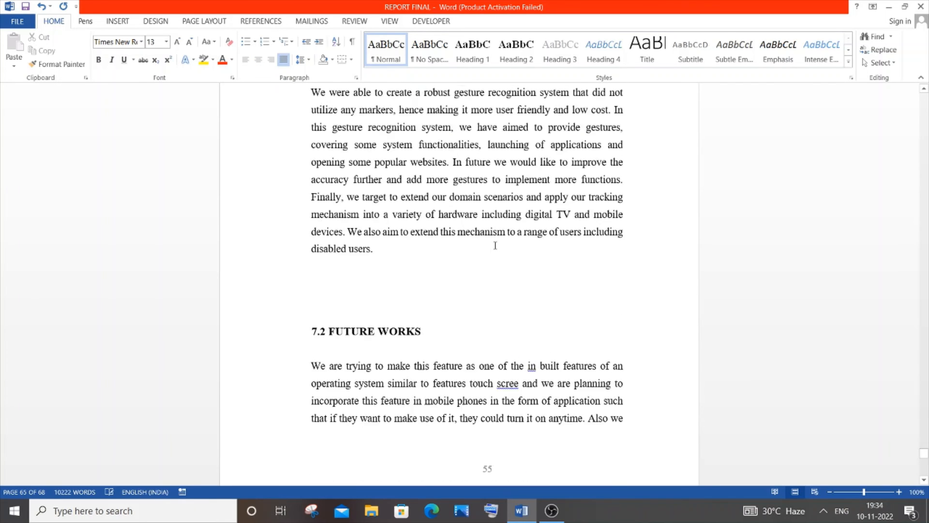
- Scroll down until 7.3 Summary and the References heading are visible
scroll("down", 3)
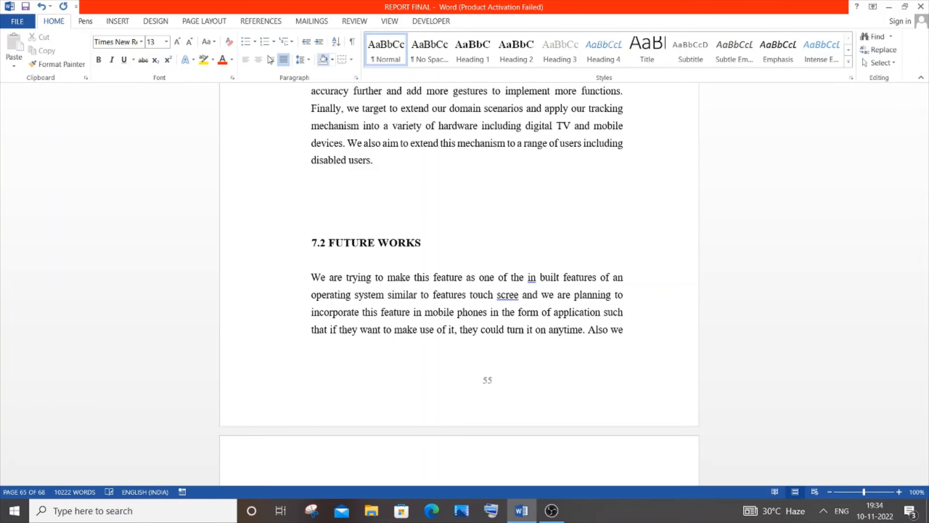
scroll("down", 3)
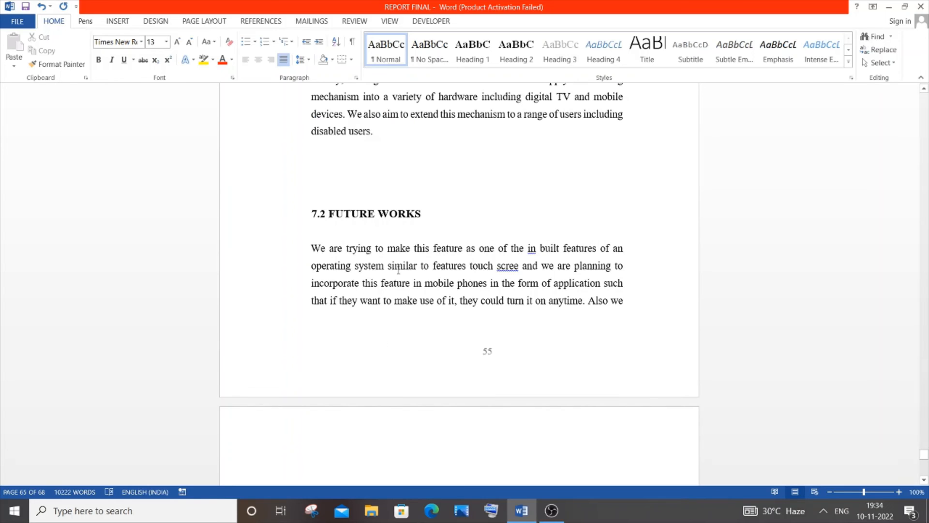
scroll("down", 3)
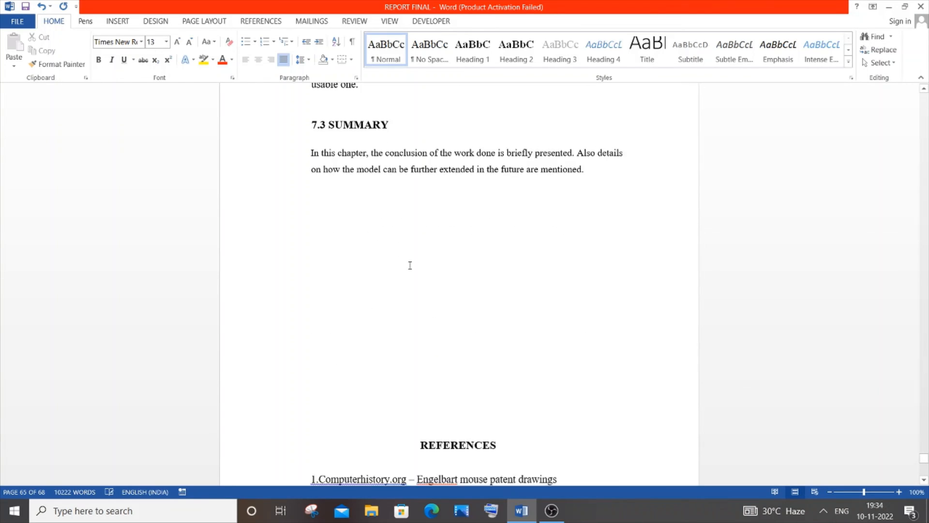
- Scroll through the numbered References list to its eighth entry
scroll("down", 3)
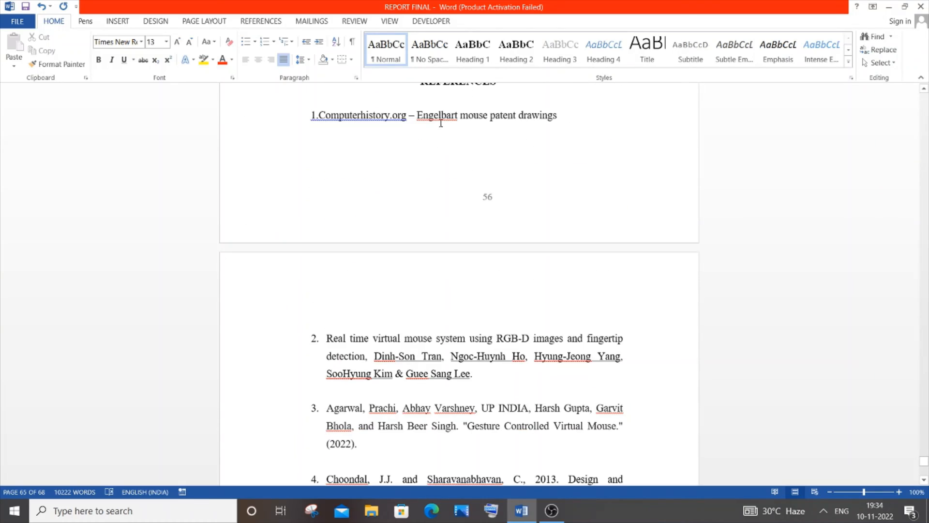
scroll("down", 3)
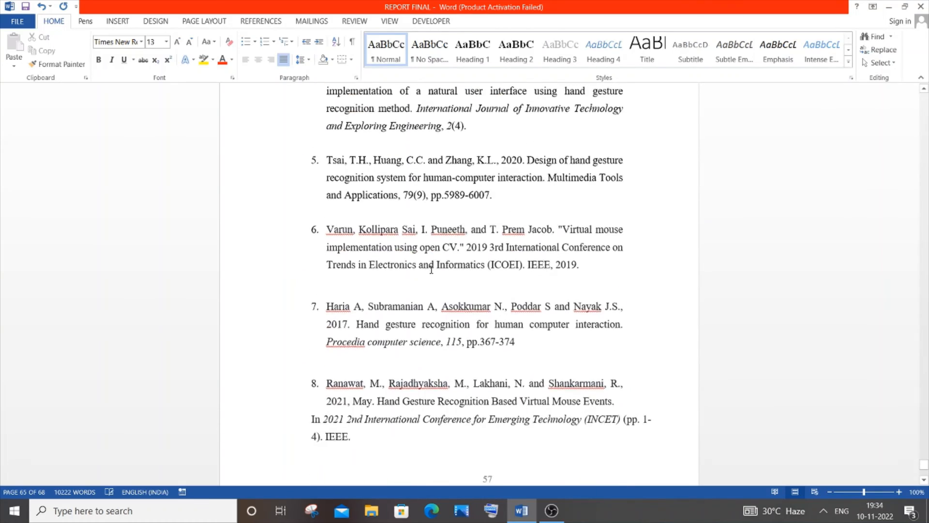
scroll("down", 3)
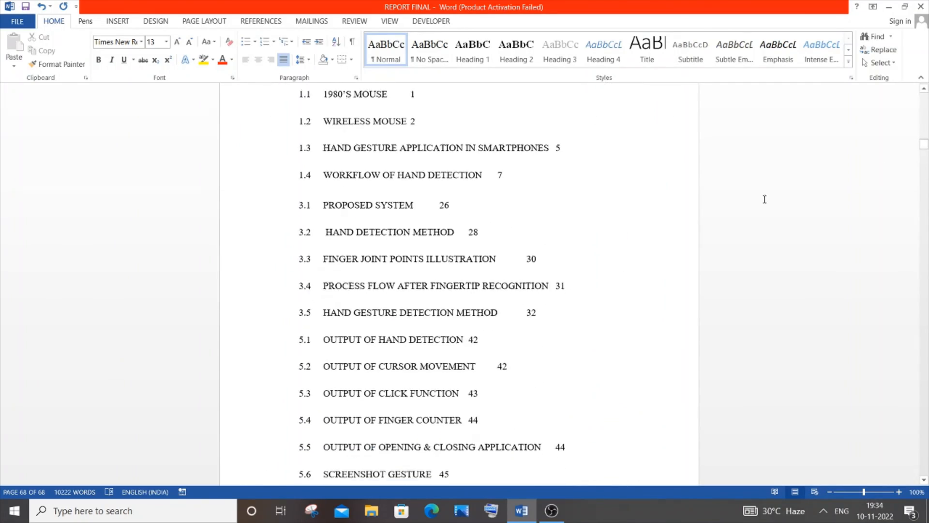
- Scroll through the title page, contents and List of Figures front matter
scroll("down", 3)
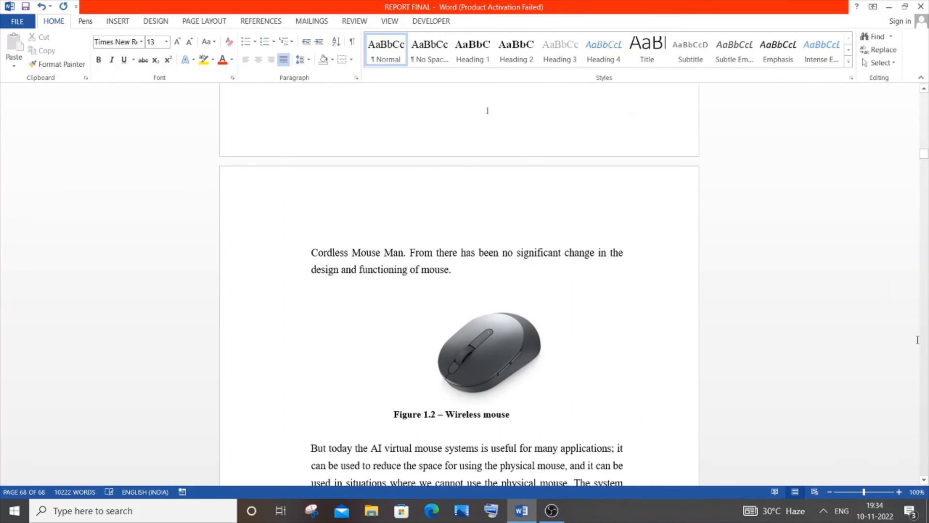
scroll("down", 3)
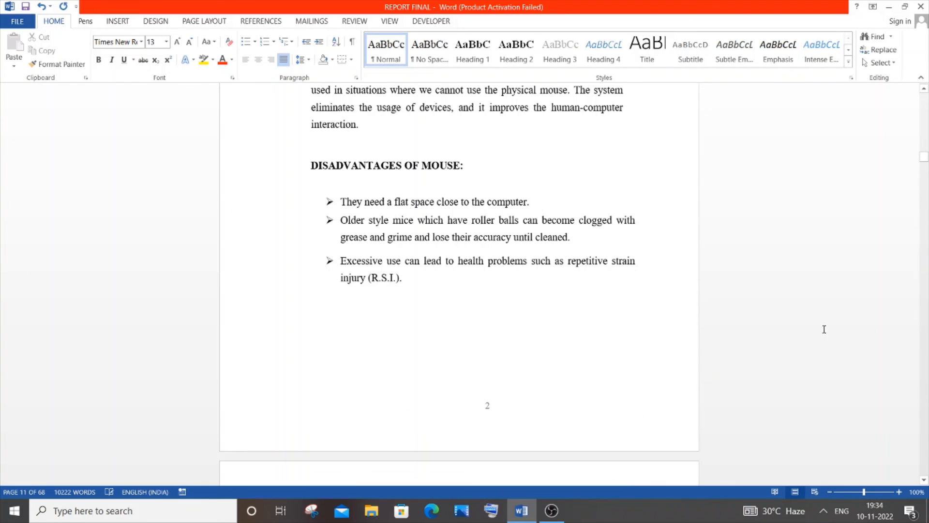
scroll("down", 3)
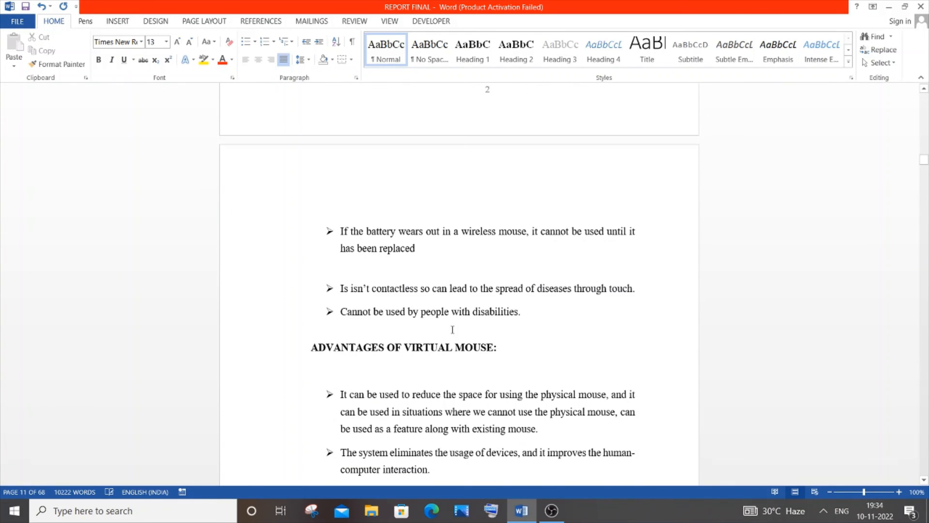
scroll("down", 3)
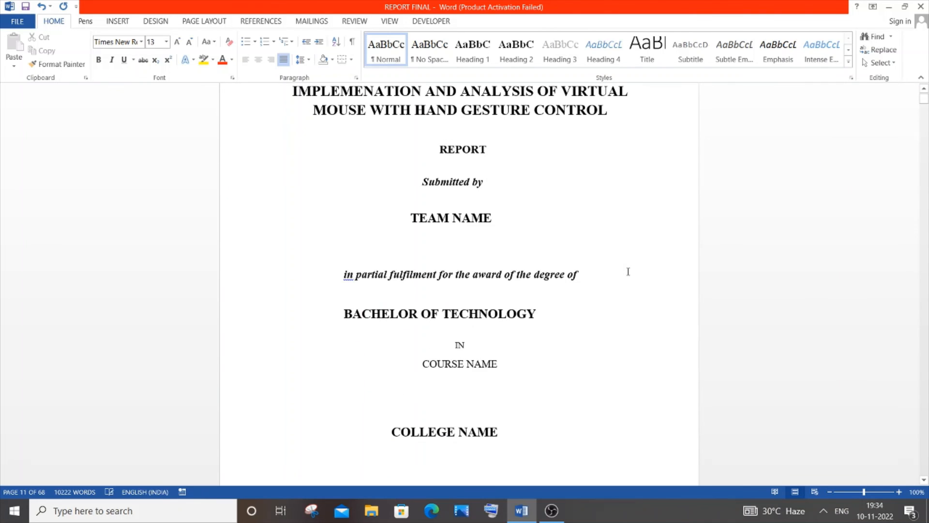
scroll("down", 3)
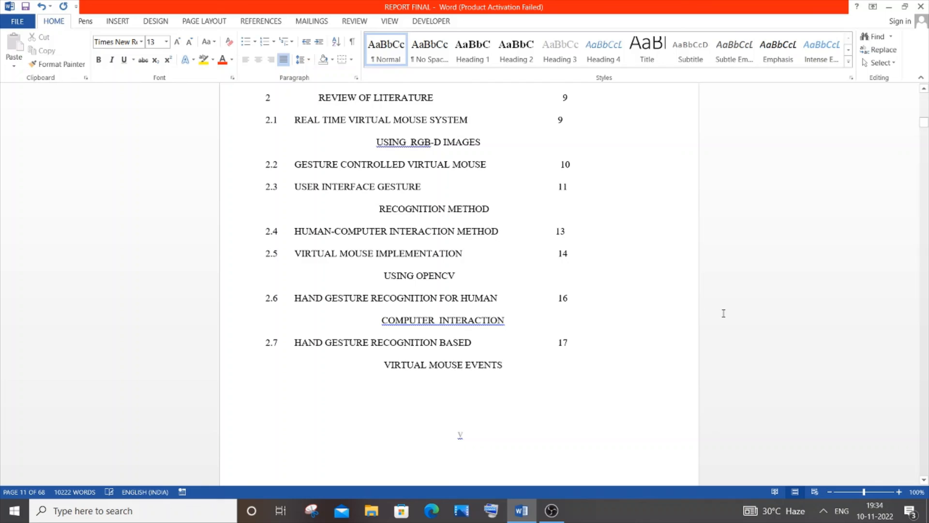
- Scroll into Chapter 1 to the page showing Figure 1.2's wireless mouse
scroll("down", 3)
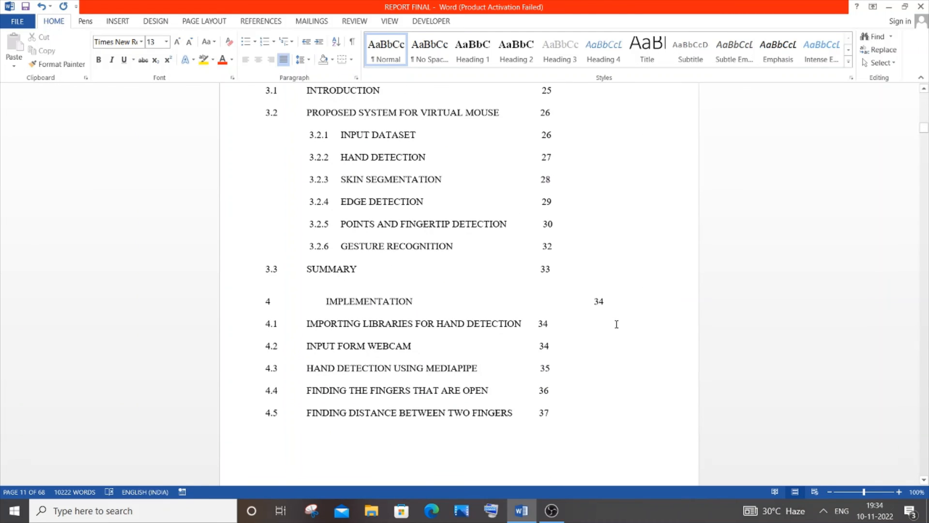
scroll("down", 3)
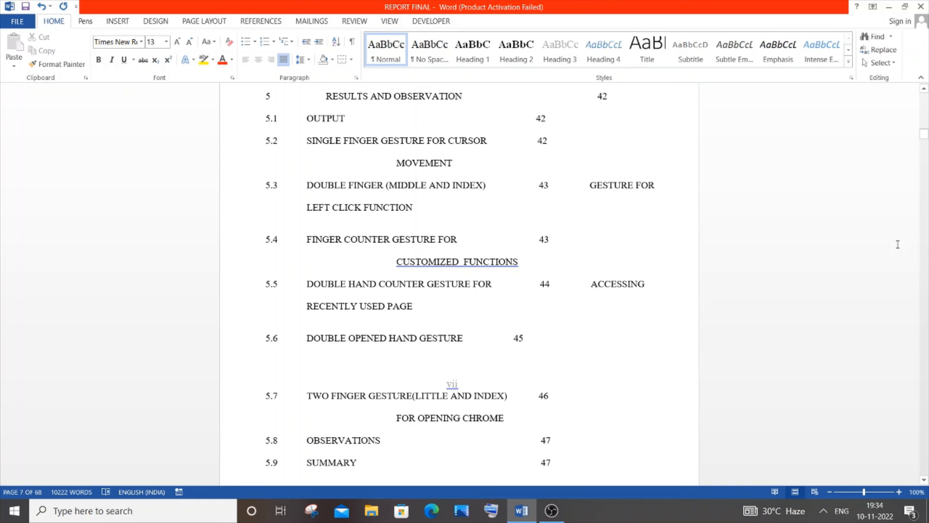
scroll("down", 3)
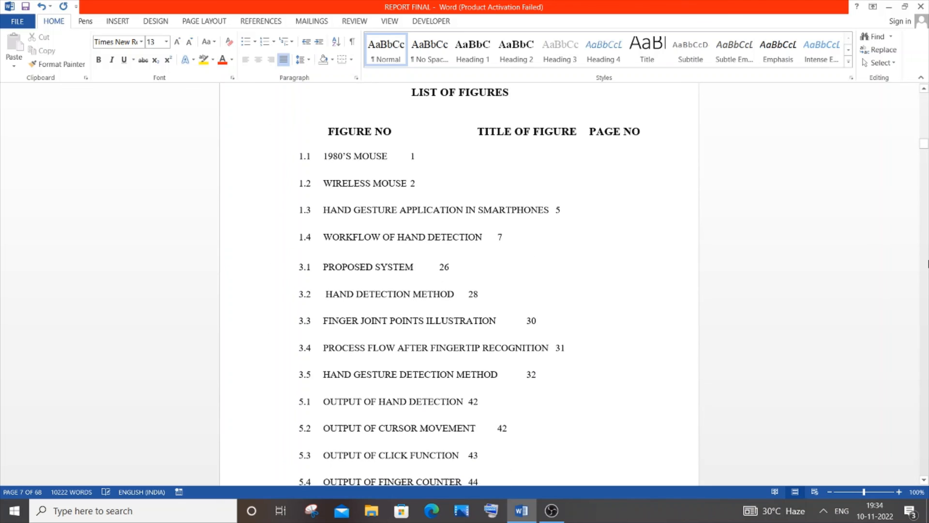
scroll("down", 3)
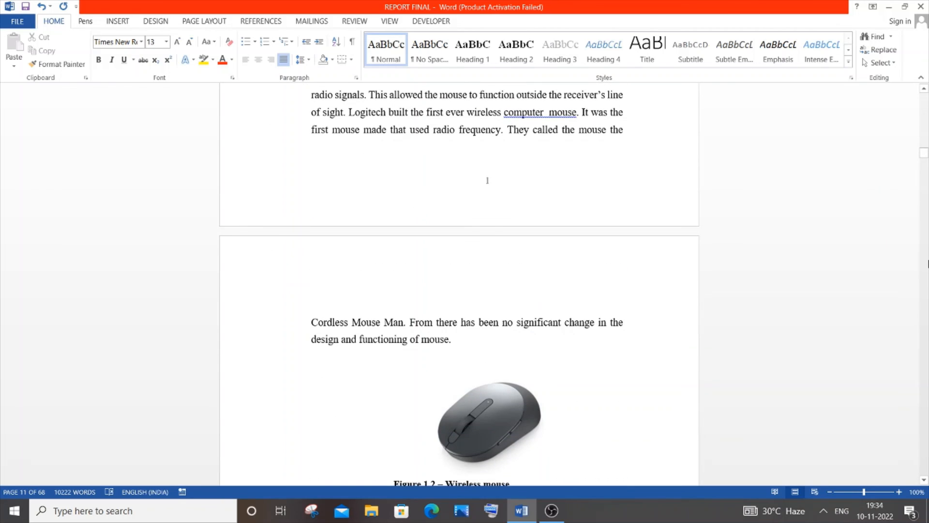